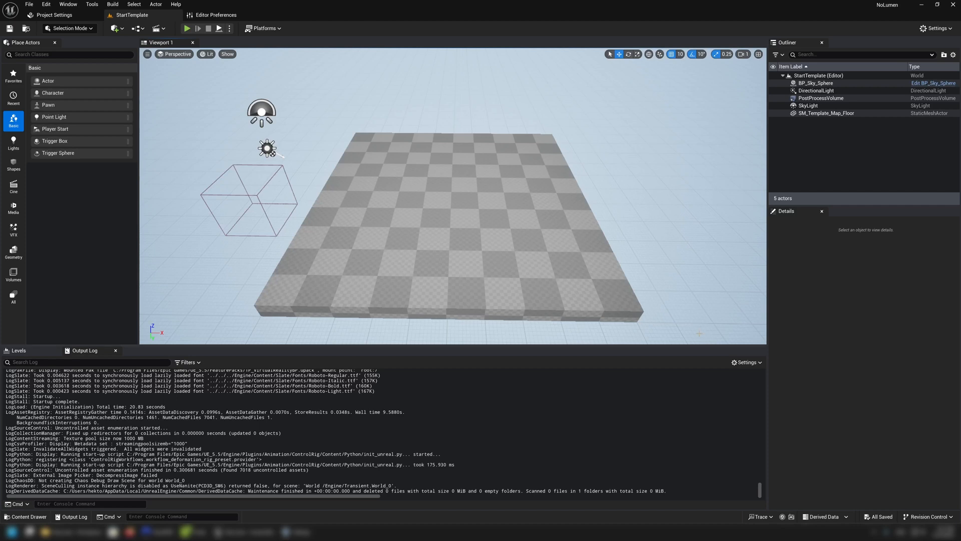
mouse_move(446, 217)
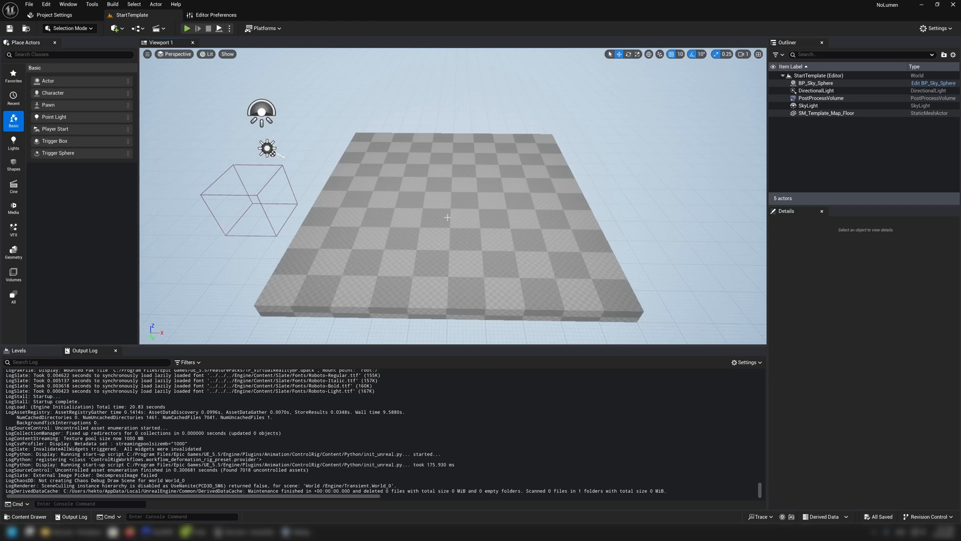
mouse_move(433, 240)
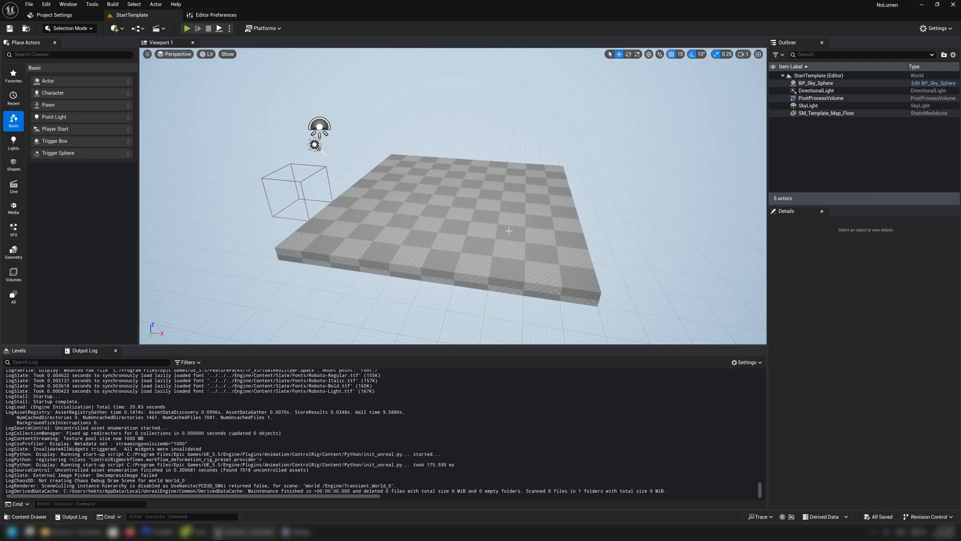
mouse_move(512, 209)
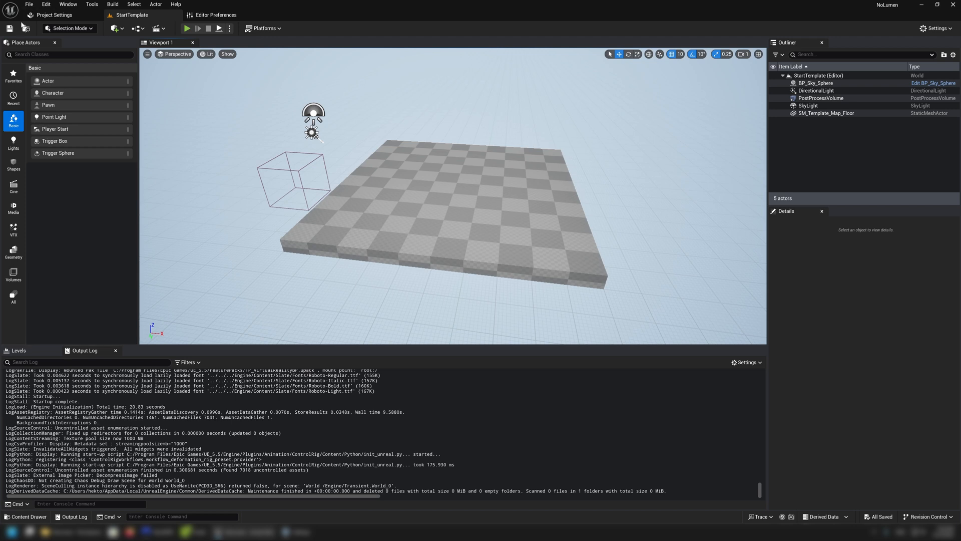
- Create a new blank project named NoLumenTut via File > New Project
left_click(28, 4)
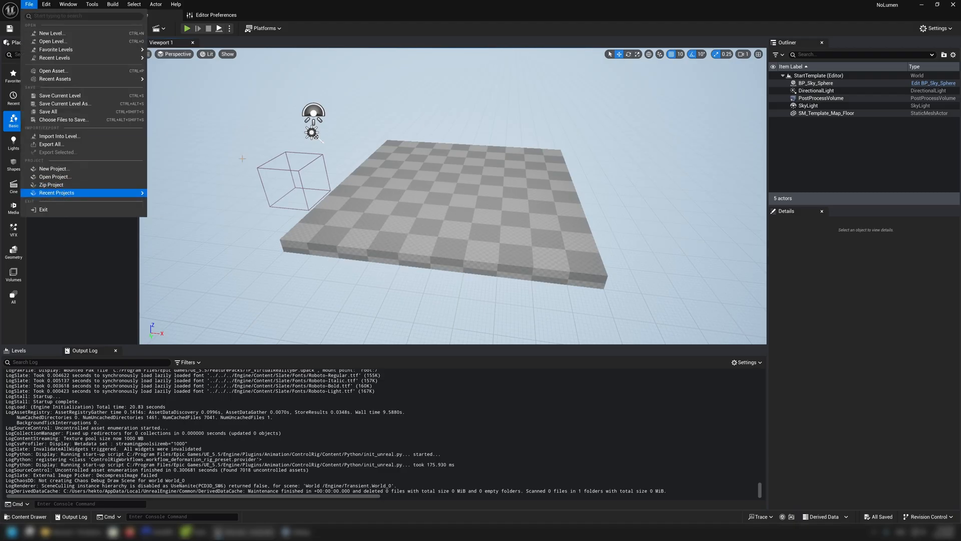
mouse_move(106, 166)
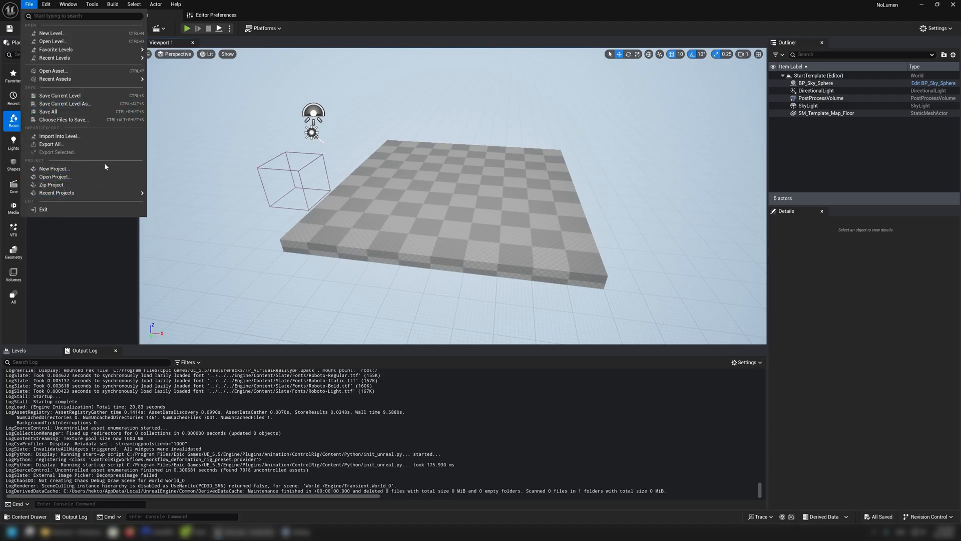
left_click(54, 170)
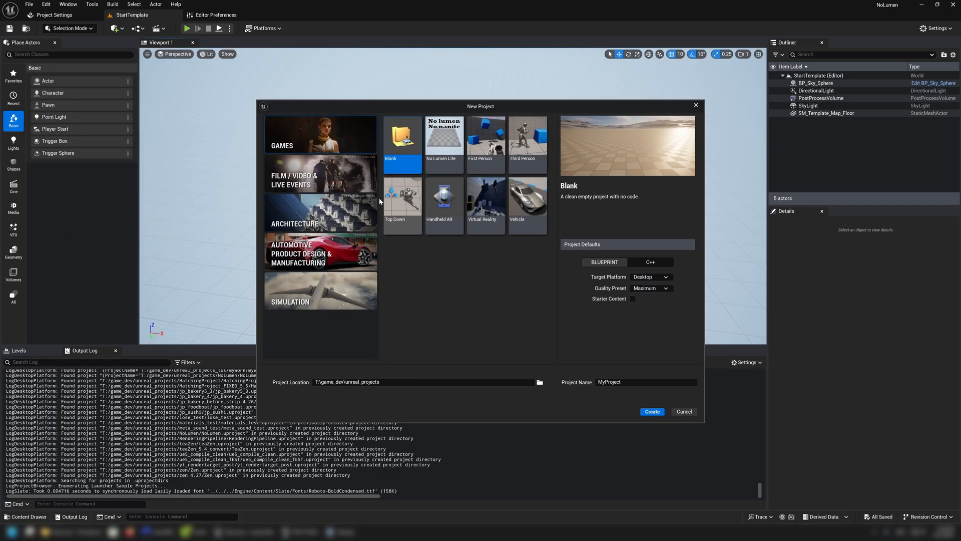
mouse_move(452, 246)
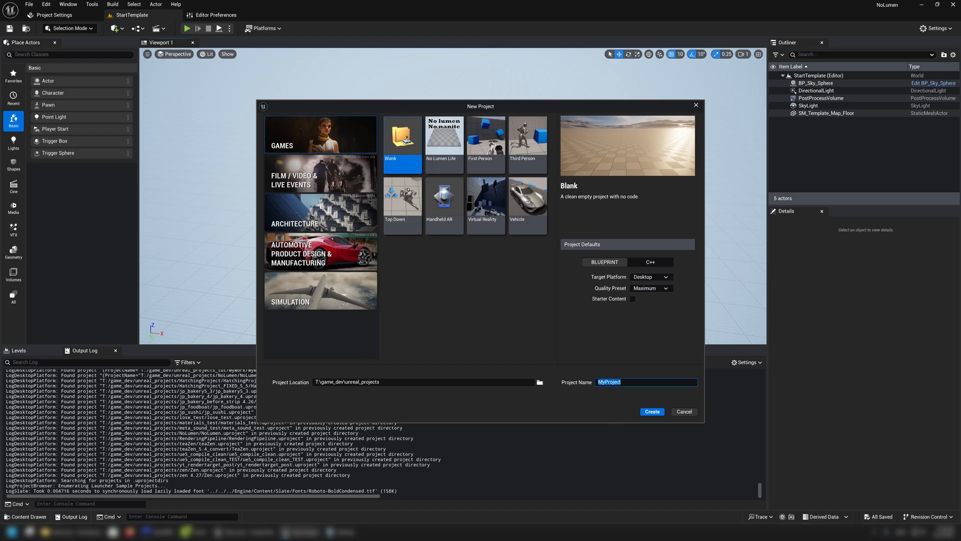
type("NoLumen")
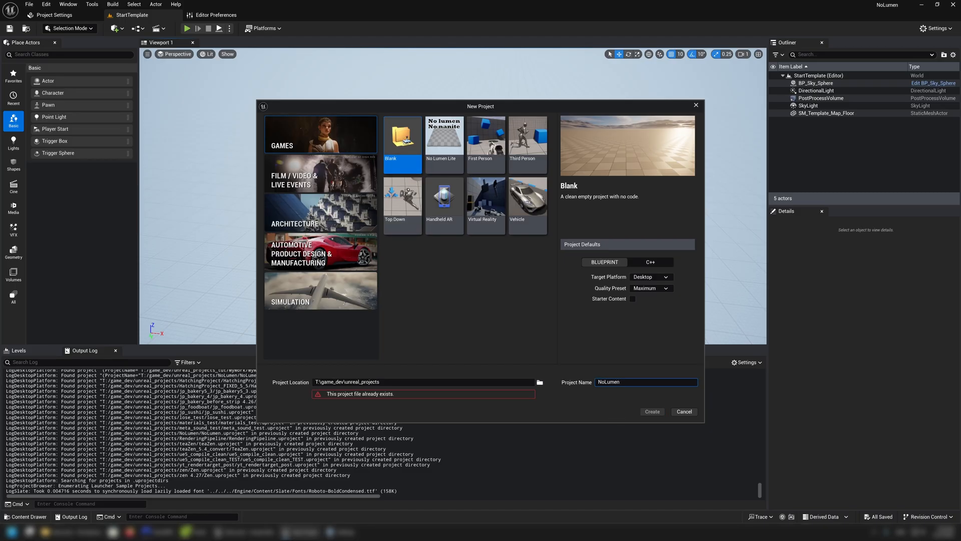
type("Tut")
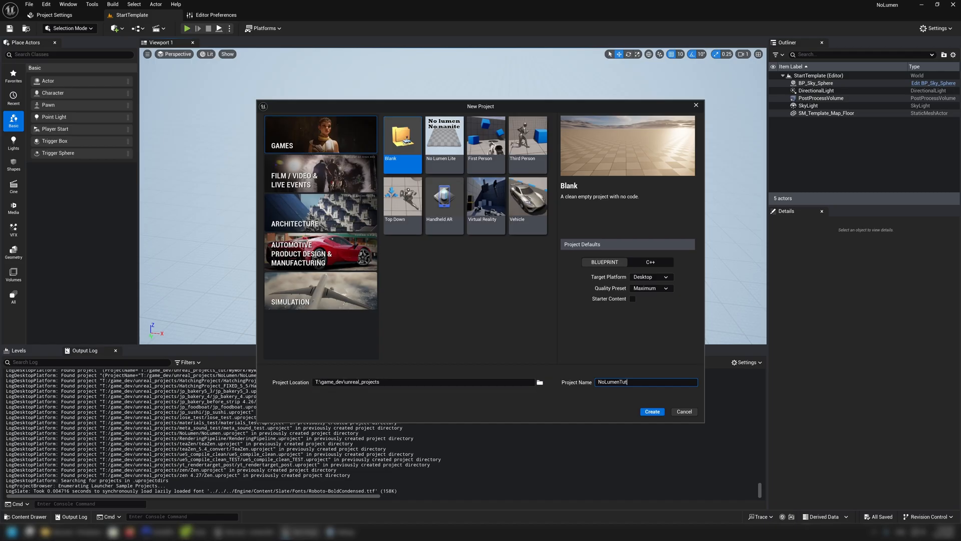
mouse_move(538, 381)
type("_tut\\")
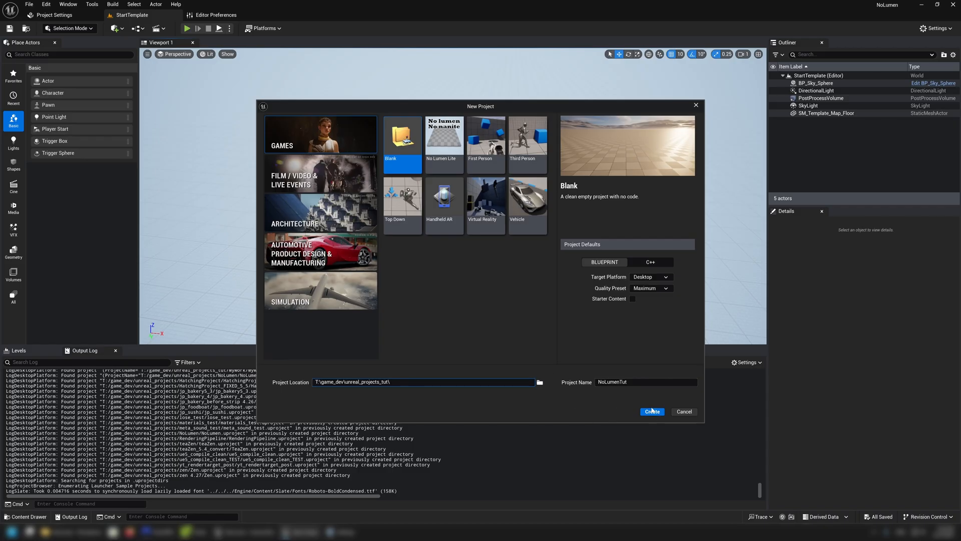
left_click(652, 411)
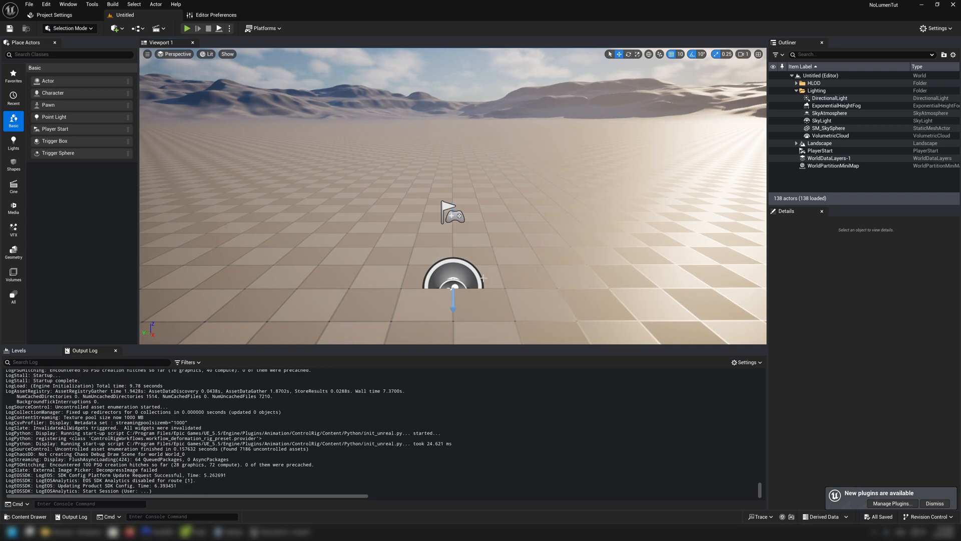
scroll("down", 3)
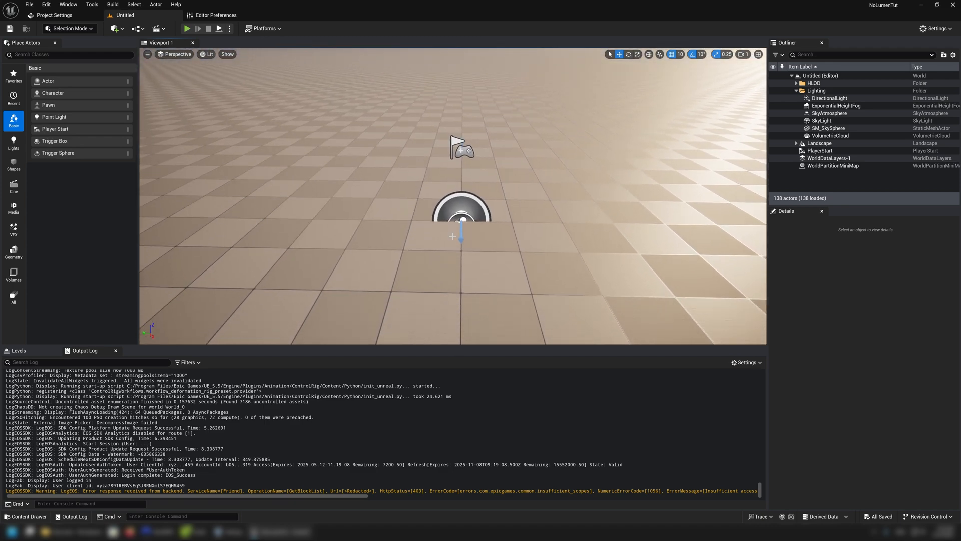
mouse_move(485, 238)
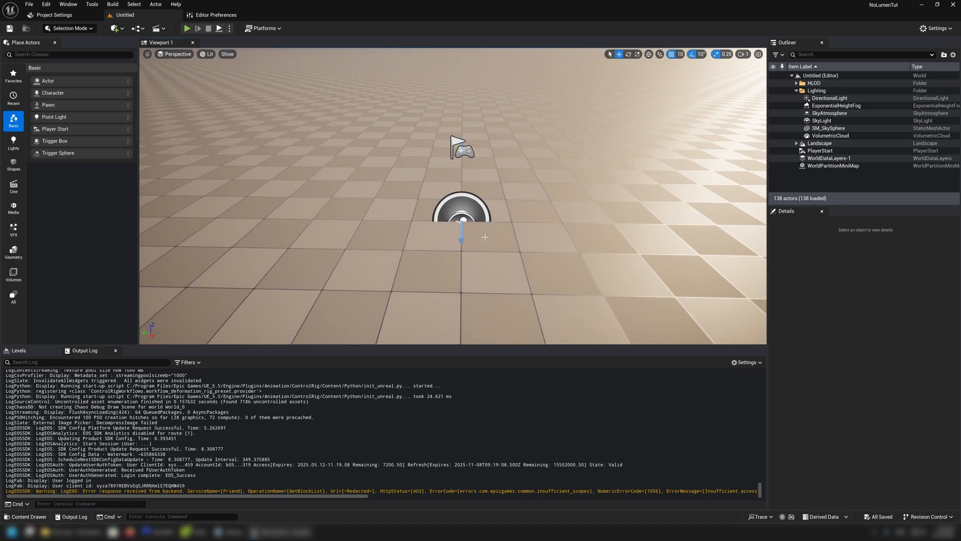
mouse_move(497, 234)
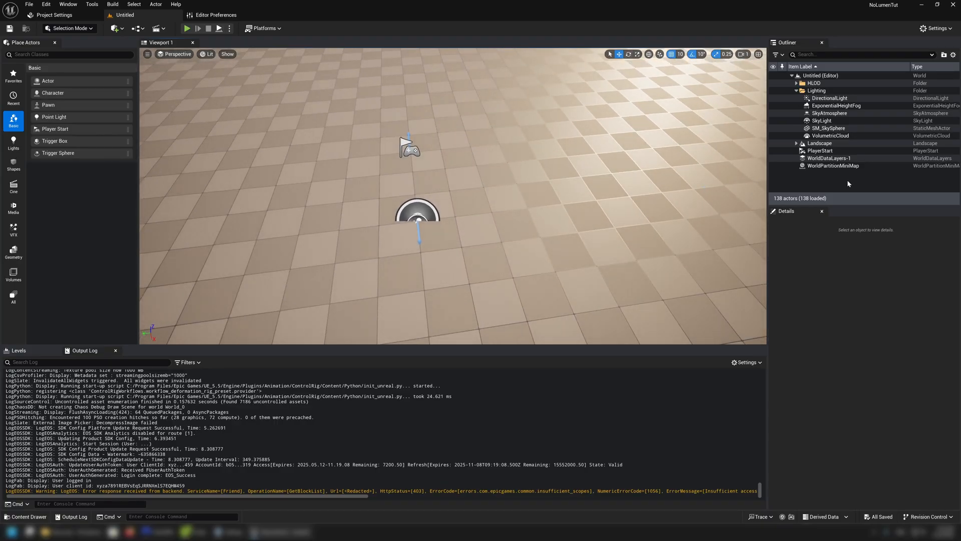
mouse_move(91, 10)
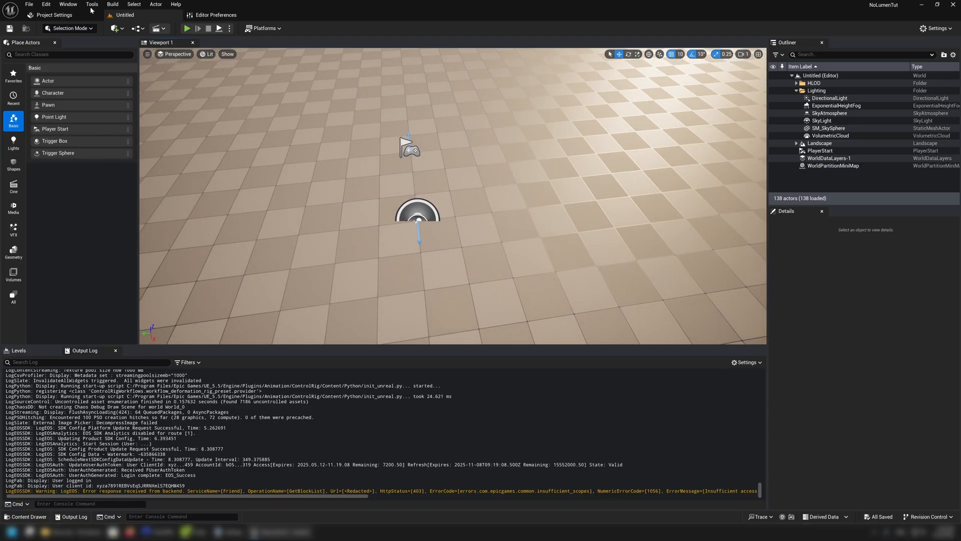
left_click(28, 4)
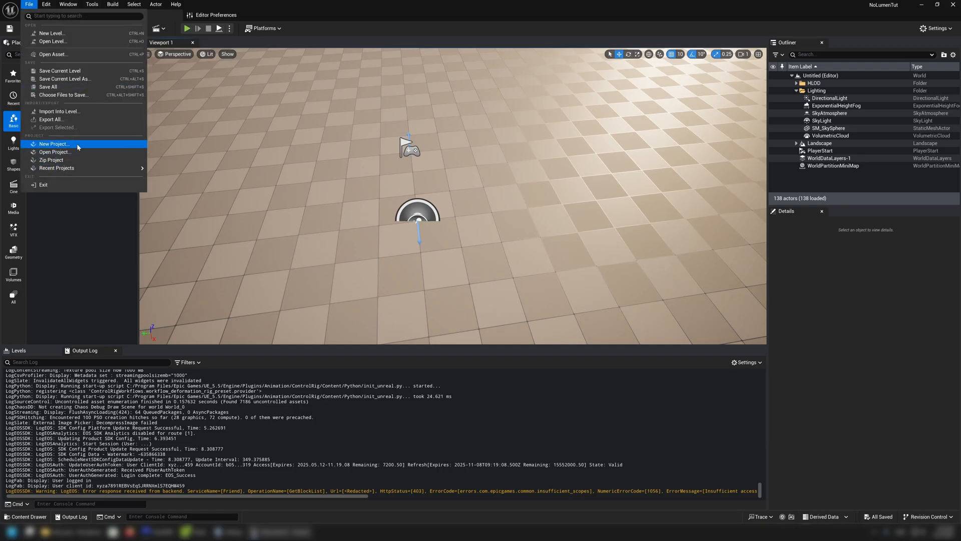
left_click(54, 143)
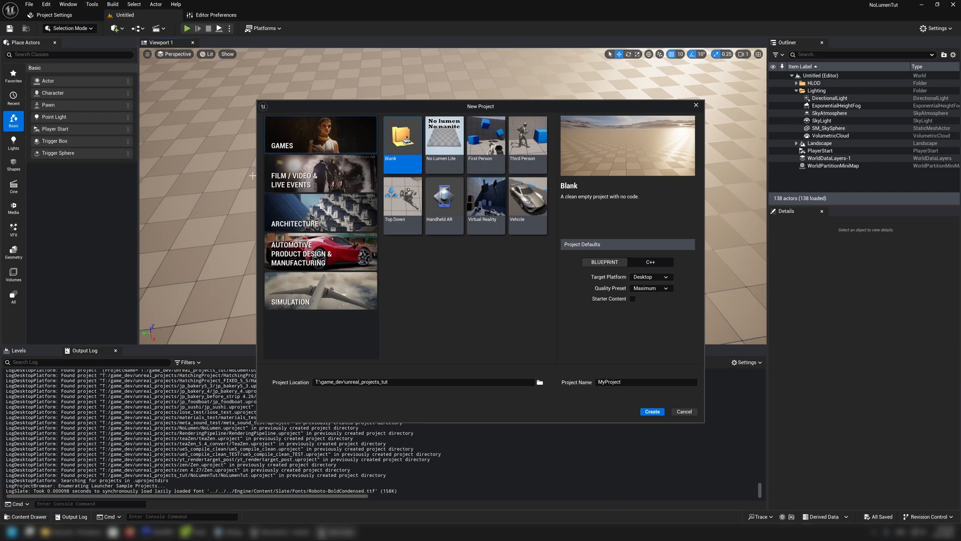
left_click(294, 176)
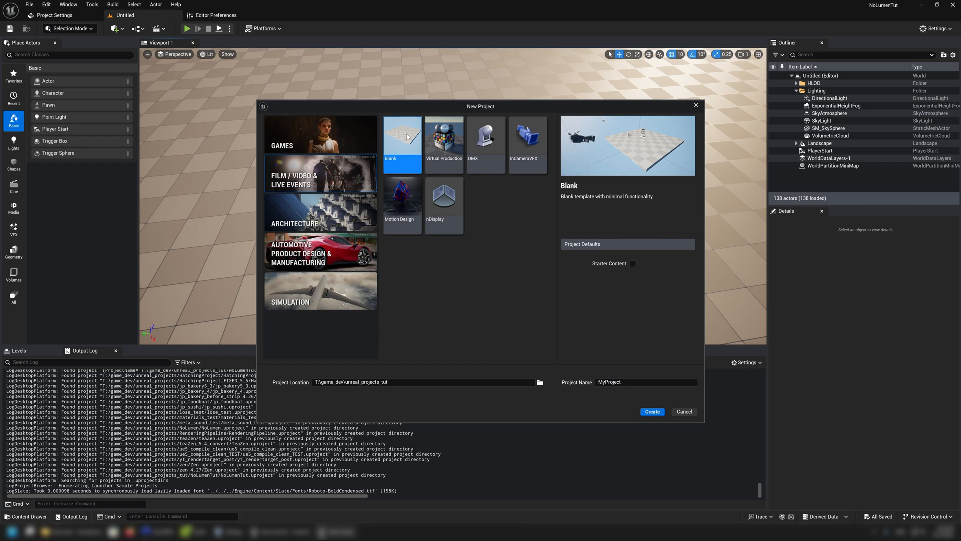
mouse_move(625, 157)
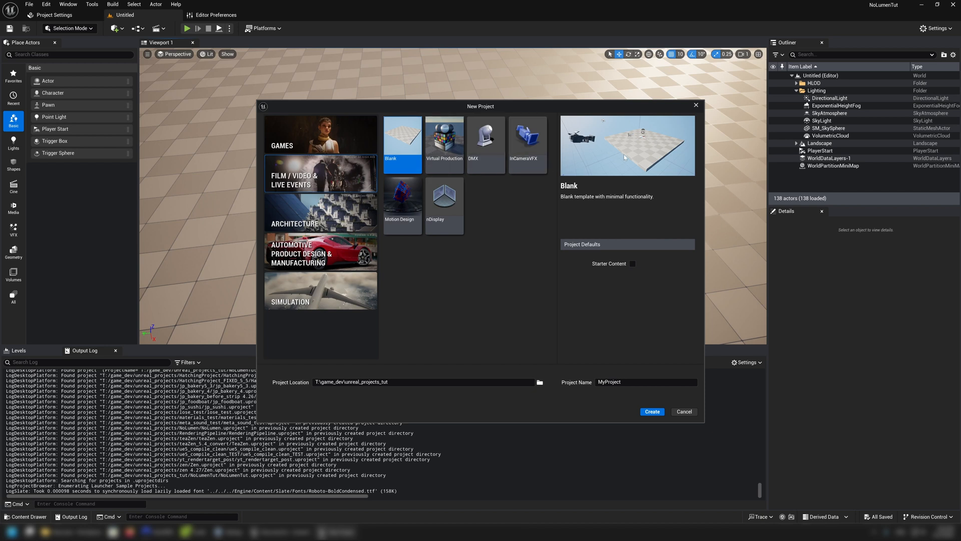
mouse_move(662, 283)
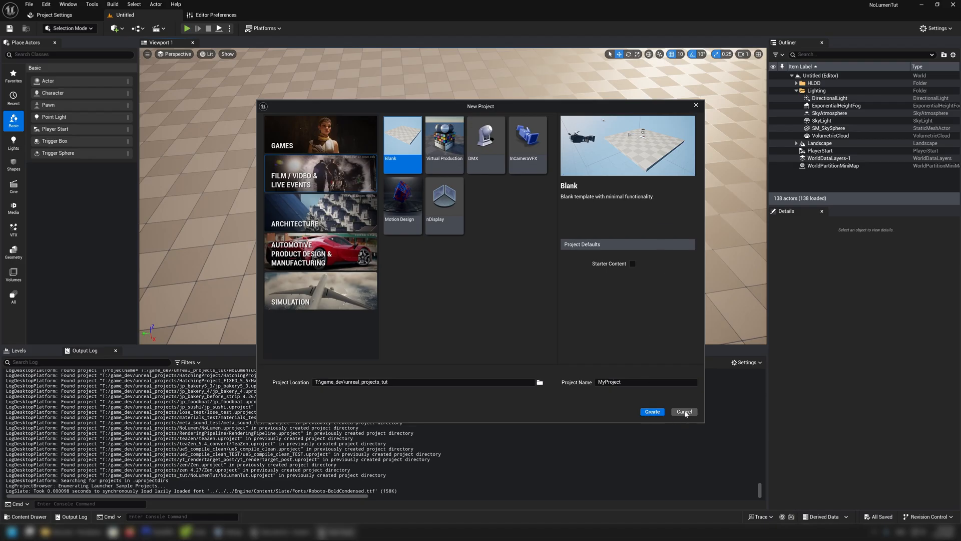
mouse_move(685, 415)
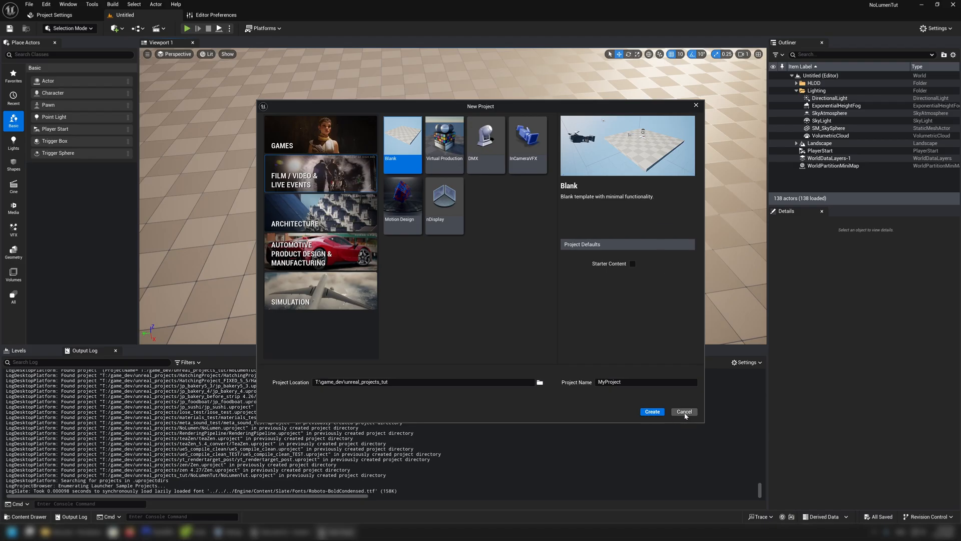
left_click(684, 412)
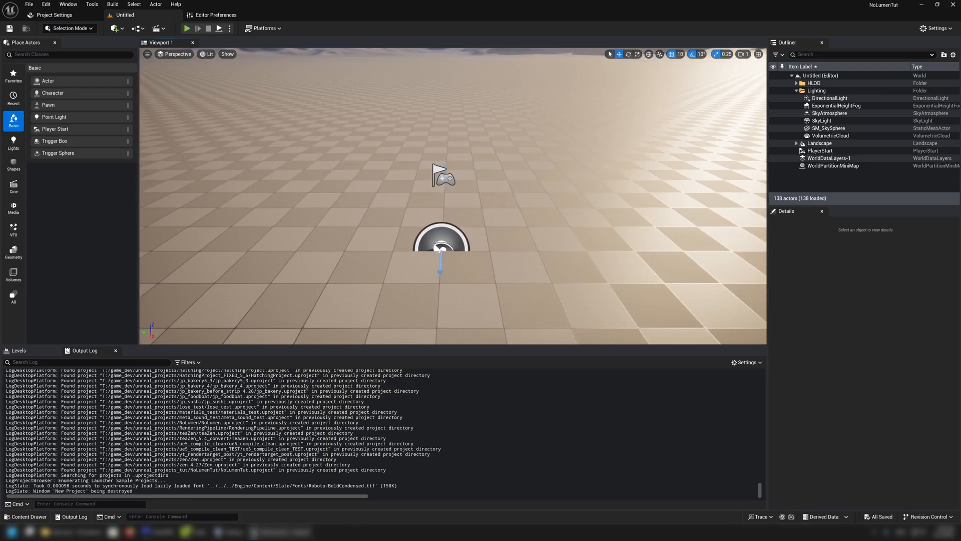
mouse_move(18, 516)
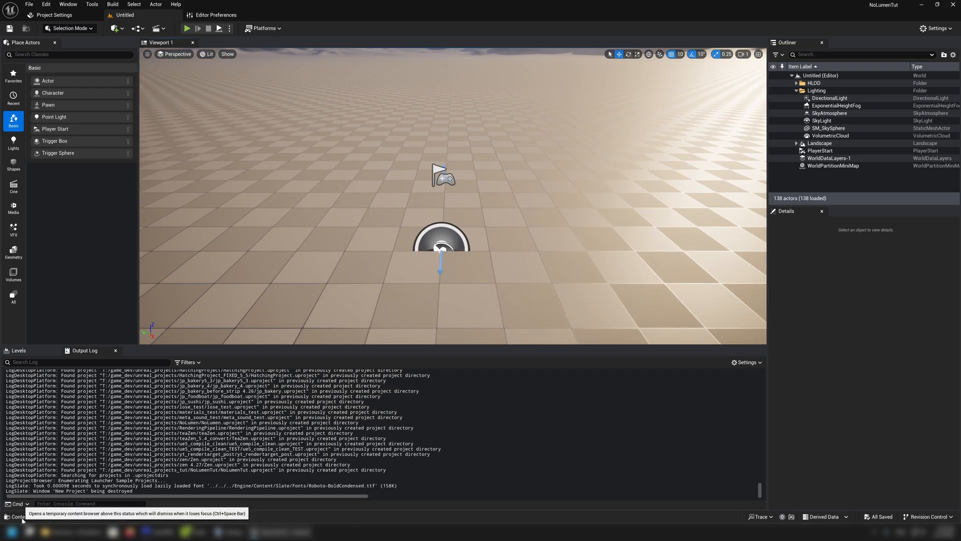
- Create a StartLite content folder and a new level StartTemplateLite inside it
left_click(24, 517)
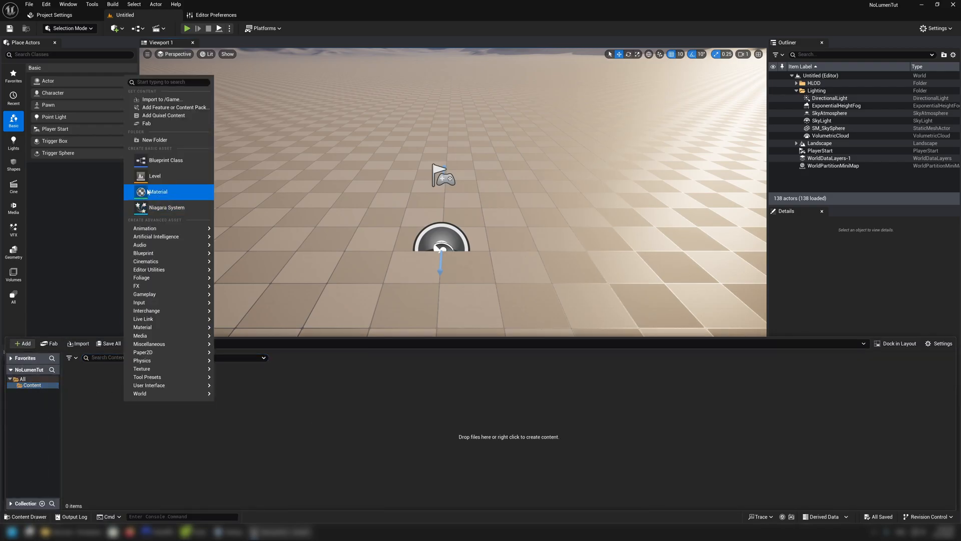
mouse_move(157, 191)
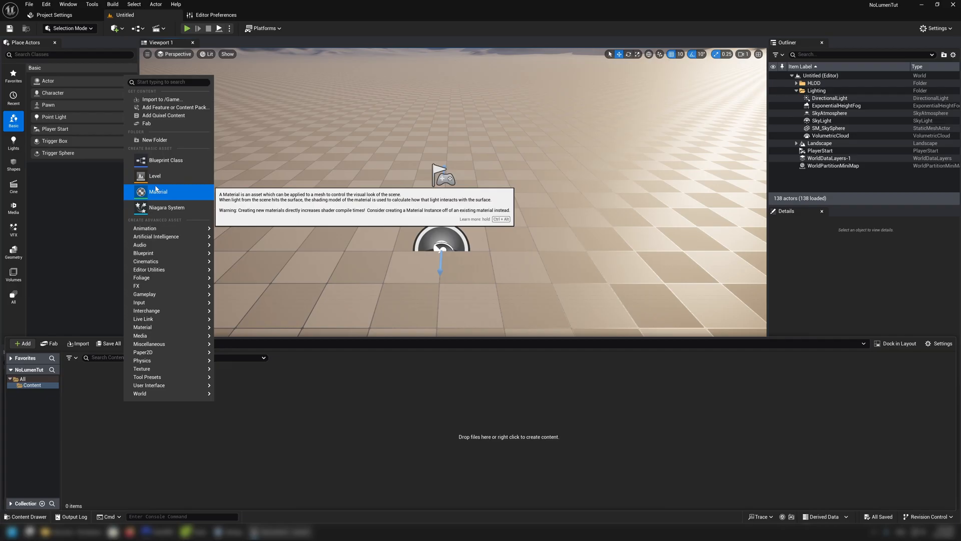
left_click(155, 139)
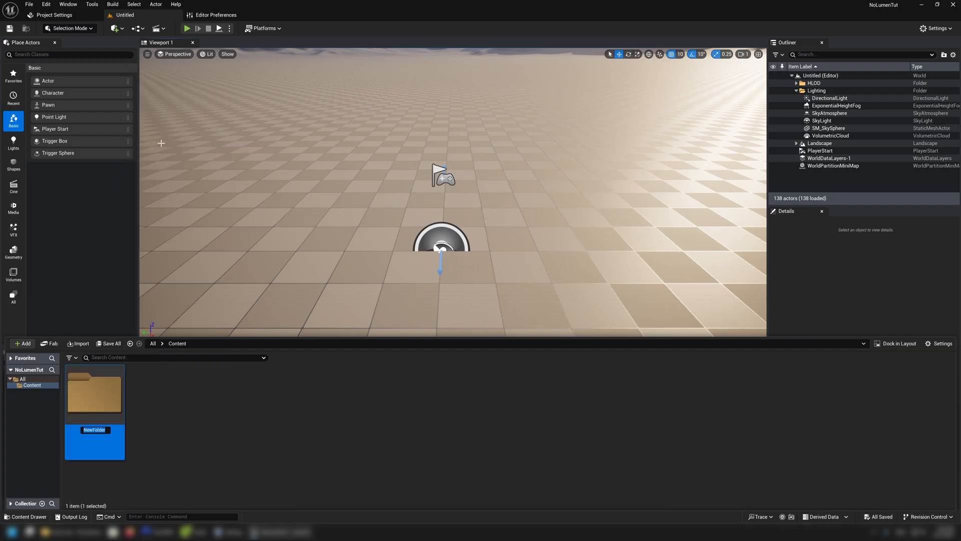
type("StartLite")
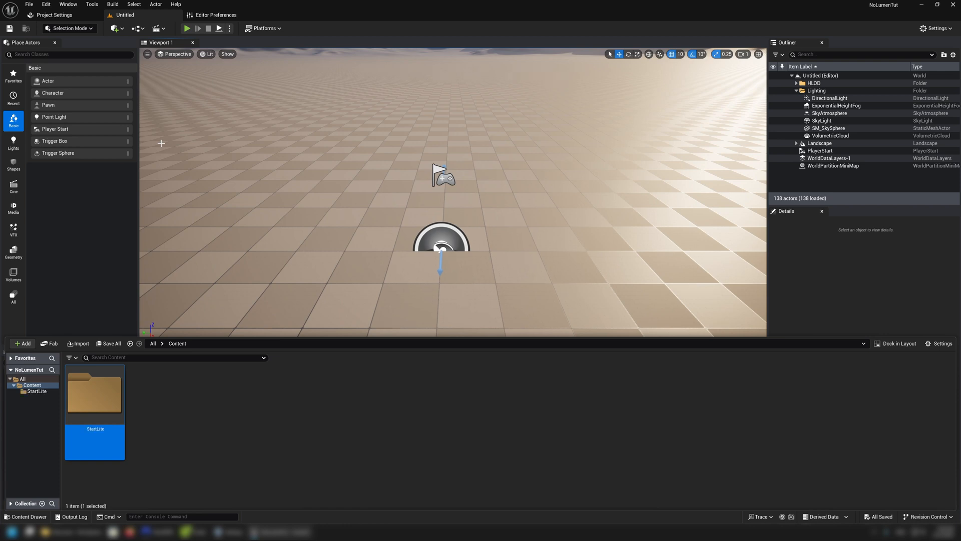
mouse_move(248, 411)
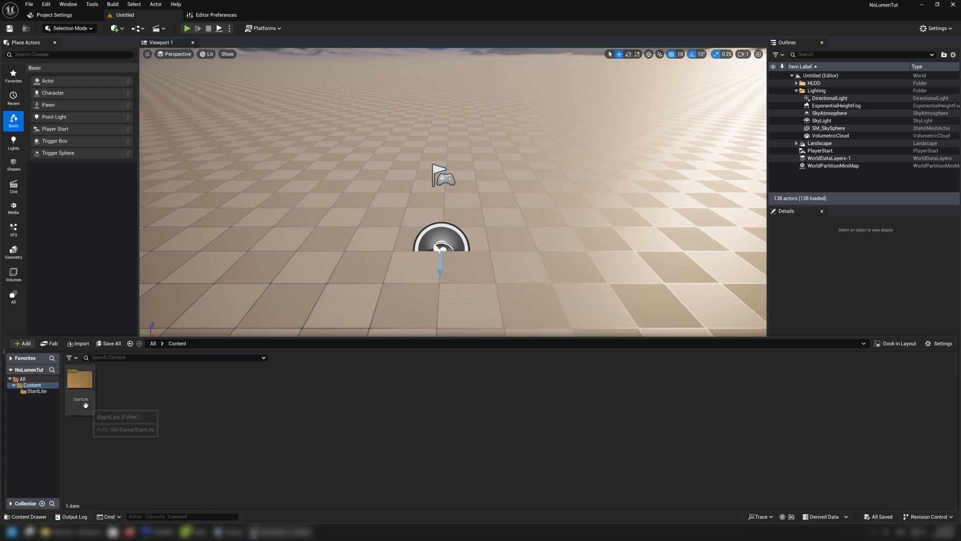
double_click(80, 379)
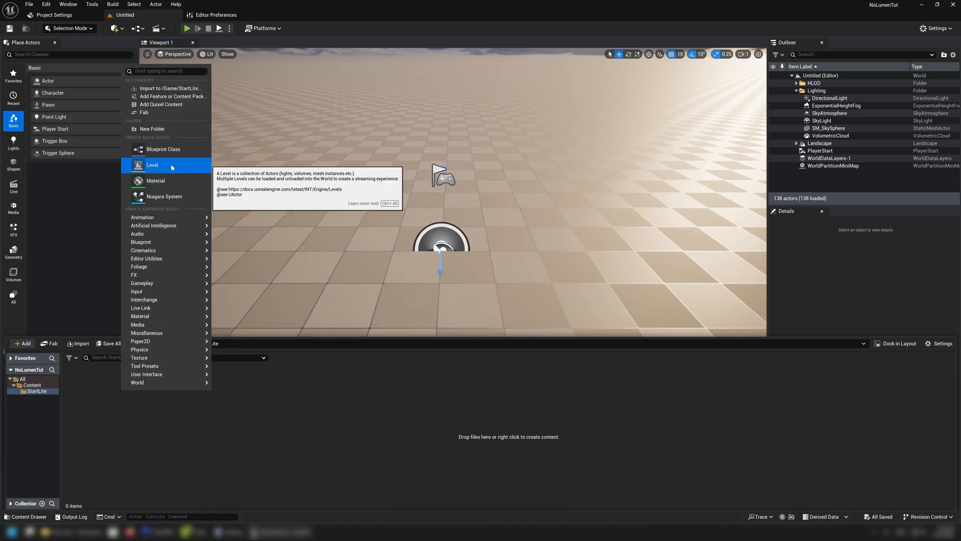
left_click(152, 165)
type("StartTemplateLite")
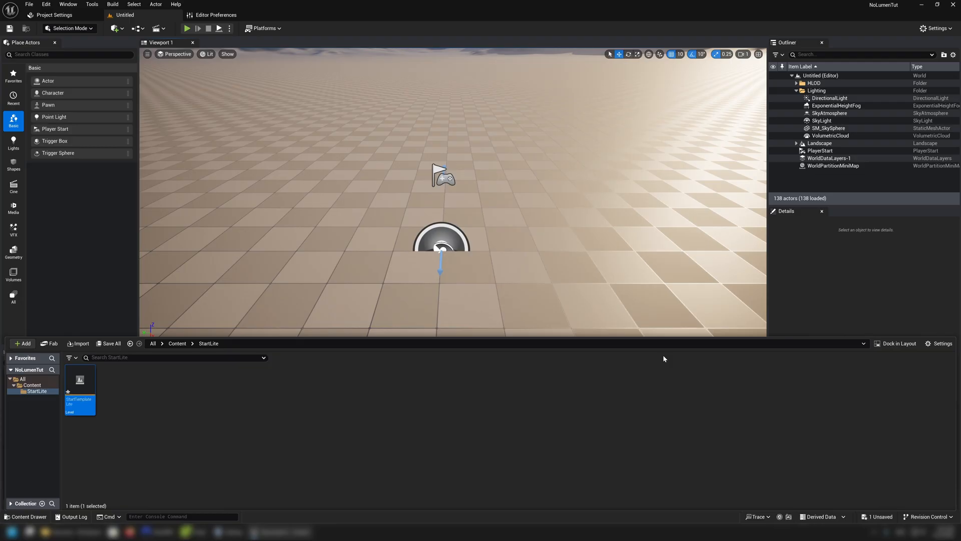
mouse_move(80, 380)
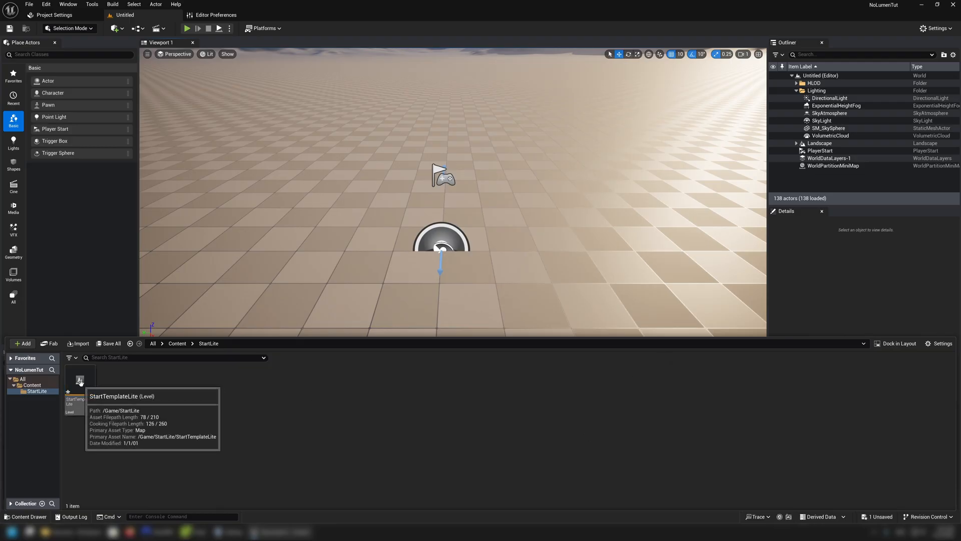
- Open the StartTemplateLite level, show the Output Log, and browse StartLite in a floating content browser
double_click(79, 381)
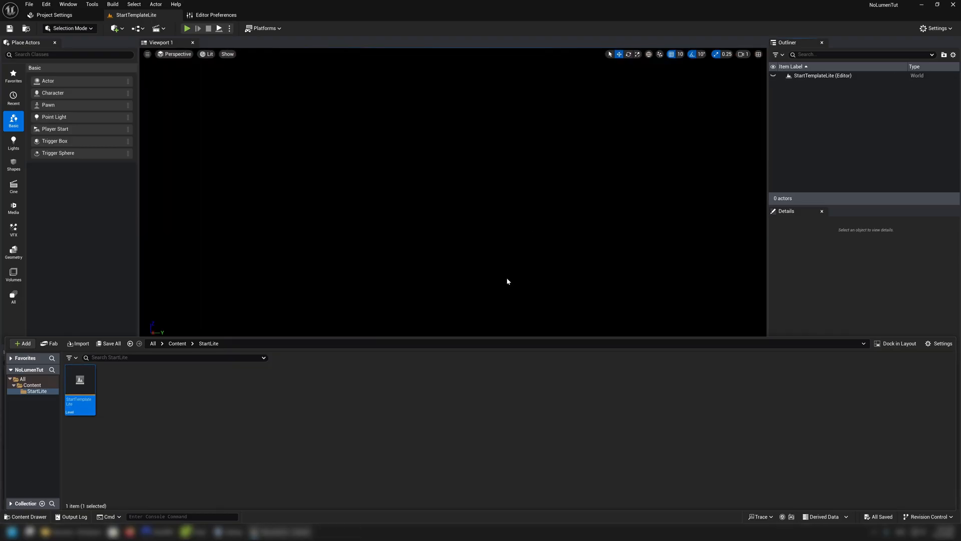
left_click(71, 516)
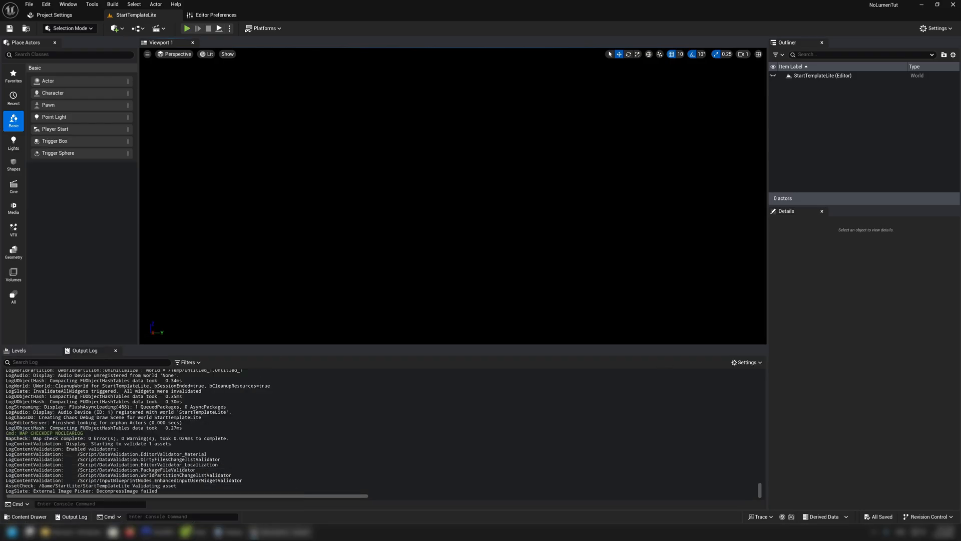
left_click(26, 517)
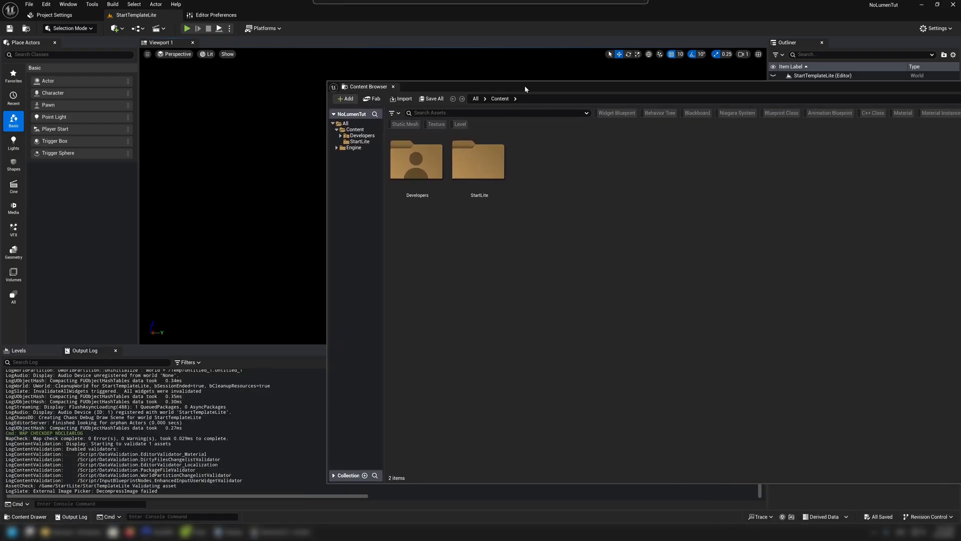
double_click(478, 159)
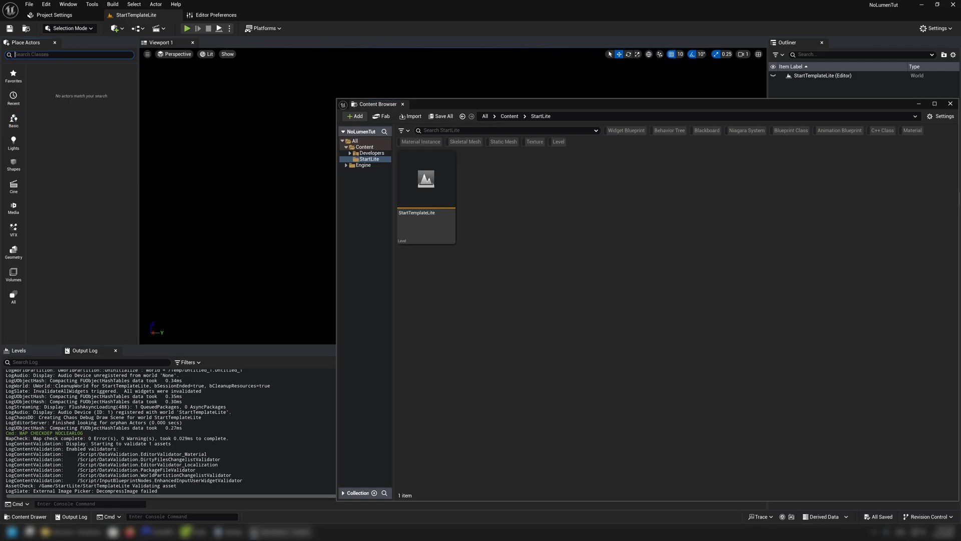
left_click(13, 120)
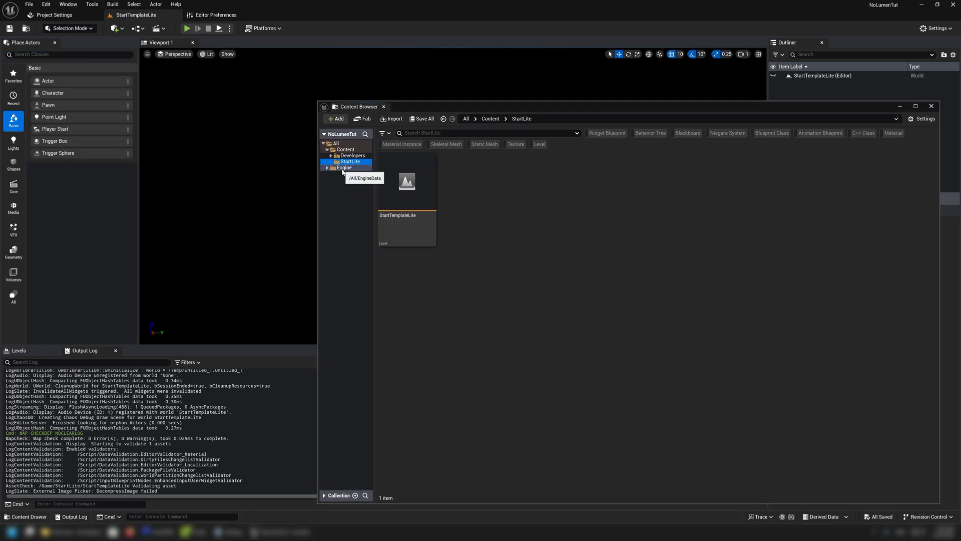
mouse_move(462, 199)
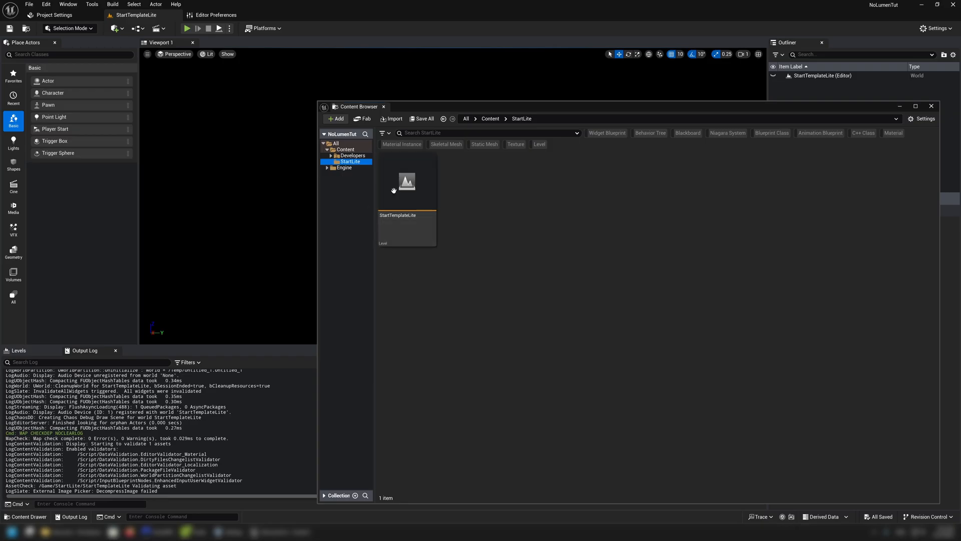
- Enable Show Engine Content and browse to Engine > Content > MapTemplates
left_click(344, 167)
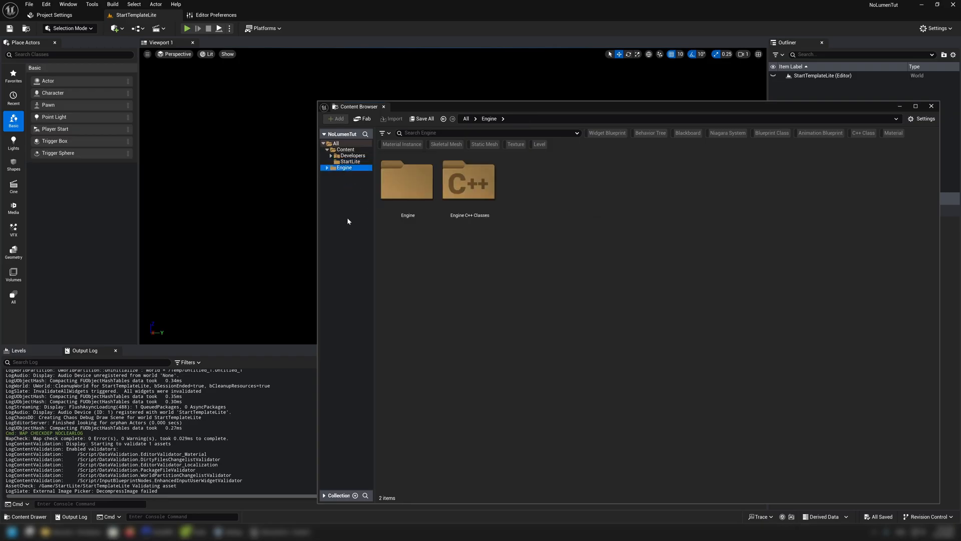
mouse_move(782, 148)
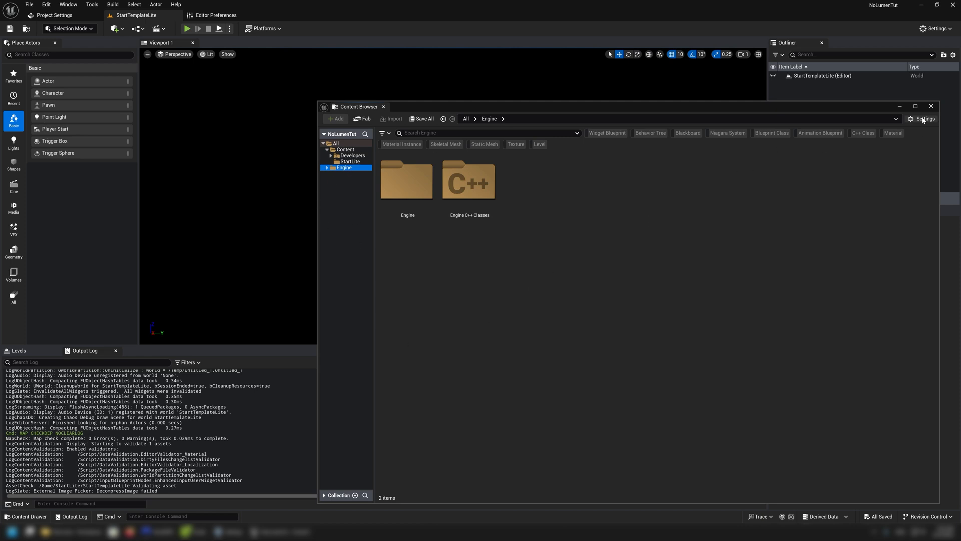
left_click(924, 118)
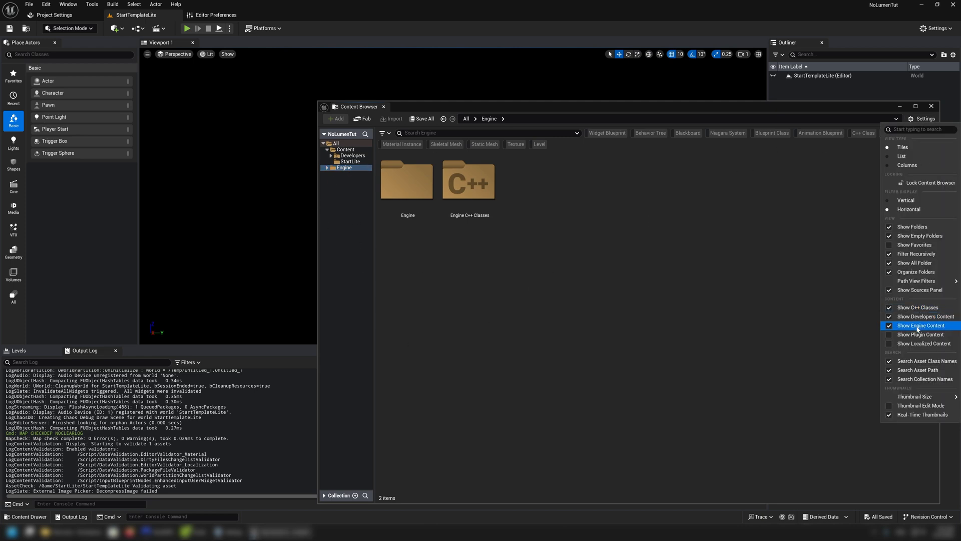
left_click(919, 325)
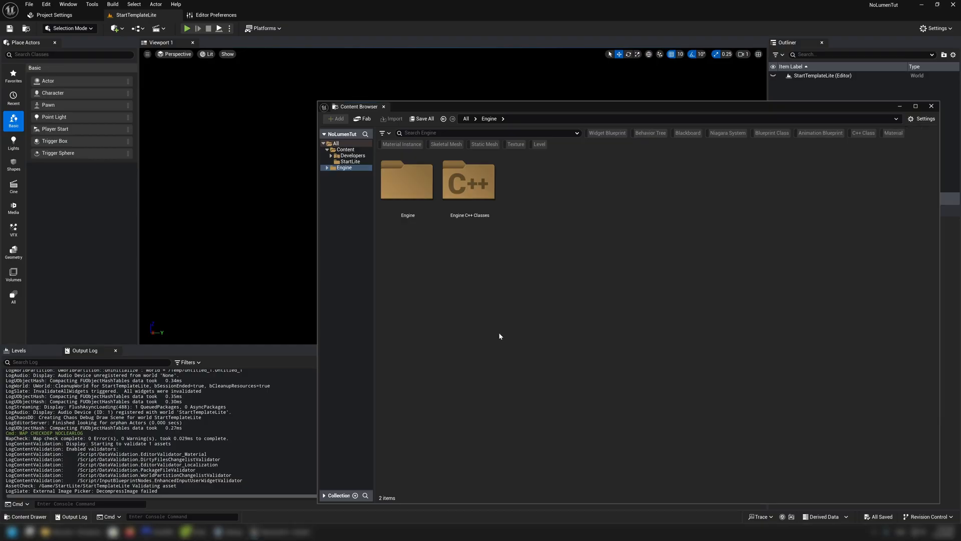
left_click(327, 167)
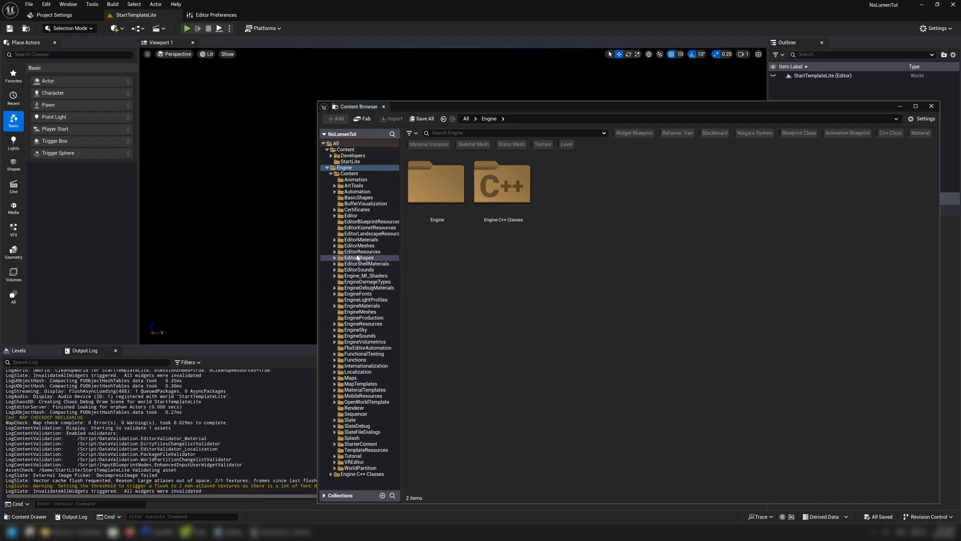
left_click(362, 384)
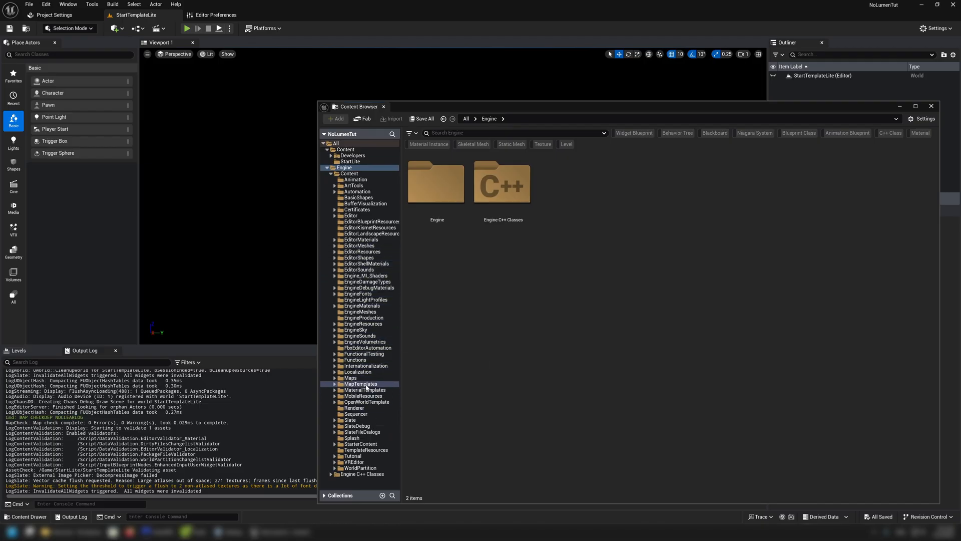
left_click(361, 384)
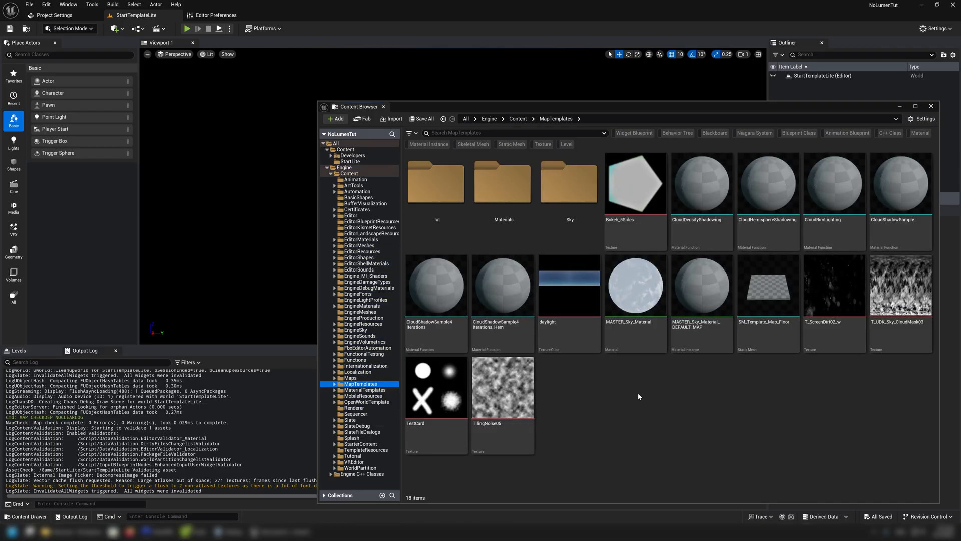
mouse_move(771, 383)
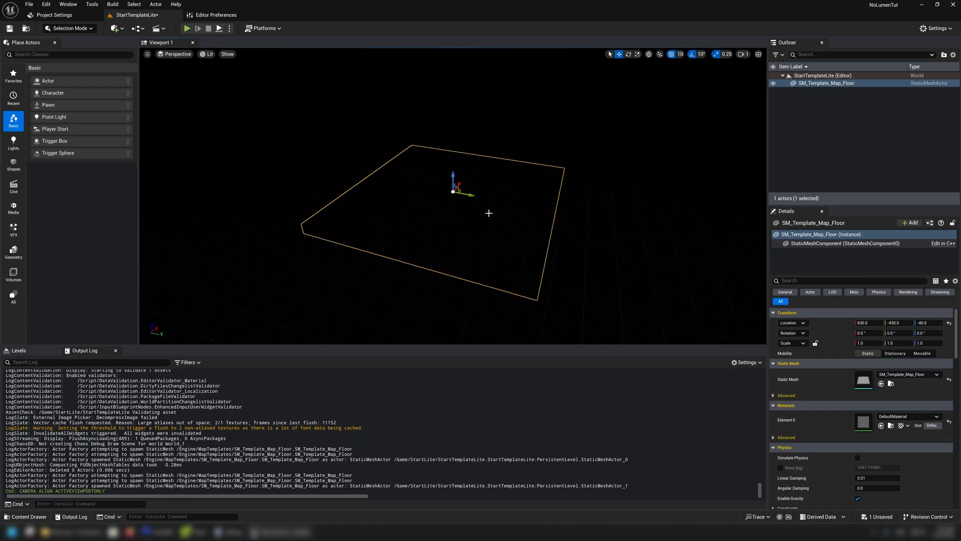
mouse_move(151, 56)
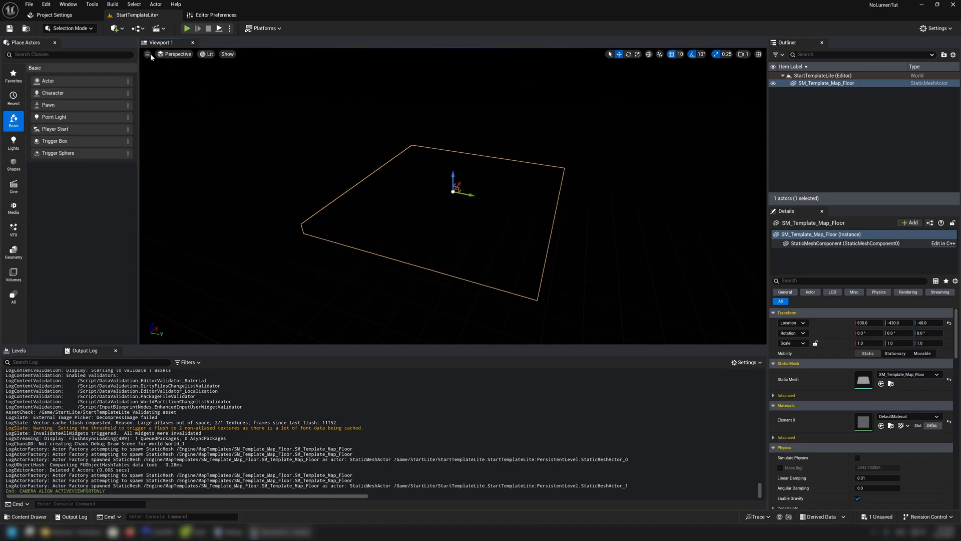
- Switch the viewport to Wireframe view and deselect the floor mesh
left_click(208, 54)
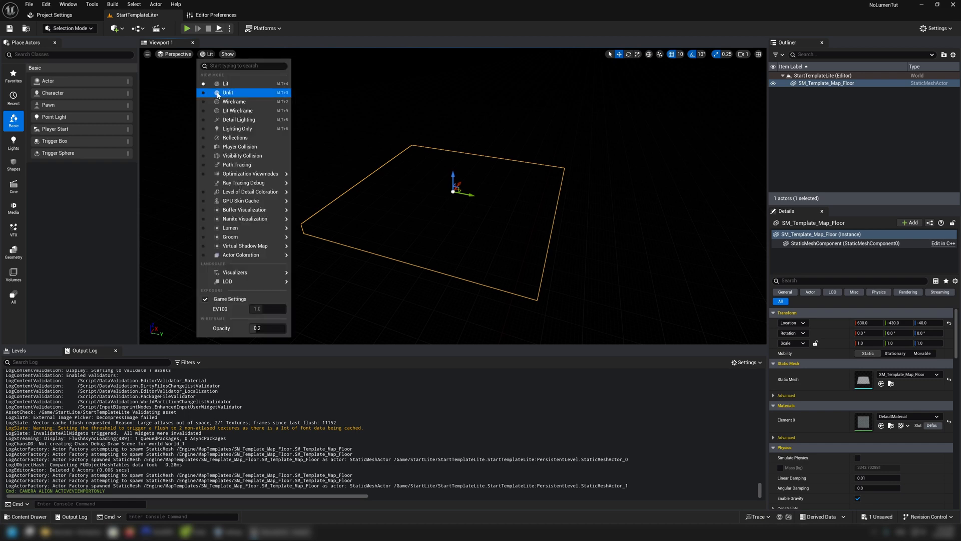
left_click(234, 101)
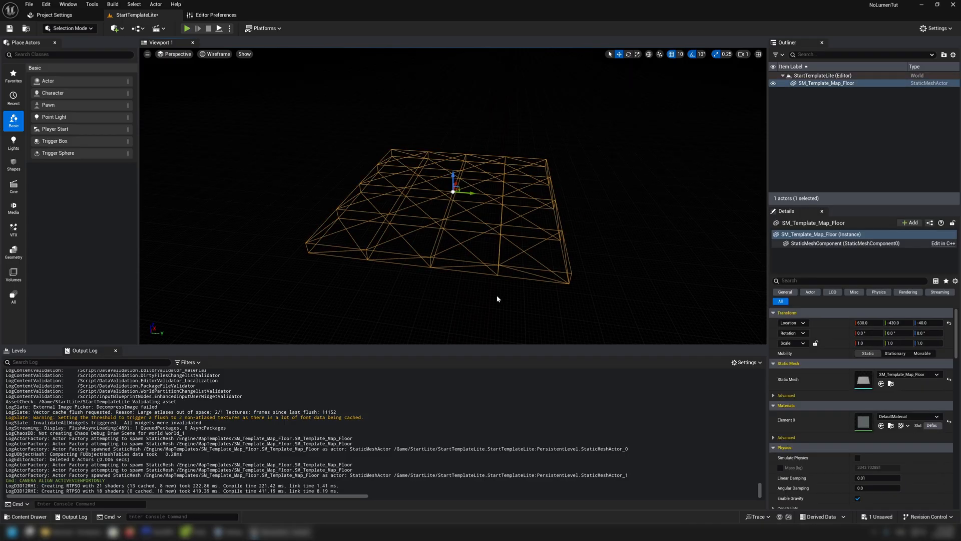
mouse_move(770, 127)
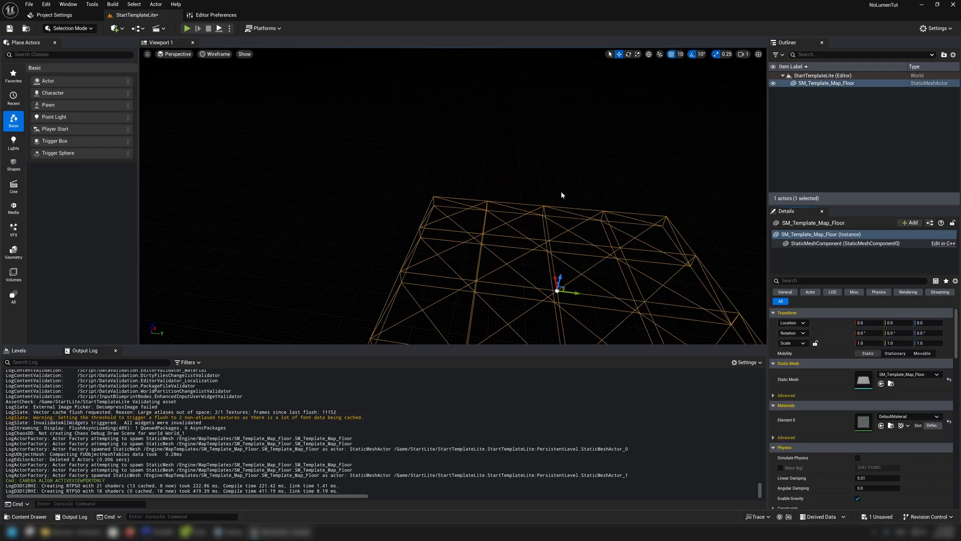
left_click(592, 296)
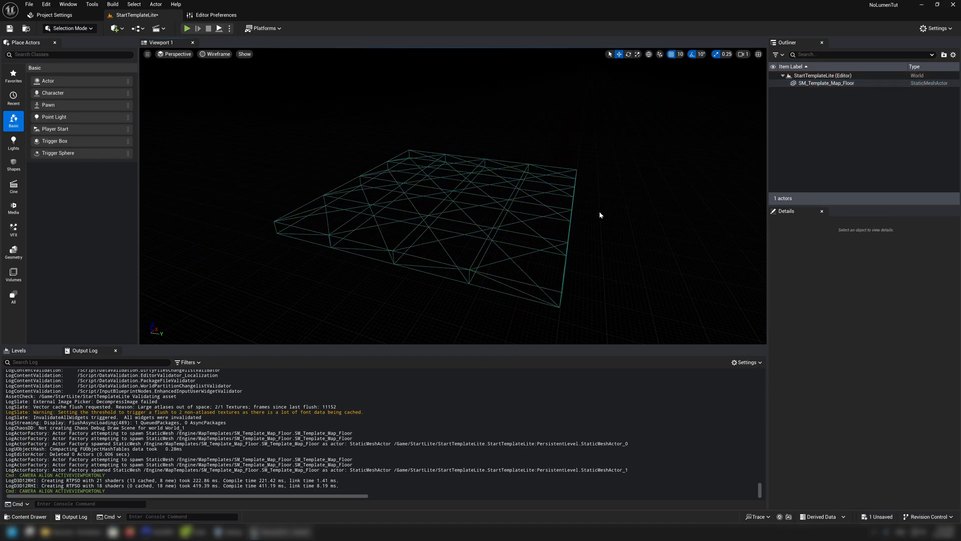
mouse_move(189, 262)
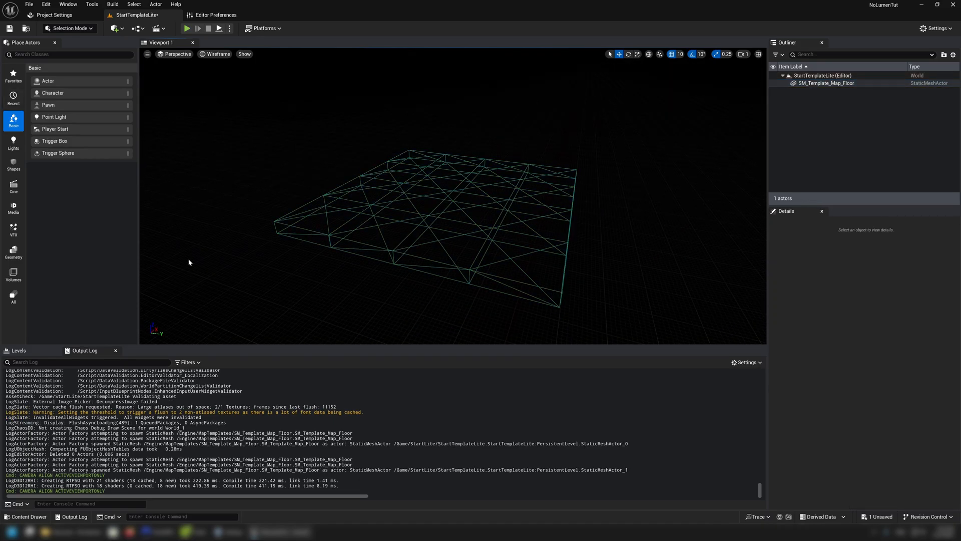
mouse_move(54, 116)
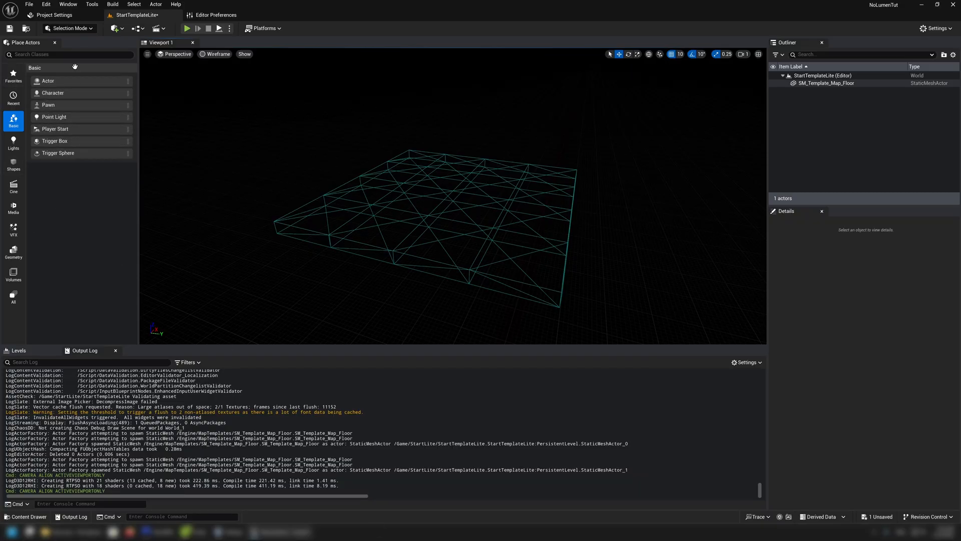
- Place BP_Sky_Sphere from the EngineSky folder and put away the floating content browser
type("Sky")
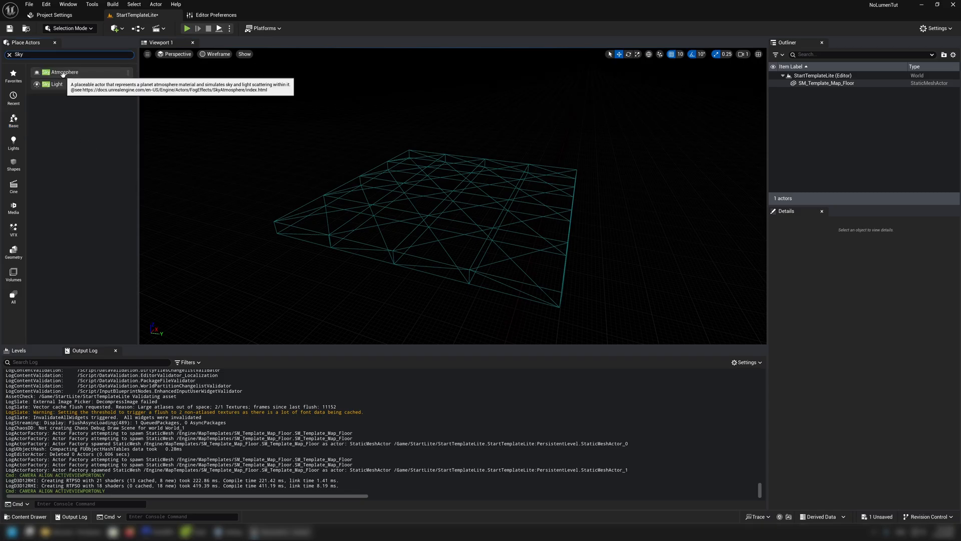
mouse_move(233, 246)
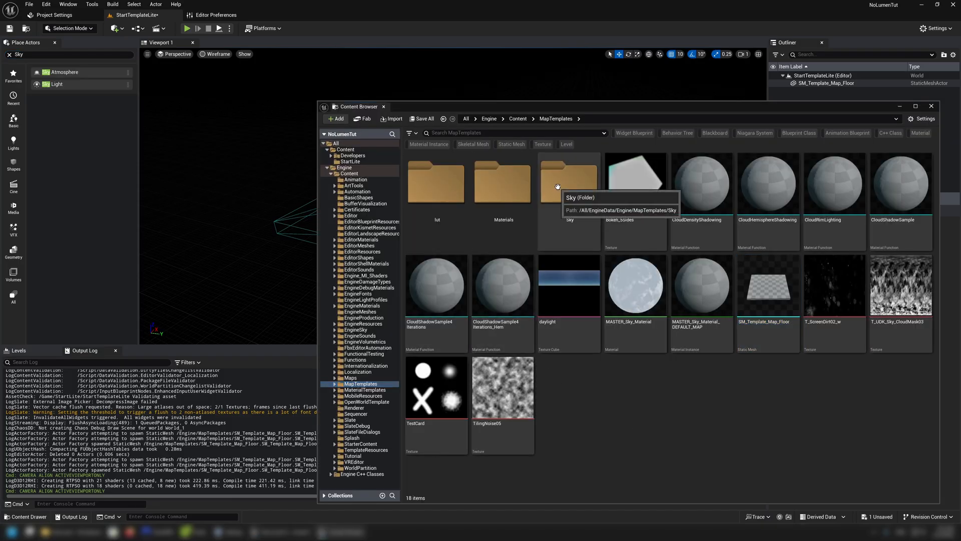
mouse_move(358, 336)
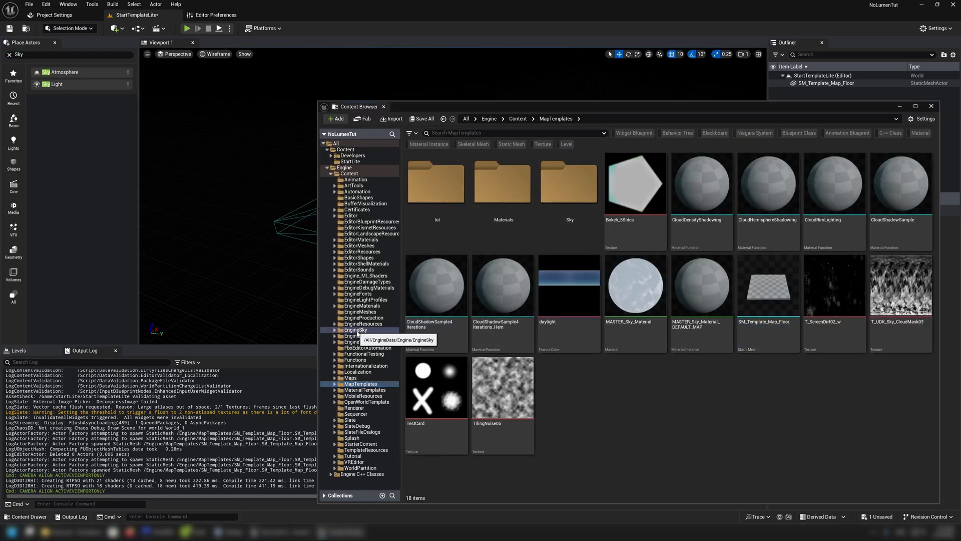
left_click(357, 330)
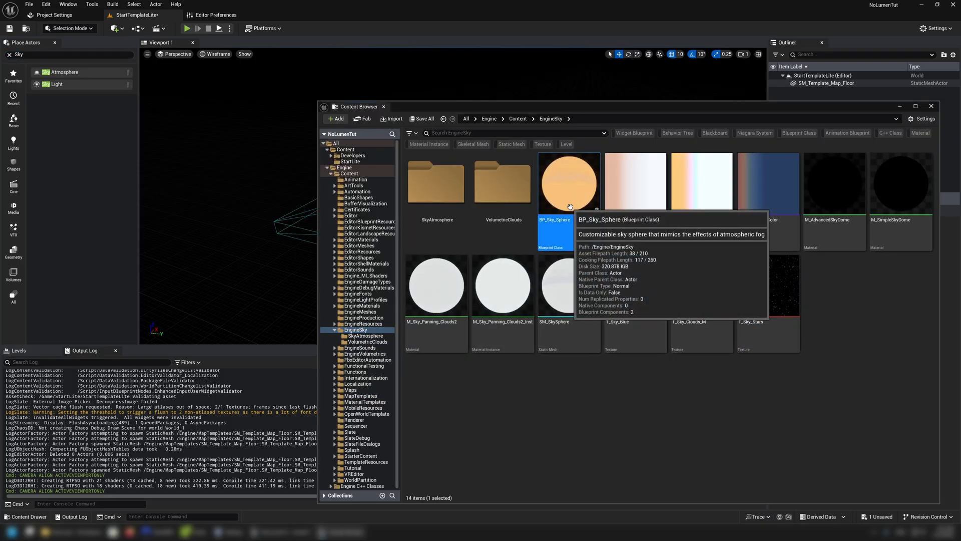
mouse_move(561, 228)
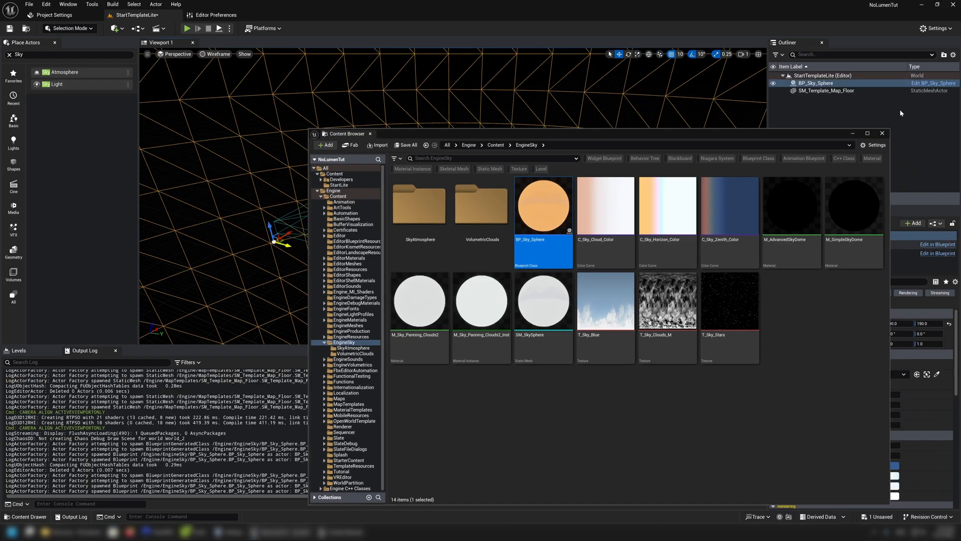
left_click(882, 133)
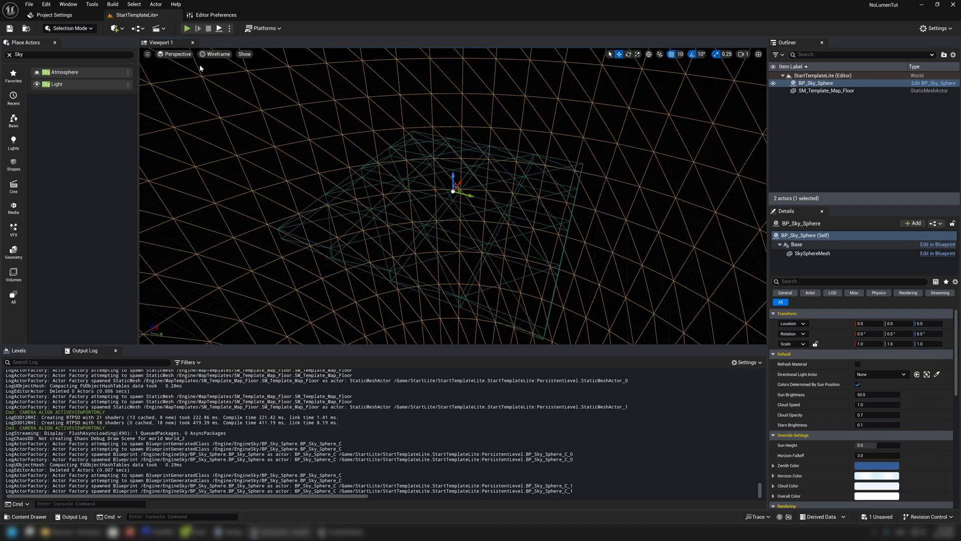
- Return the viewport to lit rendering, select the floor mesh, and save the level
left_click(218, 54)
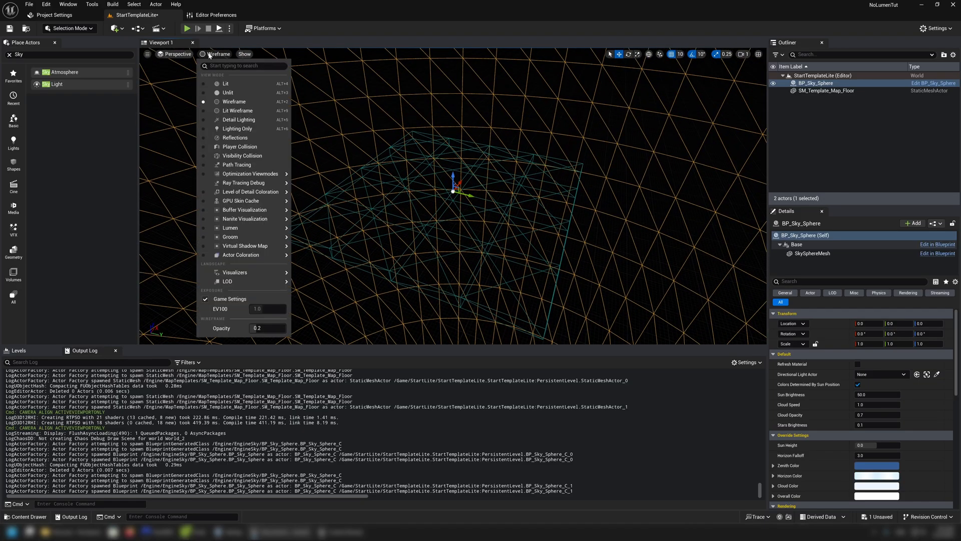
left_click(226, 84)
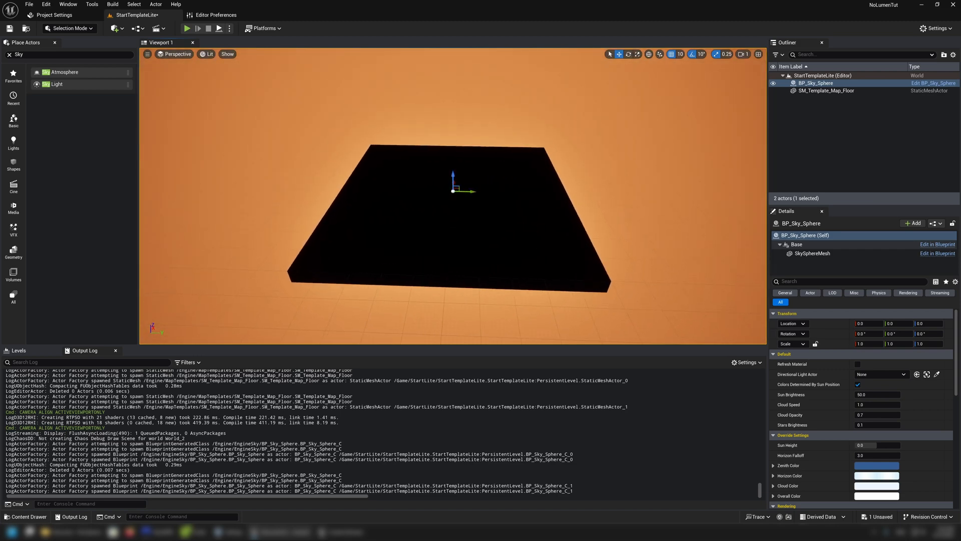
left_click(826, 90)
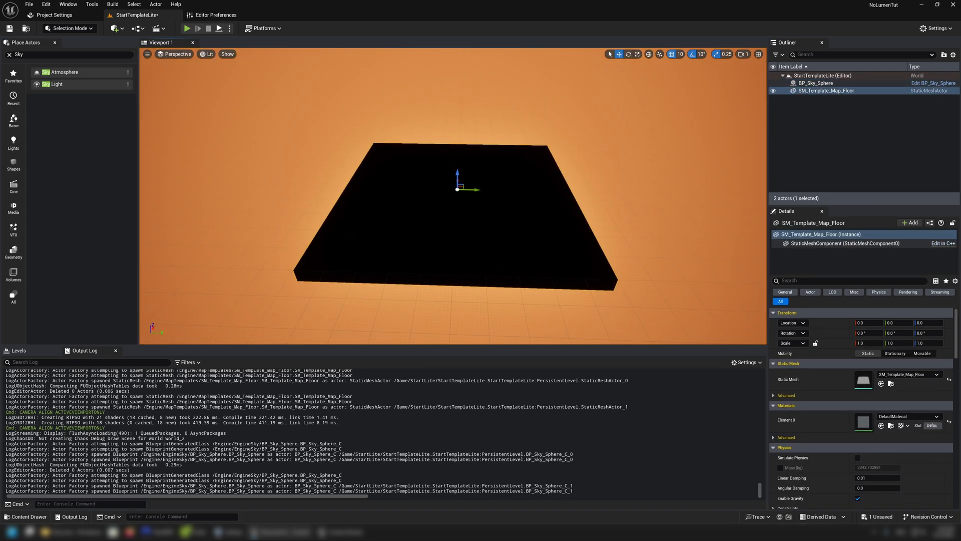
key("ctrl+s")
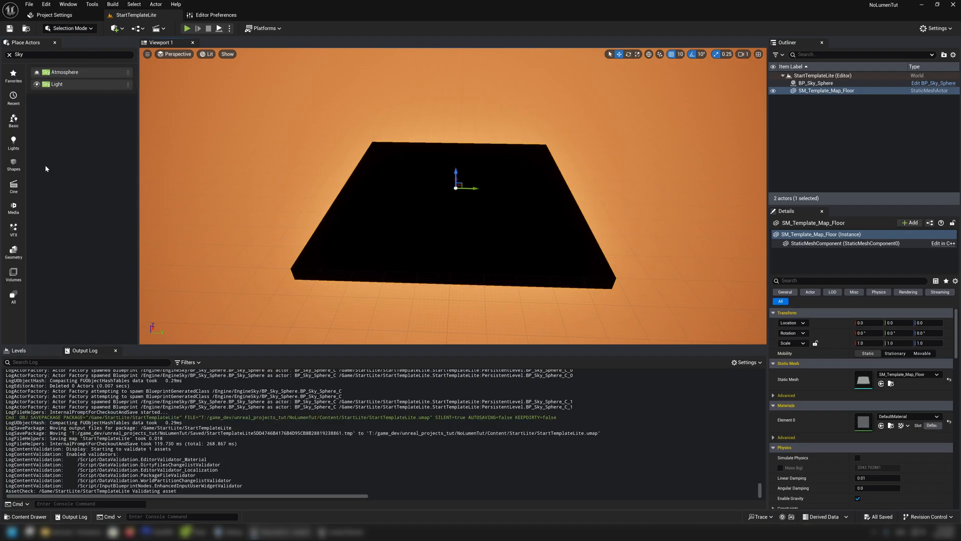
- Search 'Dir' in Place Actors to add a Directional Light
type("Dire")
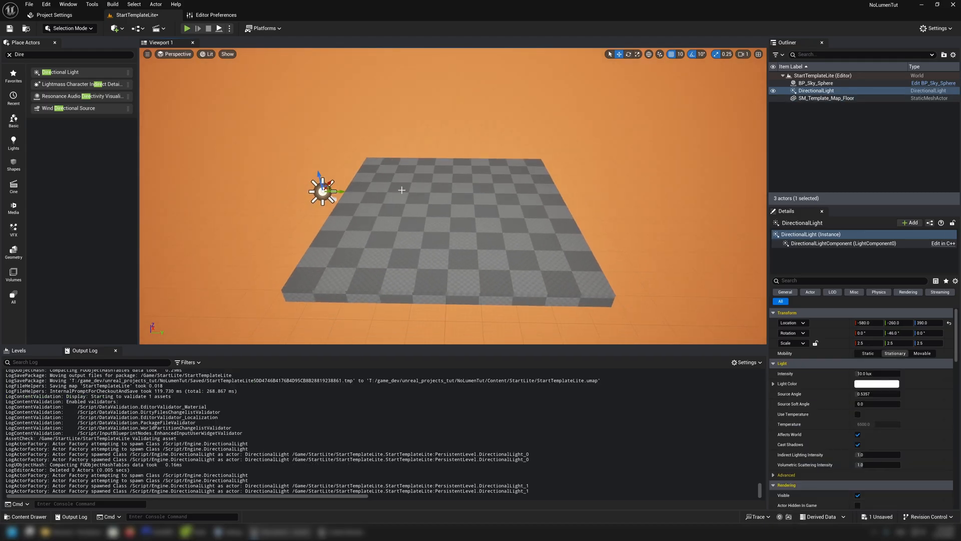
mouse_move(563, 223)
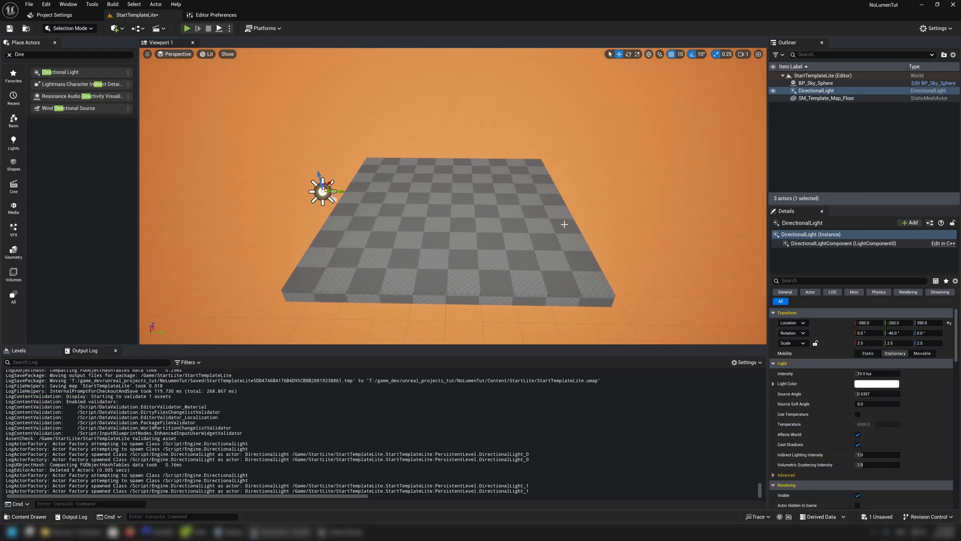
mouse_move(499, 200)
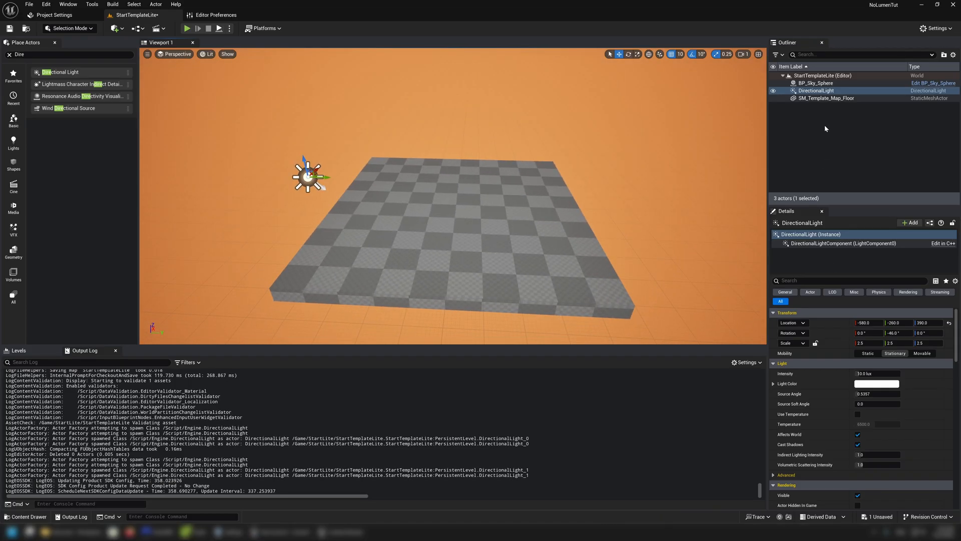
- Assign DirectionalLight as BP_Sky_Sphere's Directional Light Actor and look around the blue sky
left_click(815, 83)
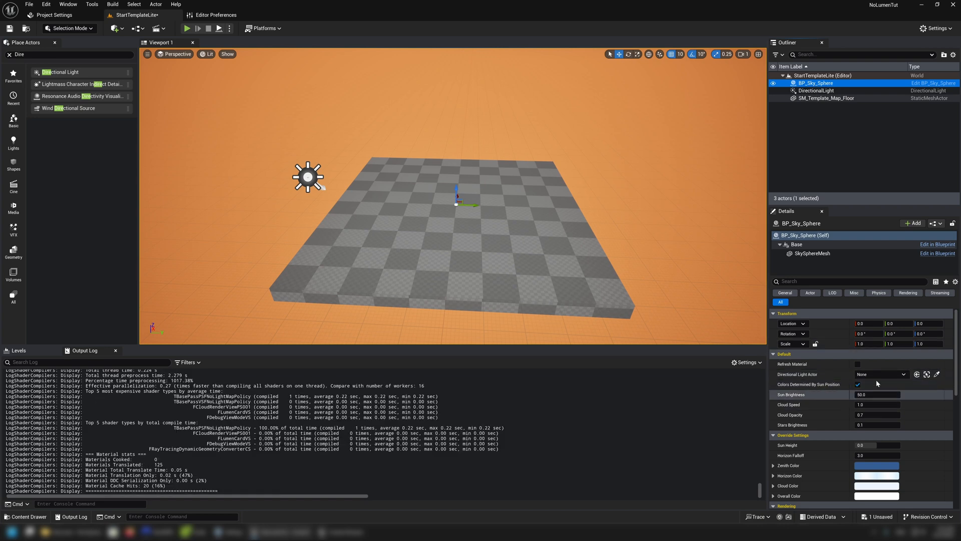
mouse_move(939, 373)
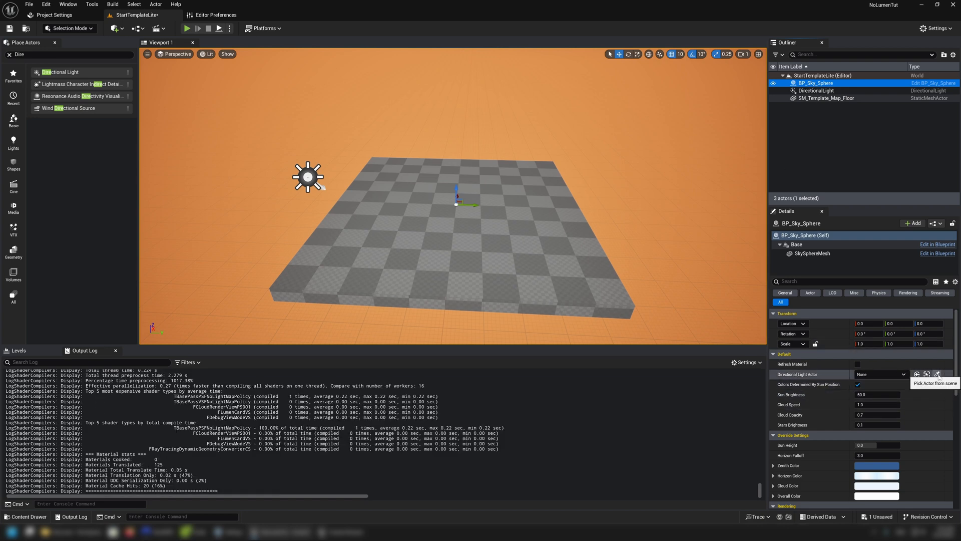
left_click(905, 375)
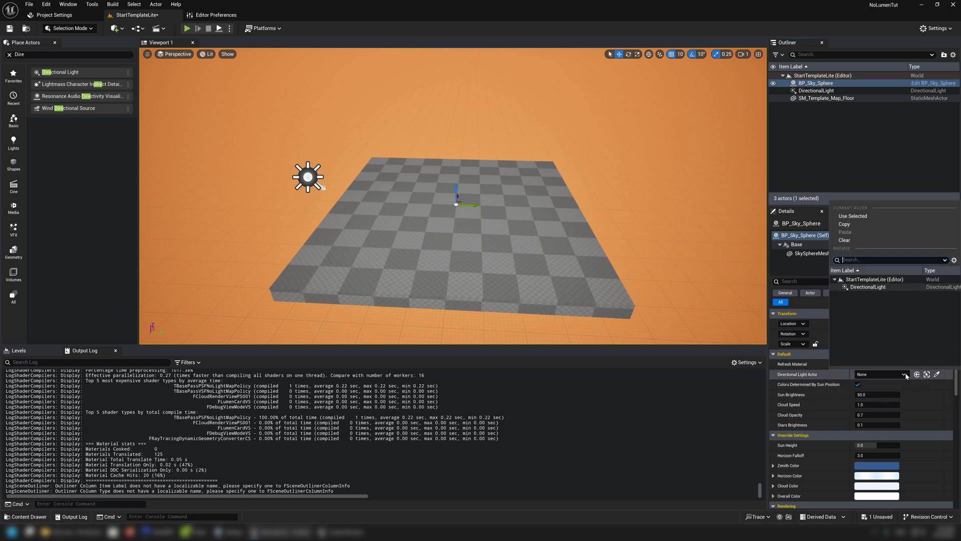
left_click(868, 286)
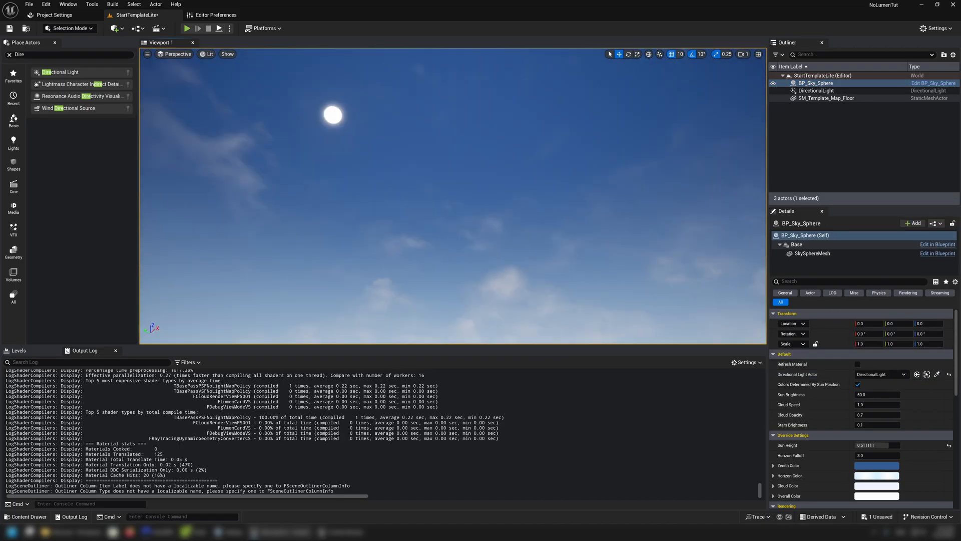
left_click_drag(429, 184, 430, 276)
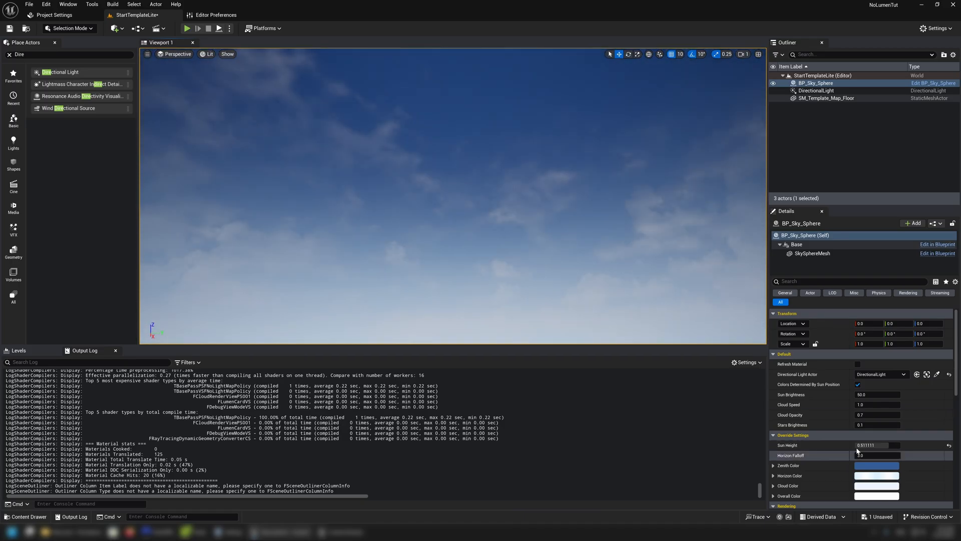
left_click(877, 415)
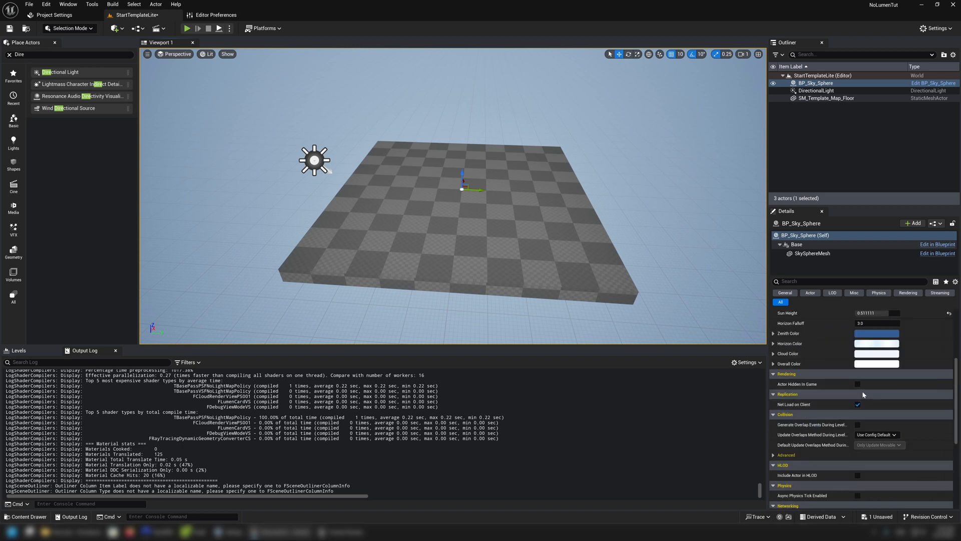
scroll("down", 3)
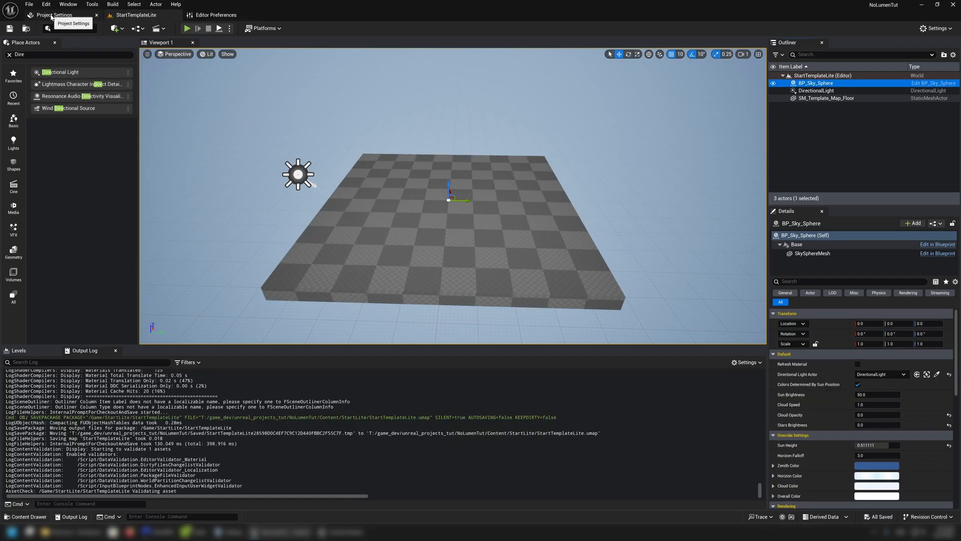
- Bring up Project Settings on the Description page
left_click(54, 15)
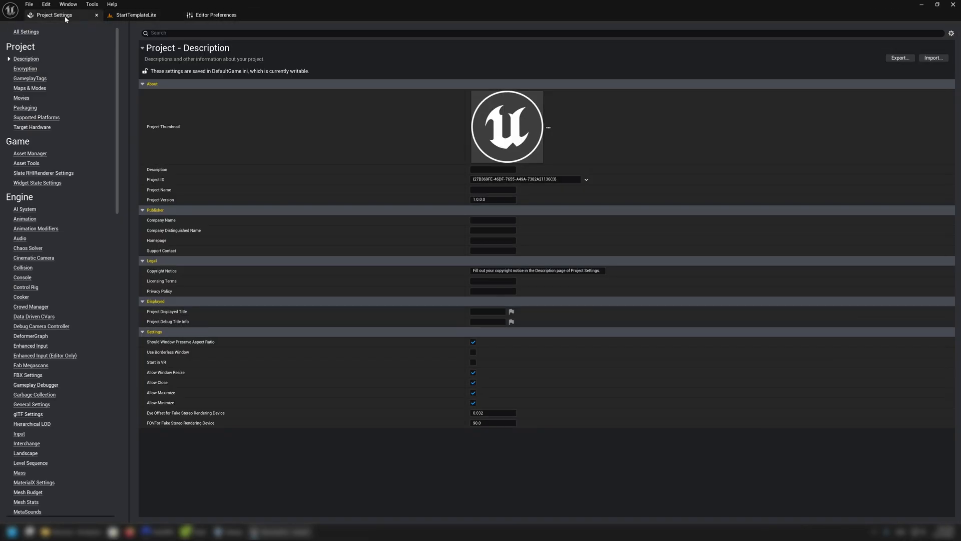
mouse_move(125, 67)
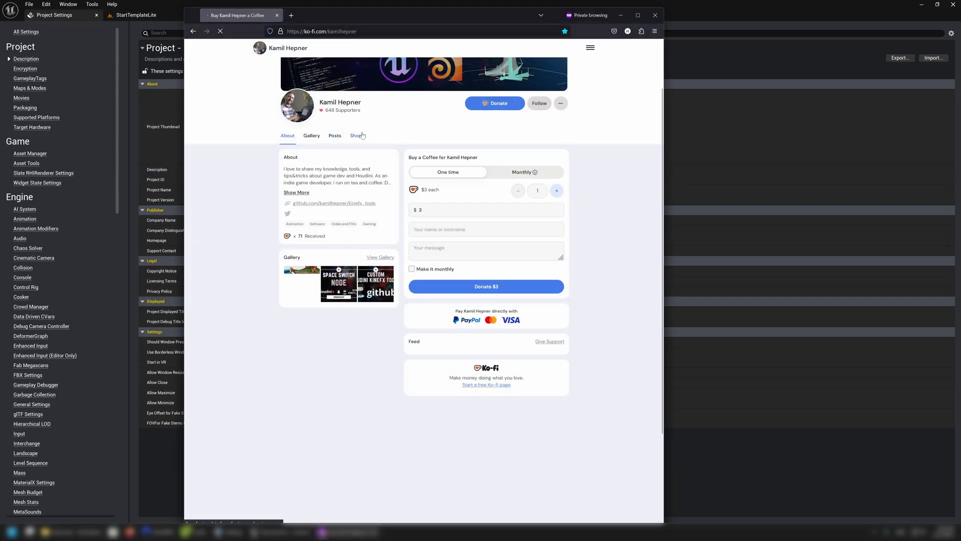
- Browse the Ko-fi shop listings, view the clean Unreal theme product, and dismiss Firefox
left_click(356, 135)
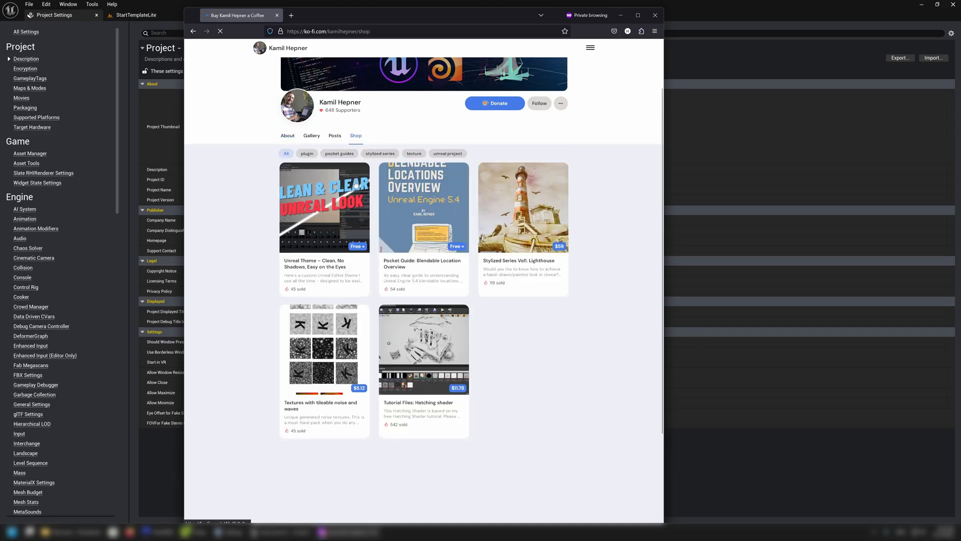
left_click(324, 207)
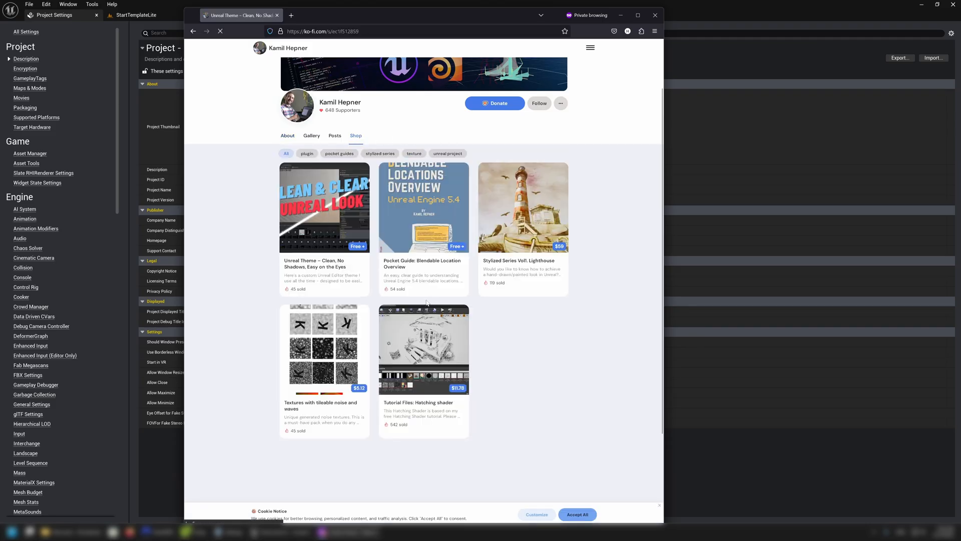
left_click(324, 208)
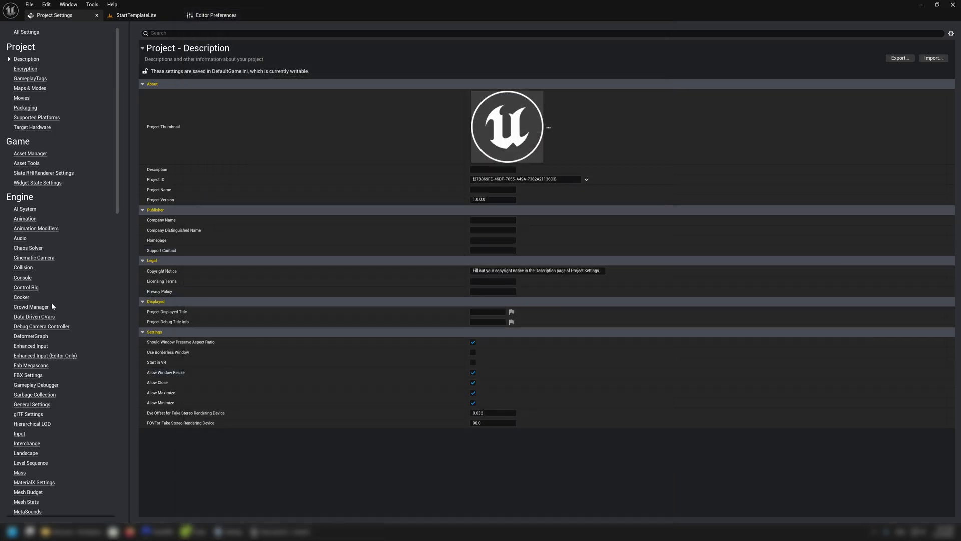
- Show the Engine > Rendering settings page and scroll down to the Global Illumination and Lumen options
scroll("down", 3)
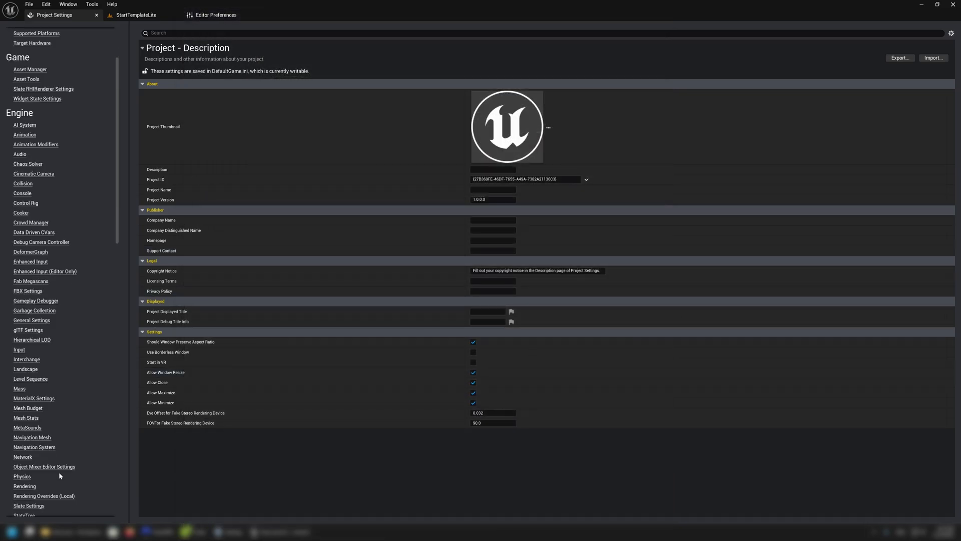
left_click(24, 487)
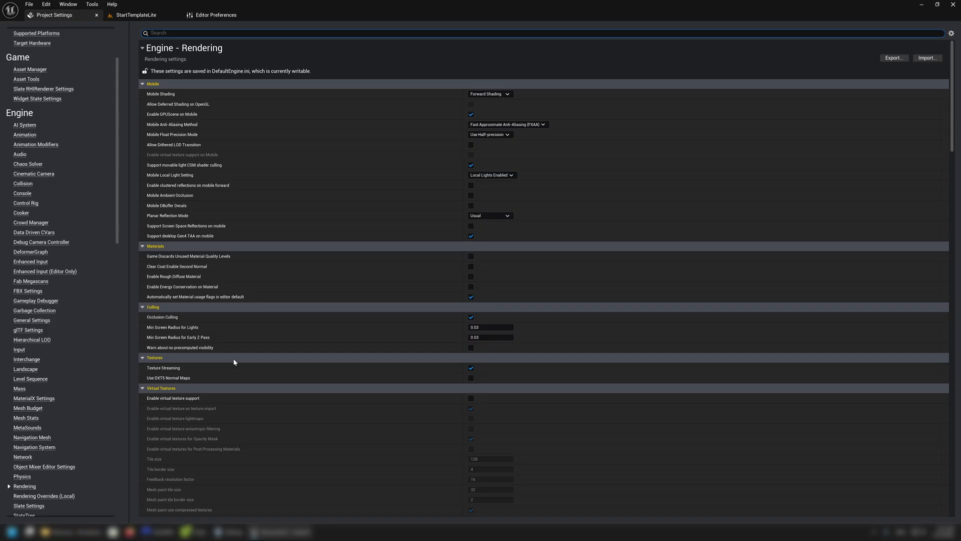
mouse_move(239, 347)
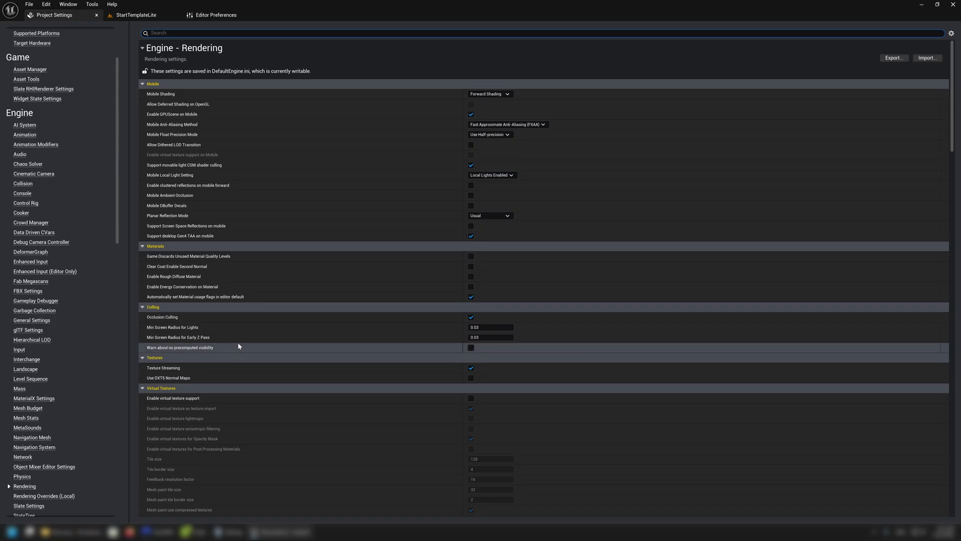
mouse_move(272, 136)
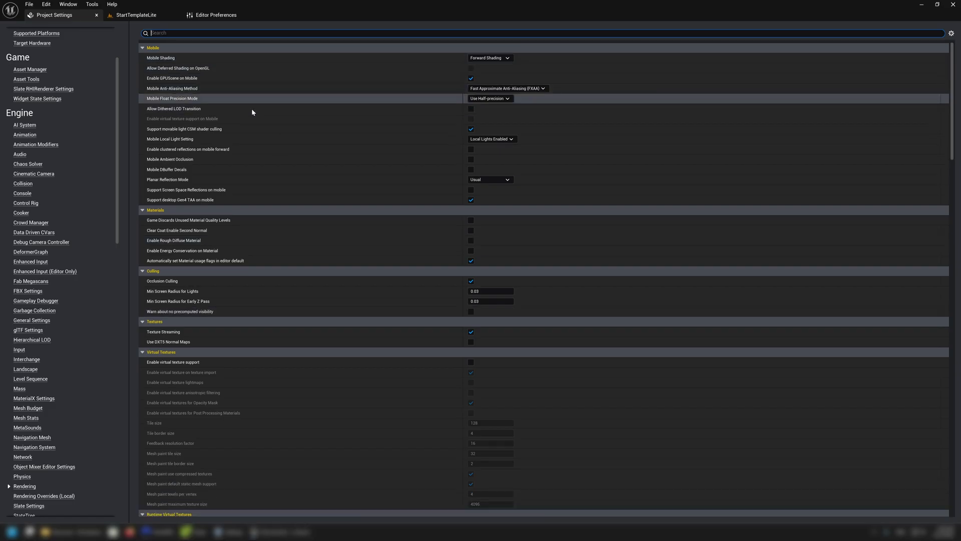
scroll("down", 3)
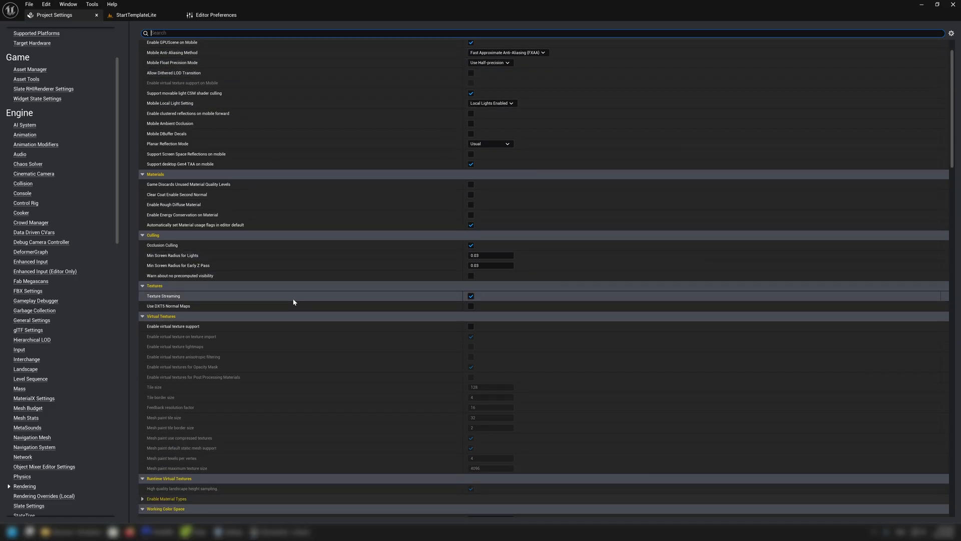
scroll("down", 3)
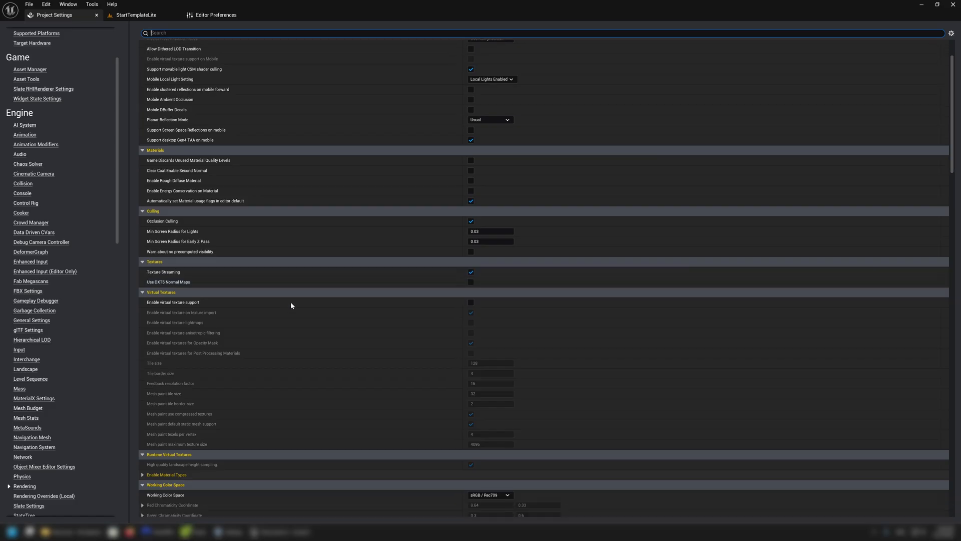
scroll("down", 3)
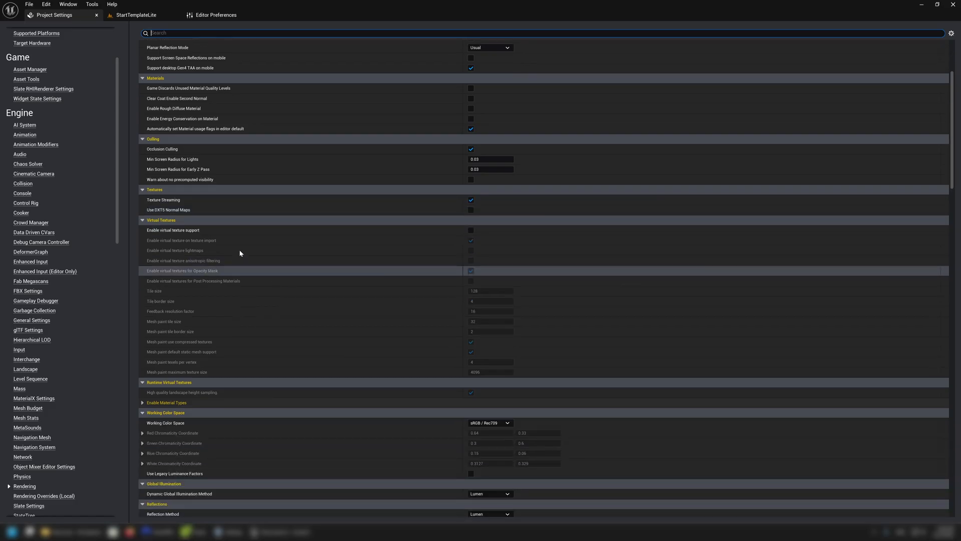
scroll("down", 3)
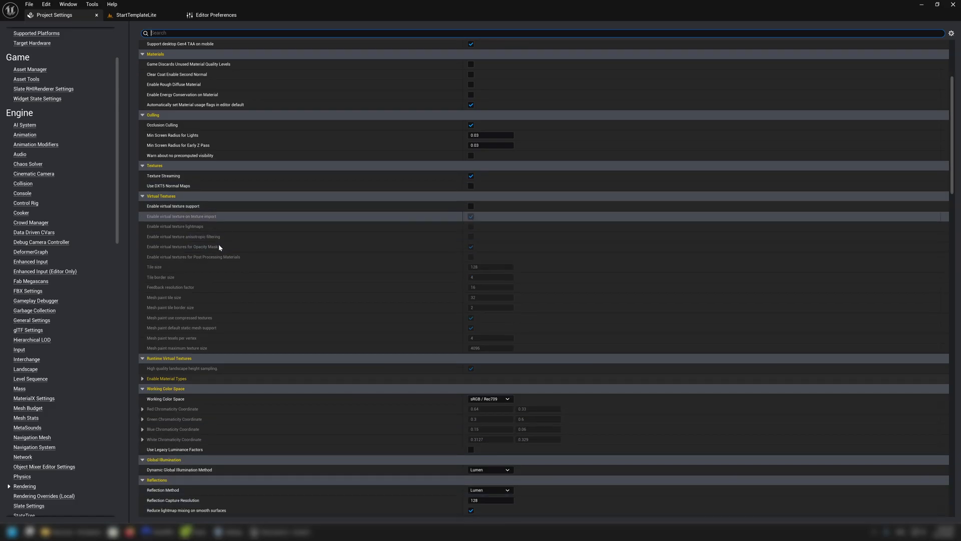
scroll("down", 3)
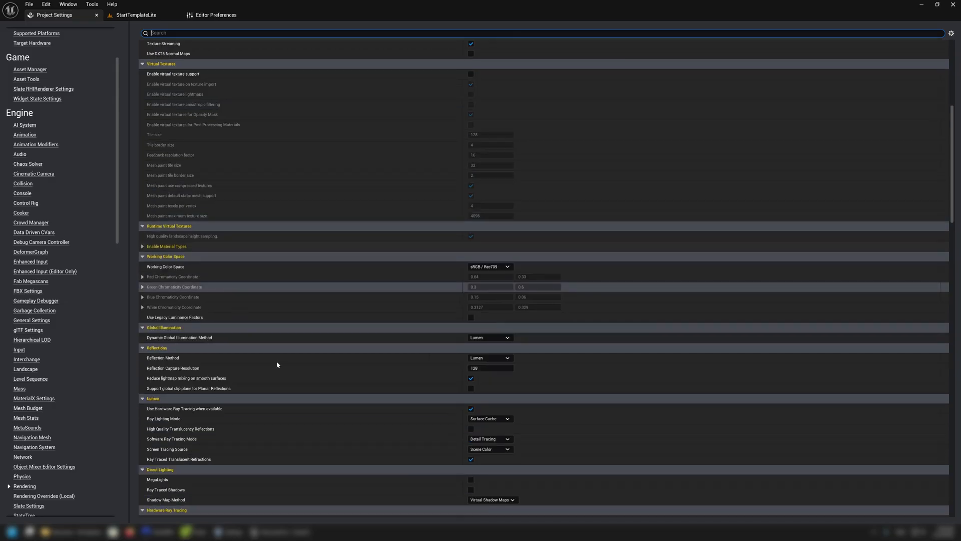
mouse_move(445, 352)
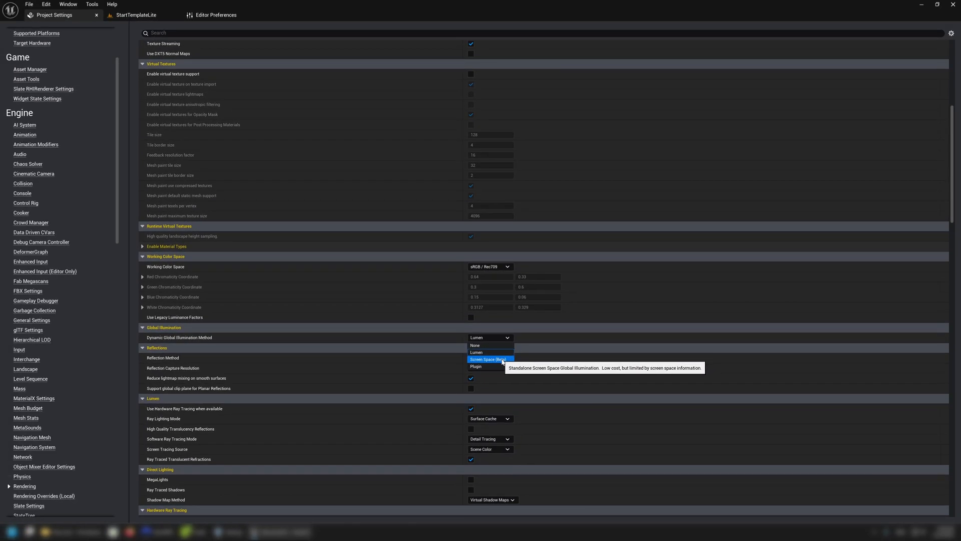
mouse_move(488, 358)
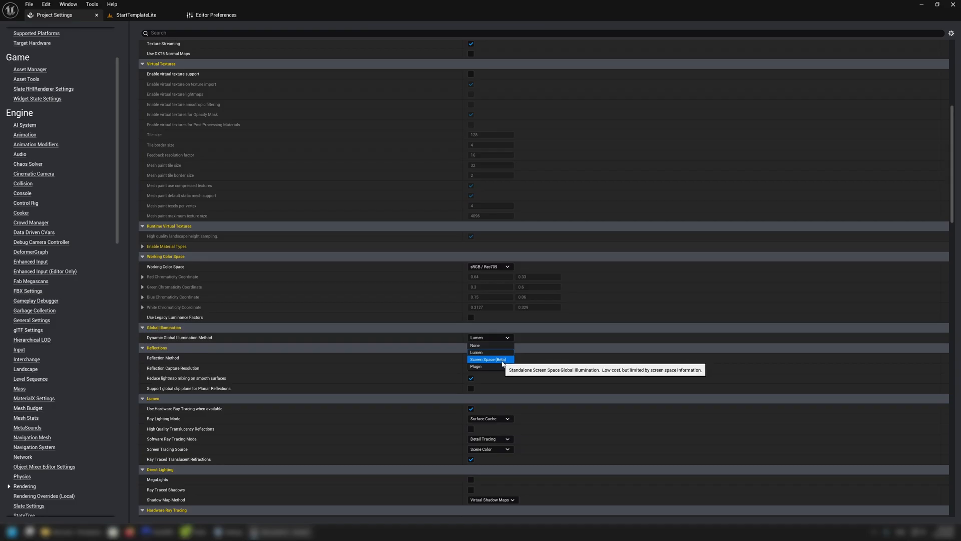
mouse_move(508, 364)
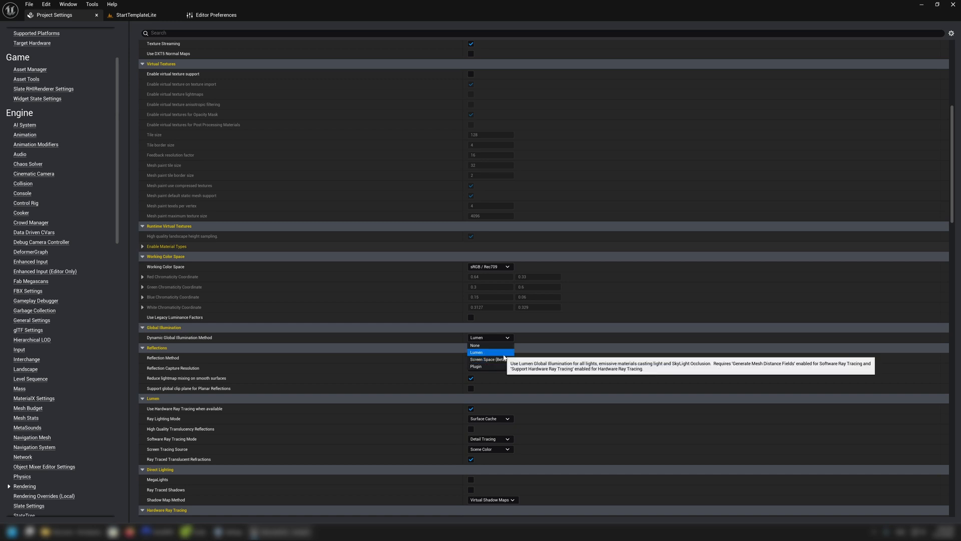
mouse_move(487, 358)
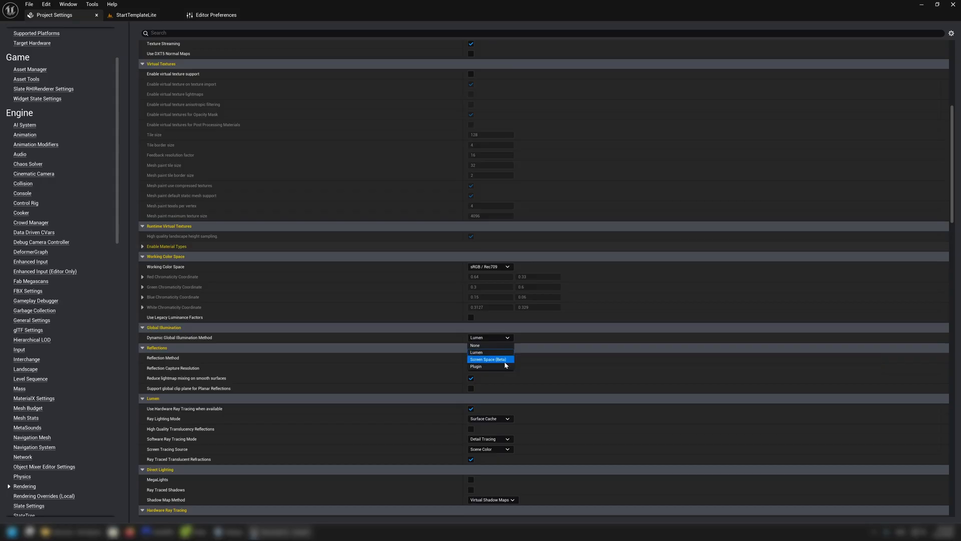
mouse_move(490, 360)
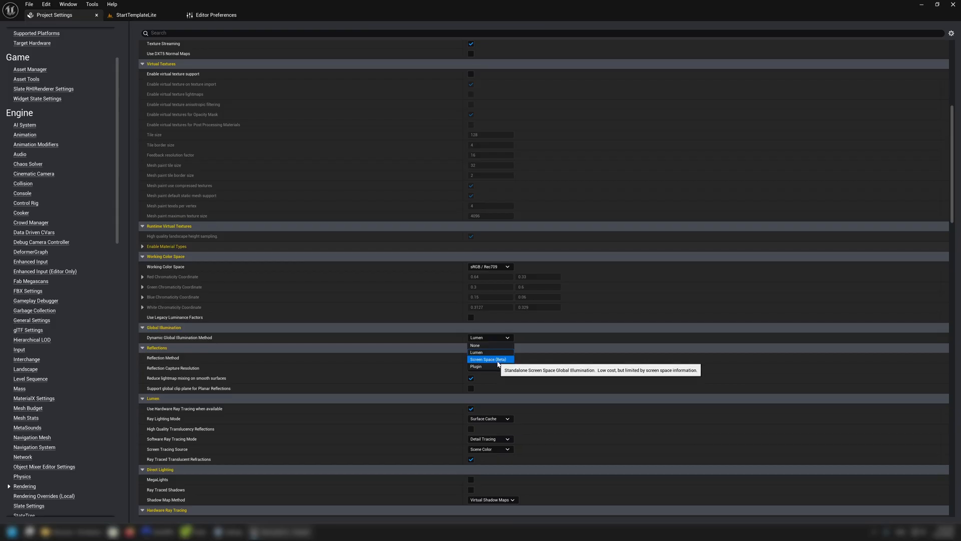
mouse_move(474, 345)
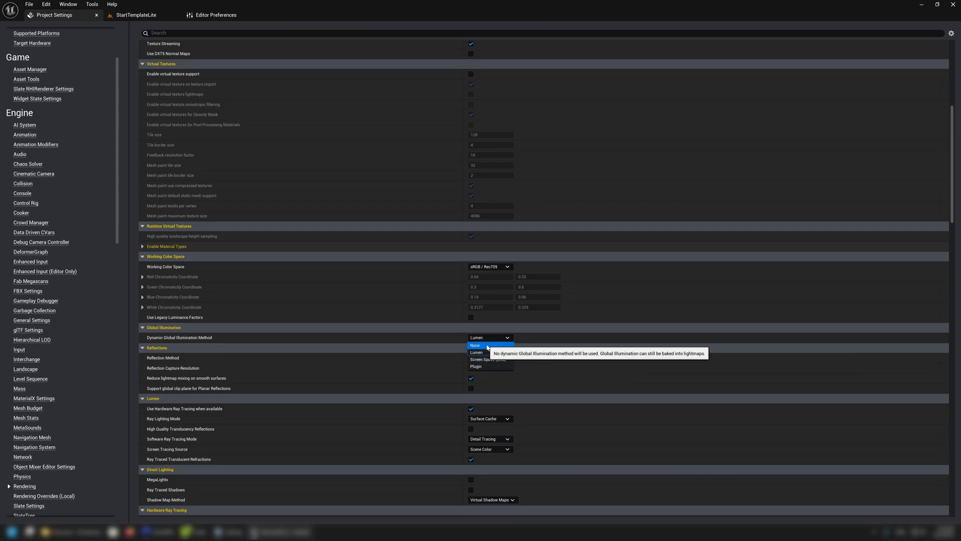
- Set Dynamic Global Illumination Method to None and Reflection Method to None
left_click(475, 345)
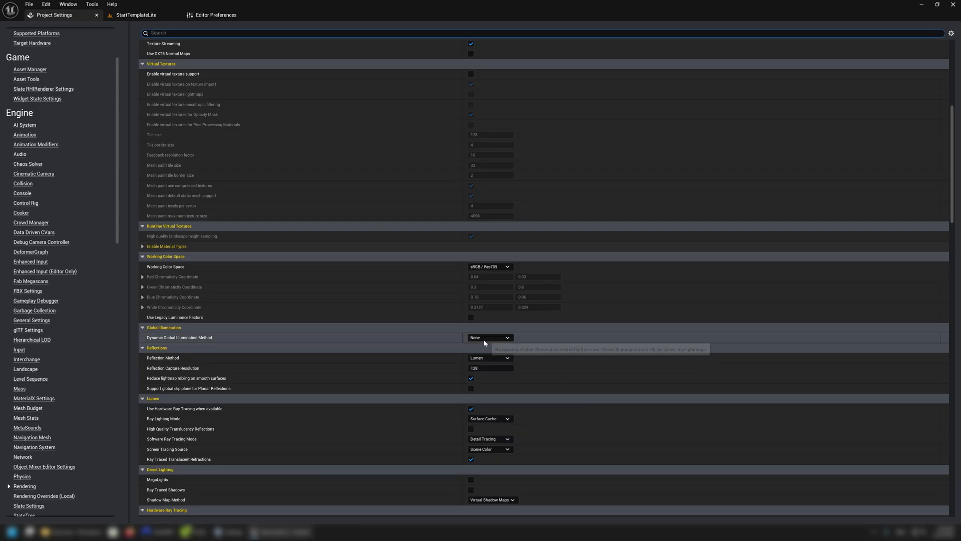
left_click(490, 357)
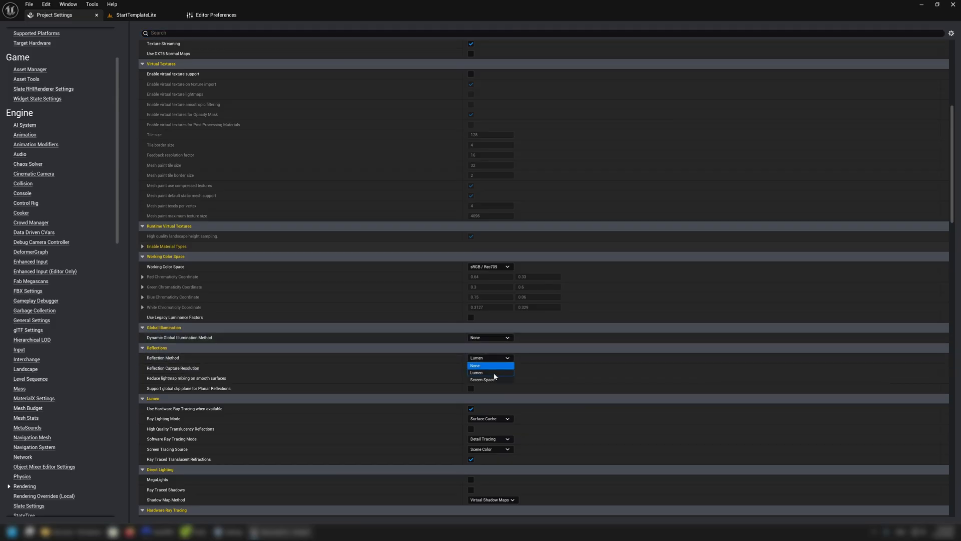
left_click(475, 365)
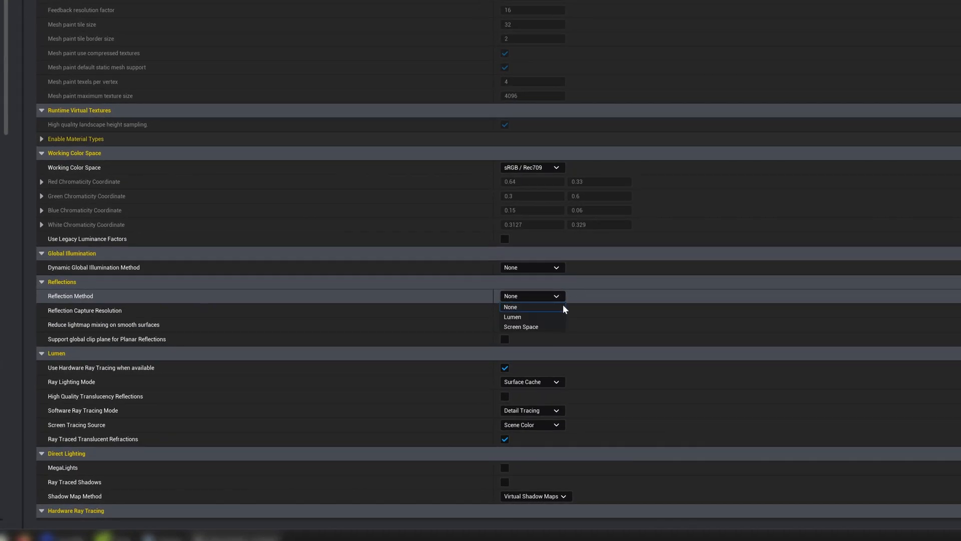
left_click(510, 307)
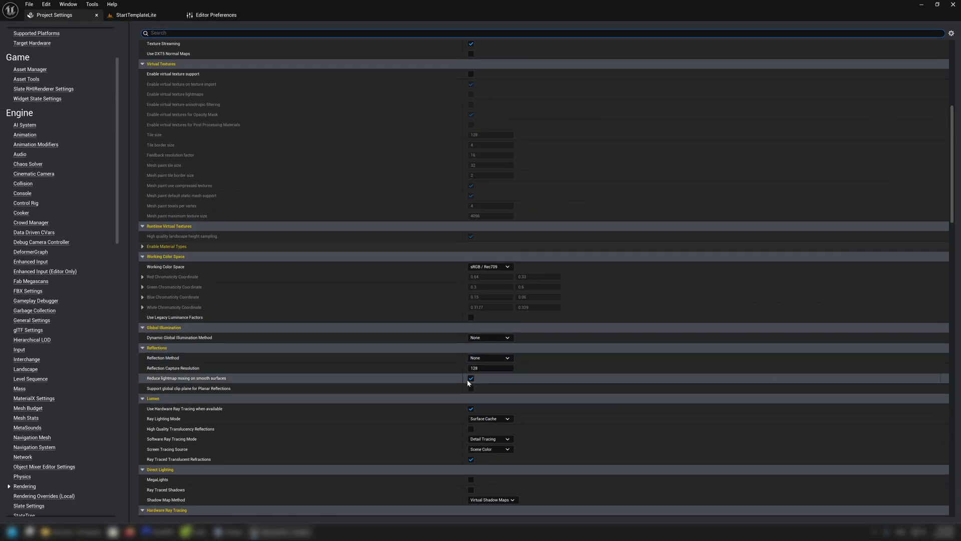
mouse_move(440, 378)
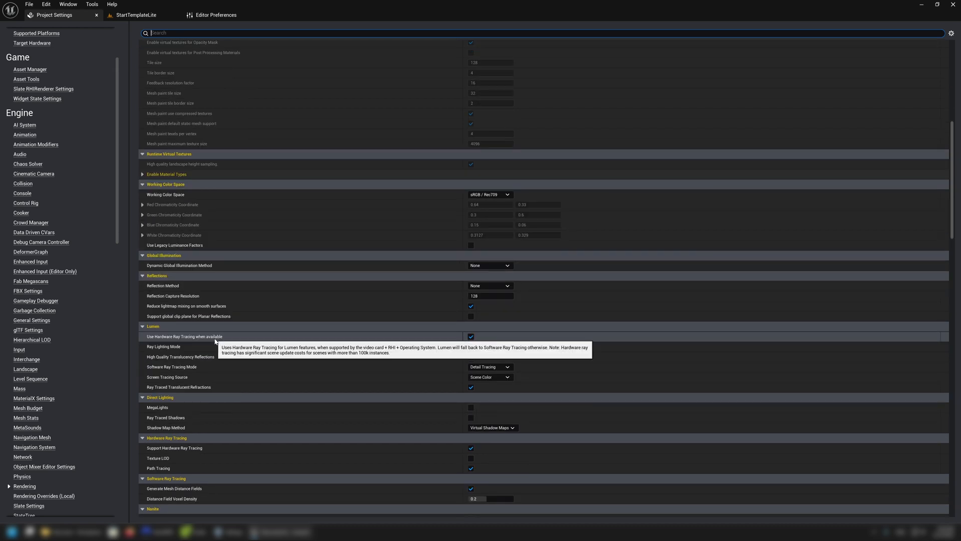
- Uncheck Support Hardware Ray Tracing, leaving the restart-required notification pending
left_click(490, 347)
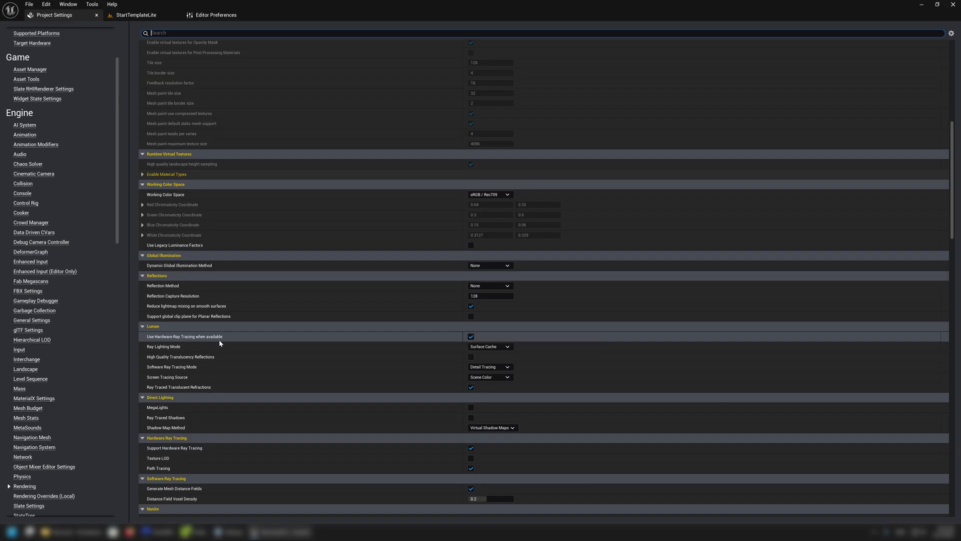
mouse_move(199, 467)
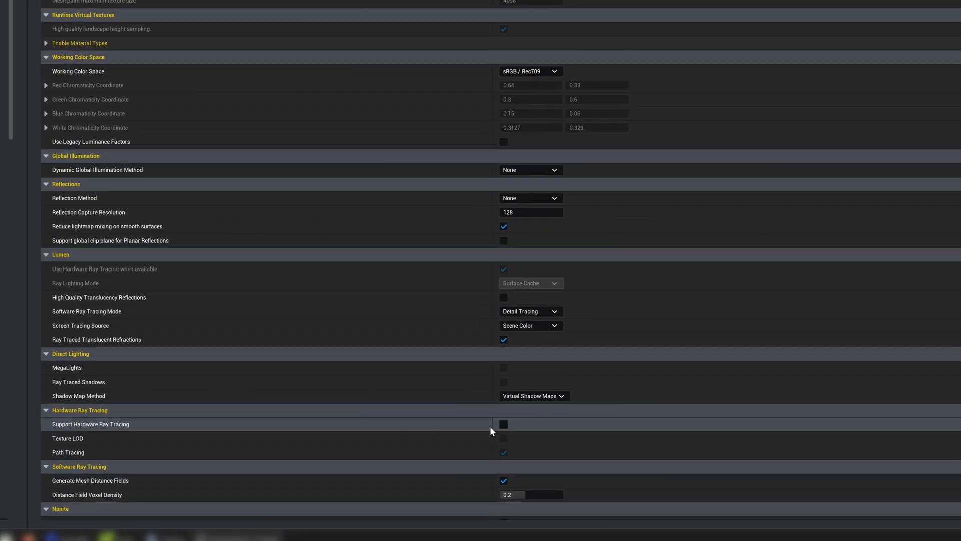
scroll("up", 3)
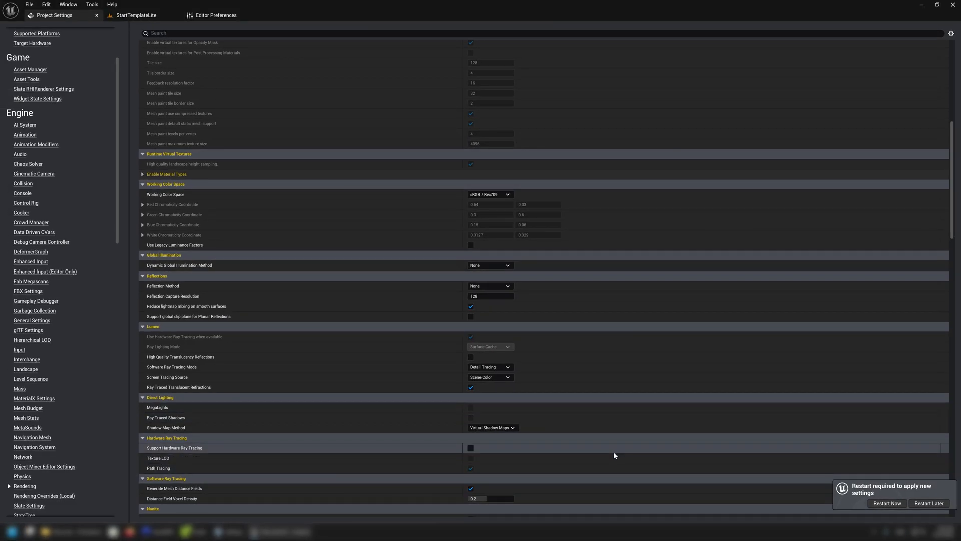
left_click(470, 448)
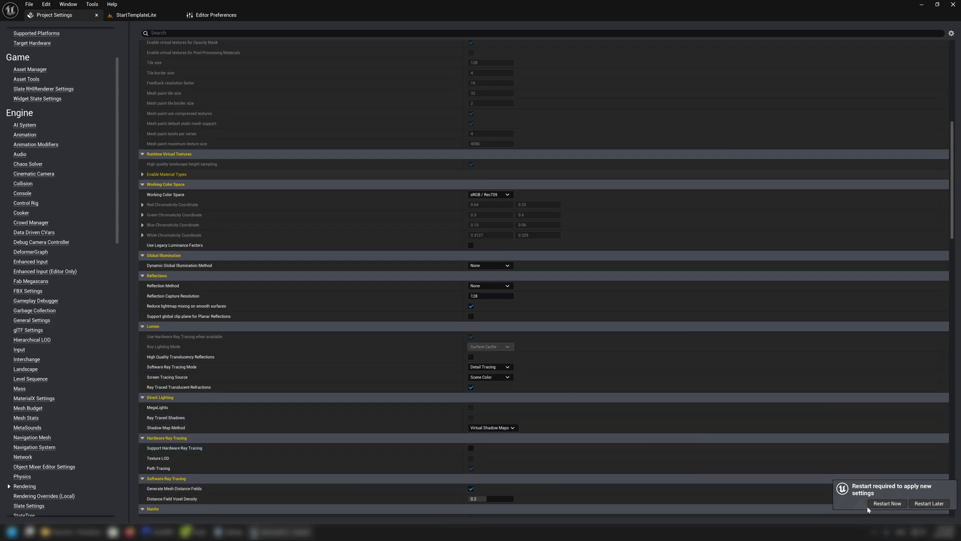
mouse_move(887, 504)
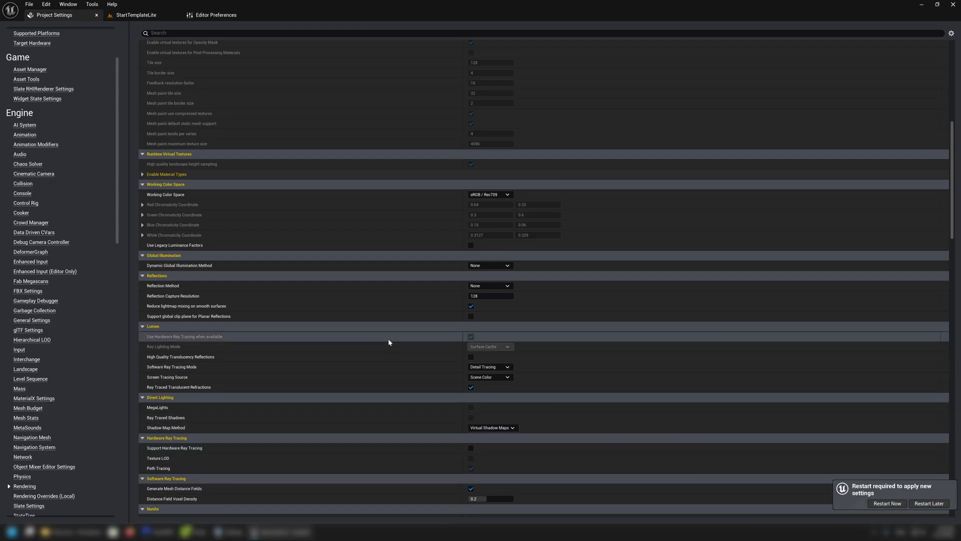
scroll("down", 3)
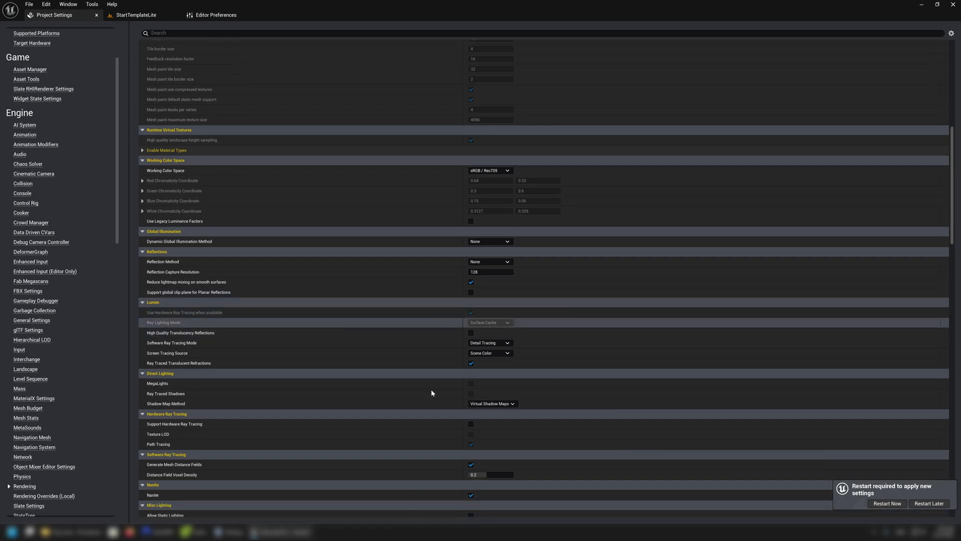
mouse_move(492, 402)
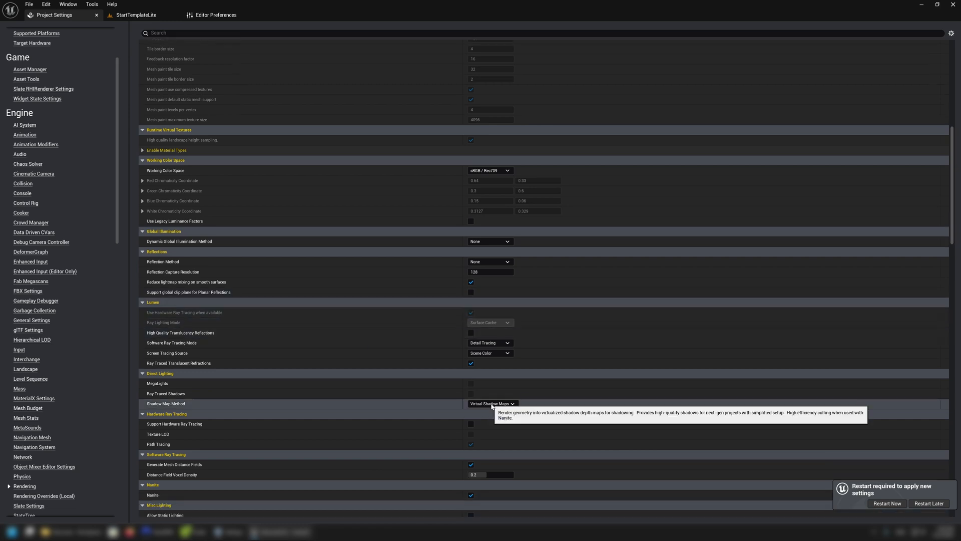
- Set Shadow Map Method to Shadow Maps and uncheck Nanite
left_click(490, 404)
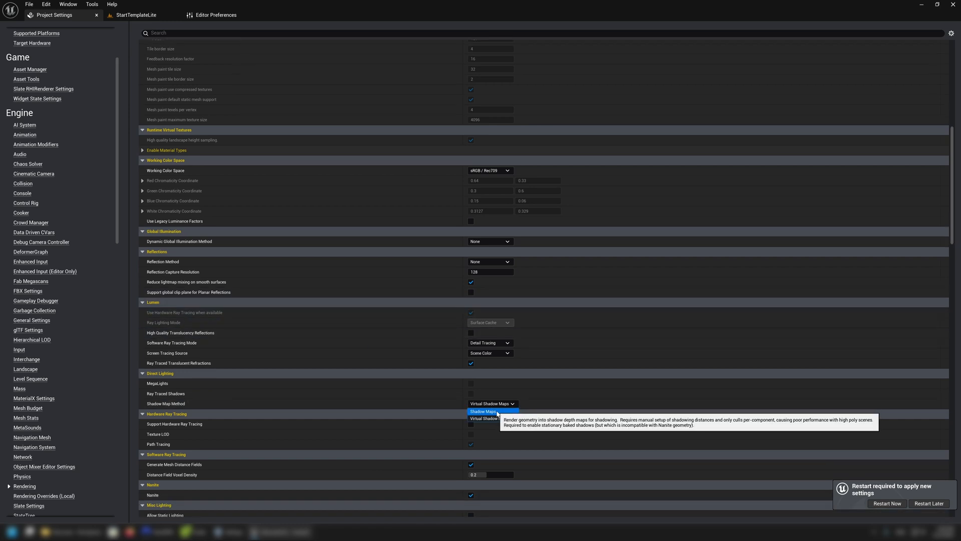
left_click(497, 411)
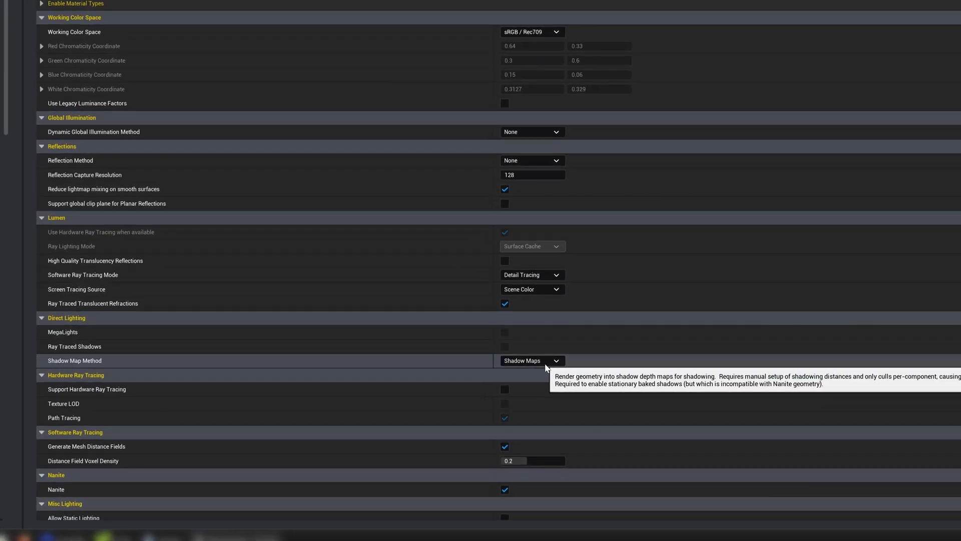
scroll("down", 3)
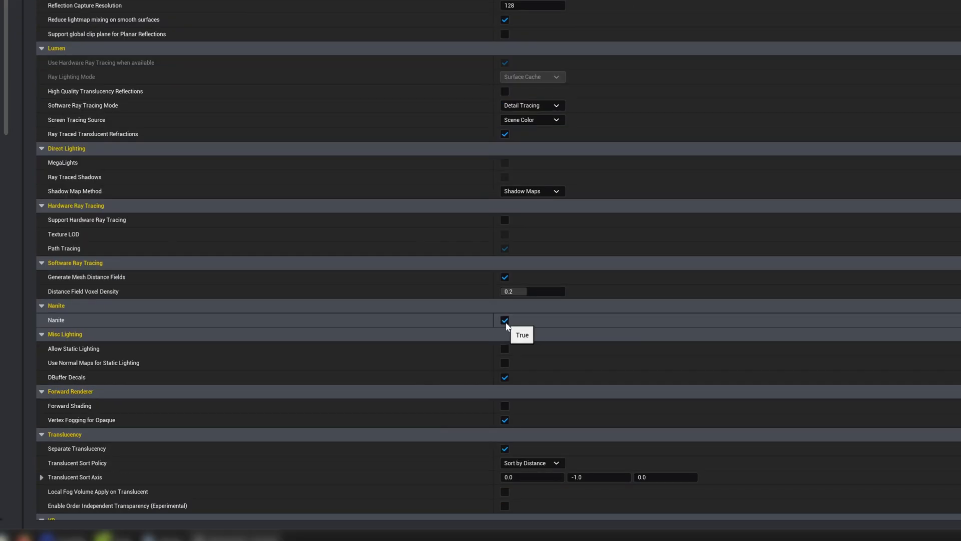
left_click(504, 319)
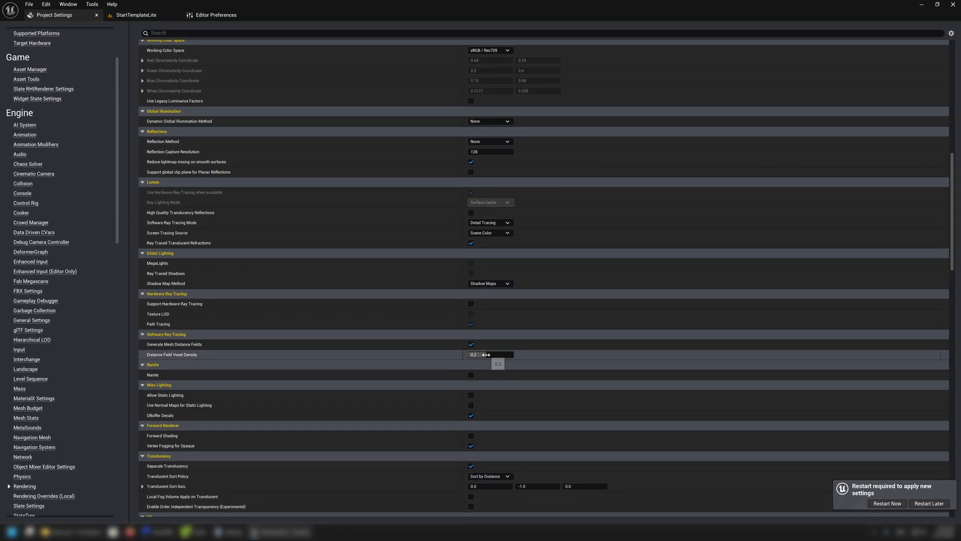
mouse_move(471, 343)
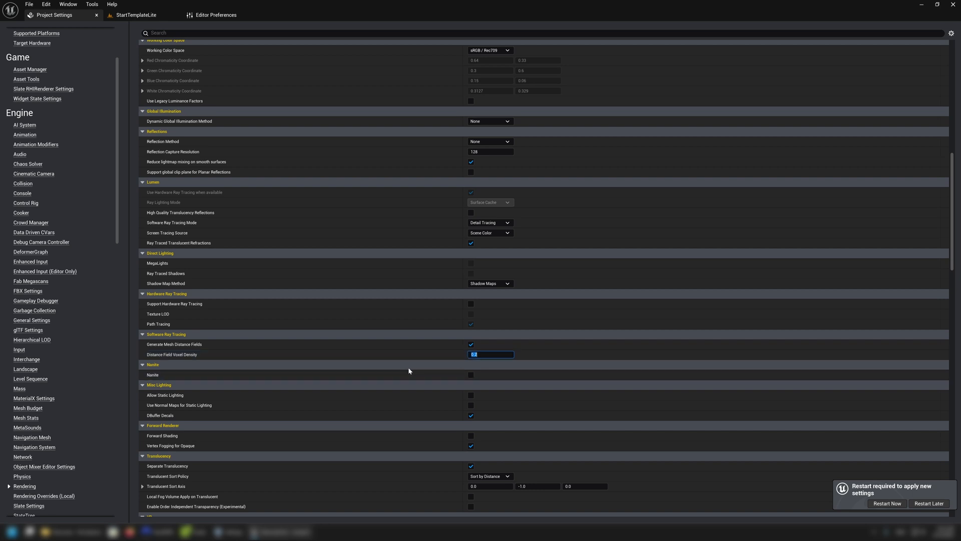
scroll("down", 3)
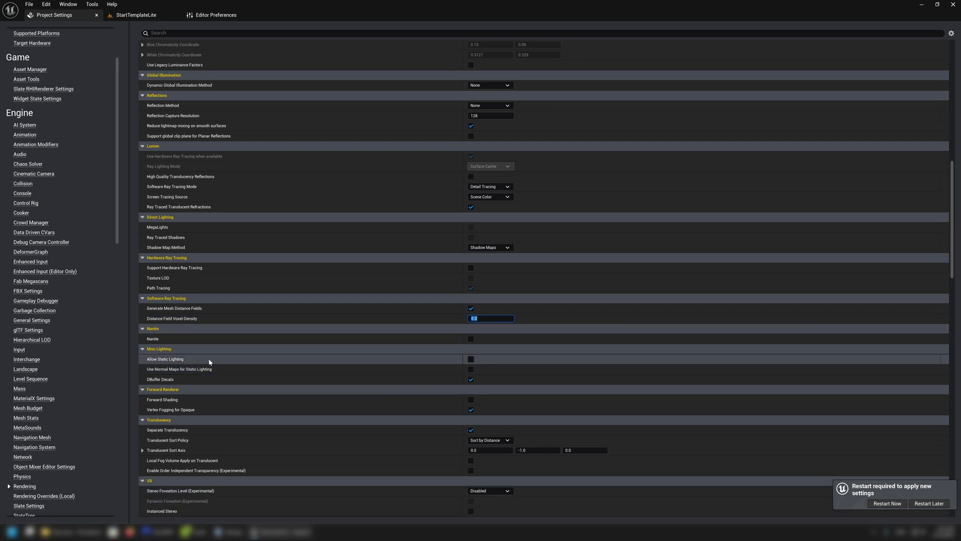
- Check Allow Static Lighting, uncheck Ray Traced Translucent Refractions, and browse the remaining rendering settings
left_click(470, 358)
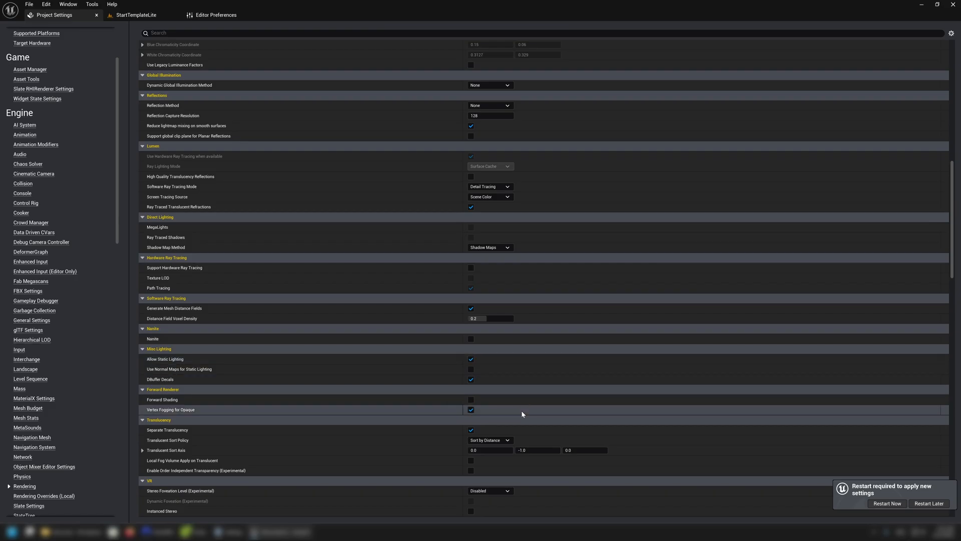
mouse_move(412, 391)
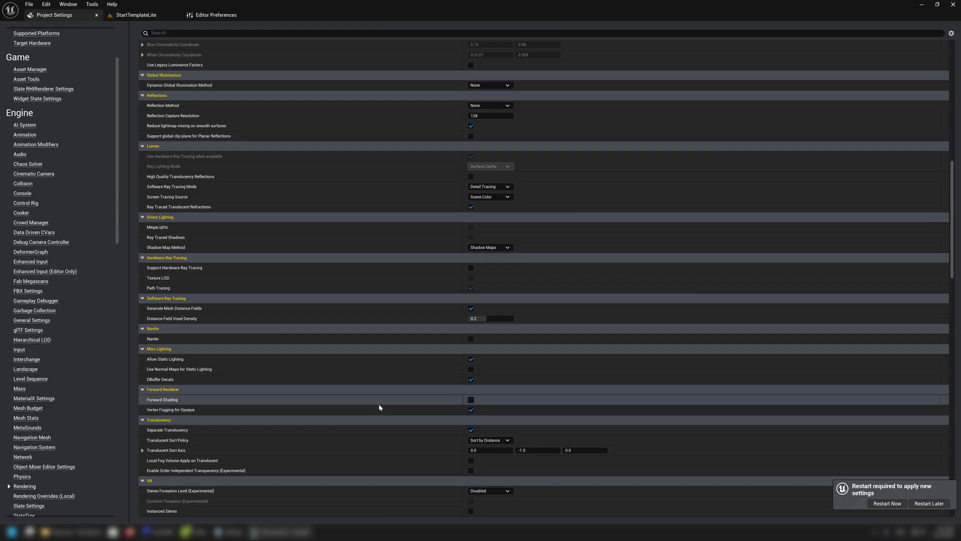
scroll("down", 3)
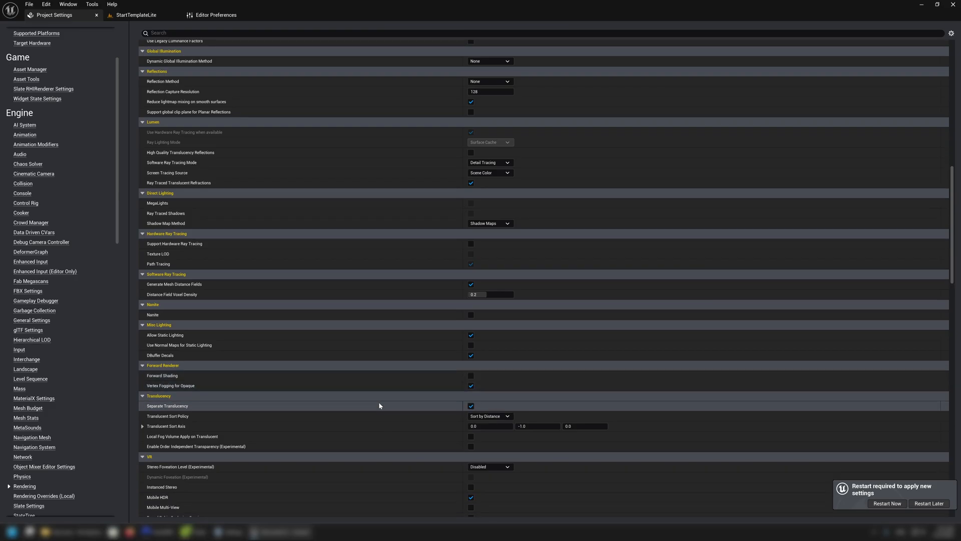
scroll("down", 3)
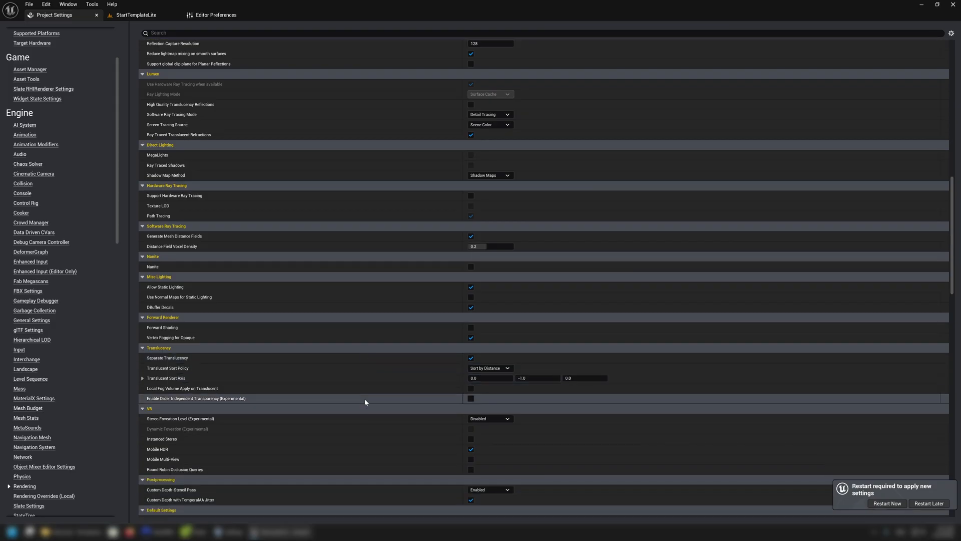
scroll("up", 3)
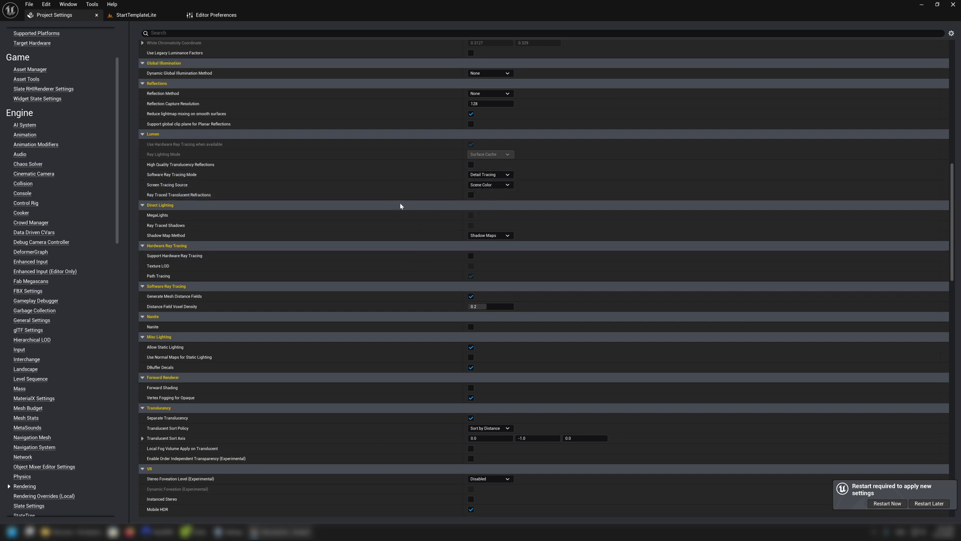
scroll("down", 3)
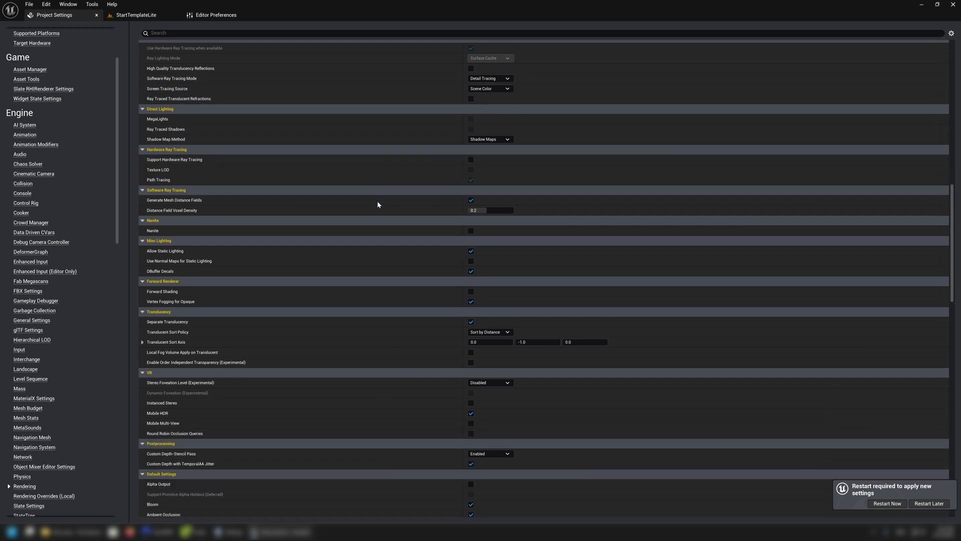
scroll("down", 3)
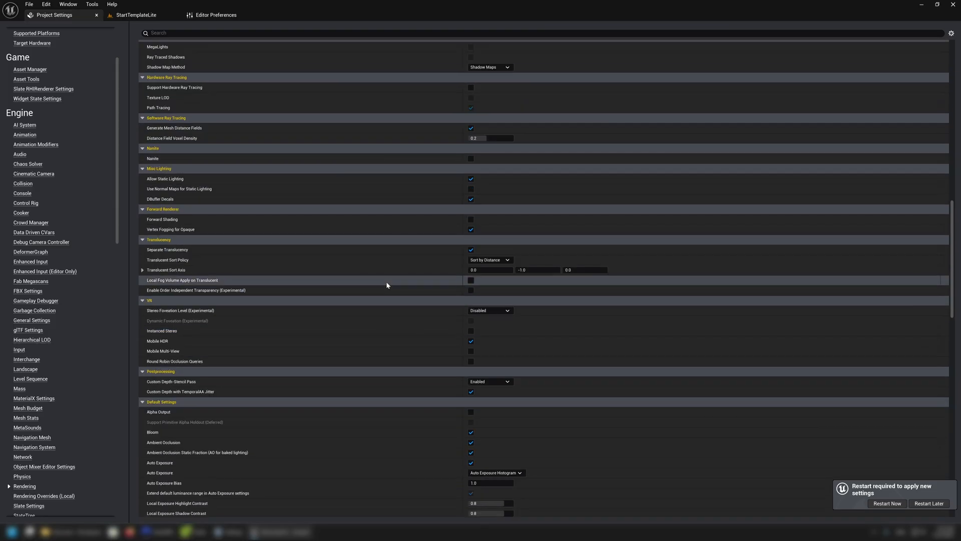
scroll("up", 3)
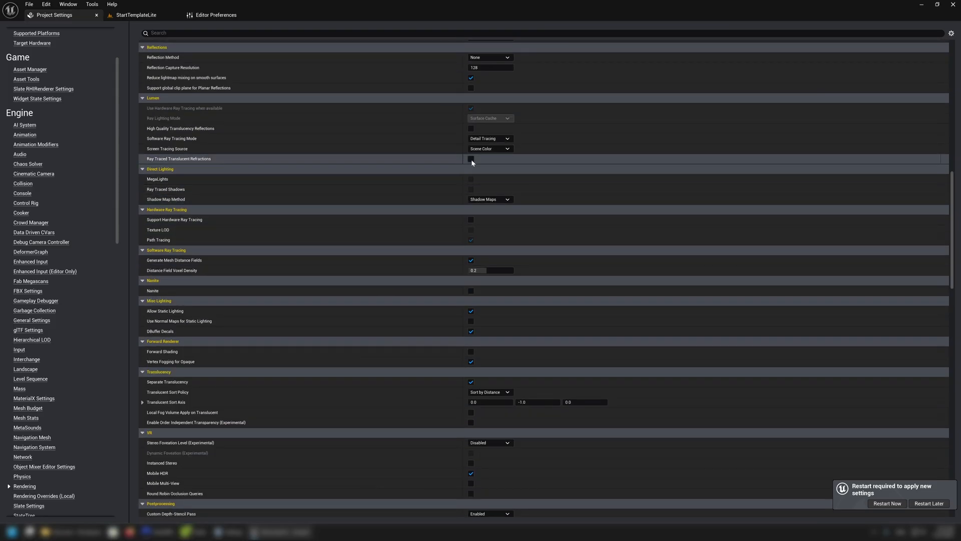
scroll("down", 3)
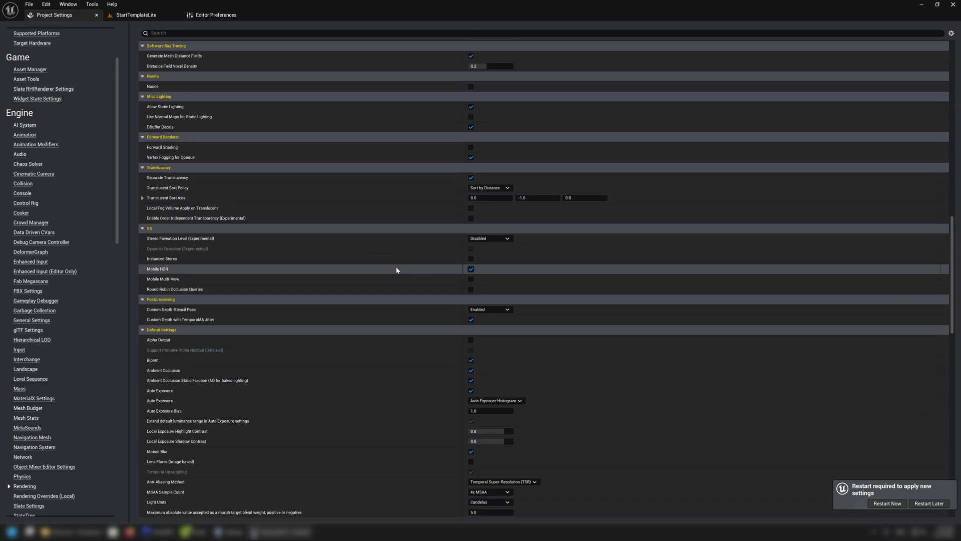
- Uncheck Auto Exposure under the Rendering Default Settings
scroll("down", 3)
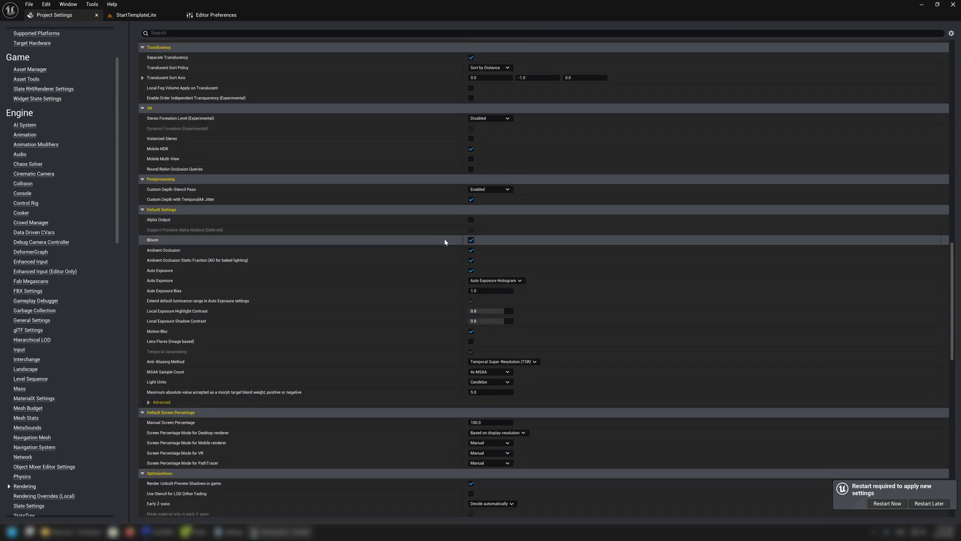
mouse_move(400, 257)
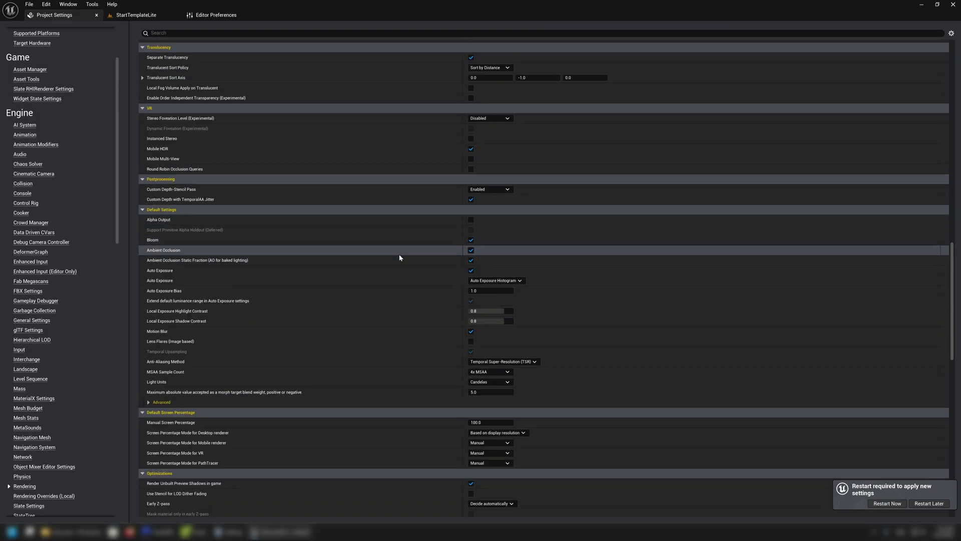
mouse_move(401, 262)
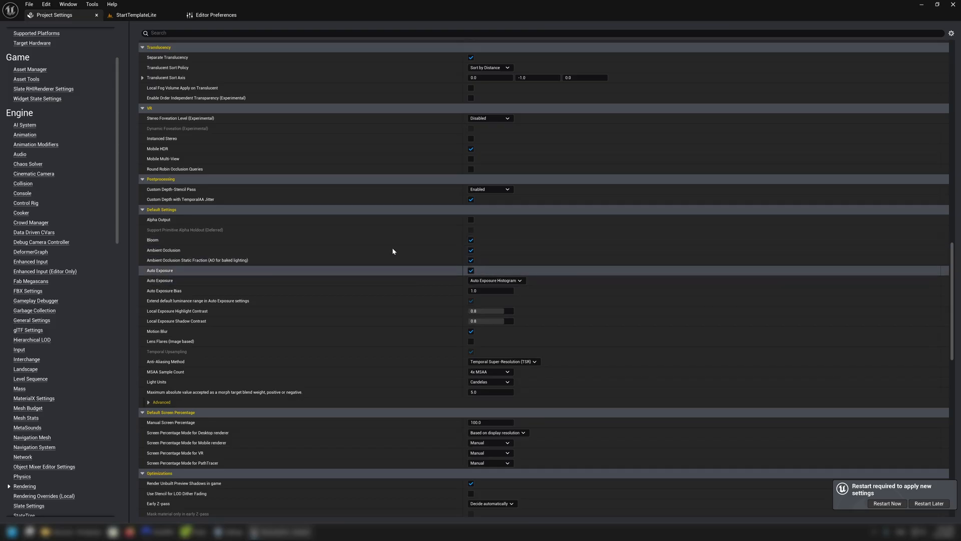
mouse_move(378, 260)
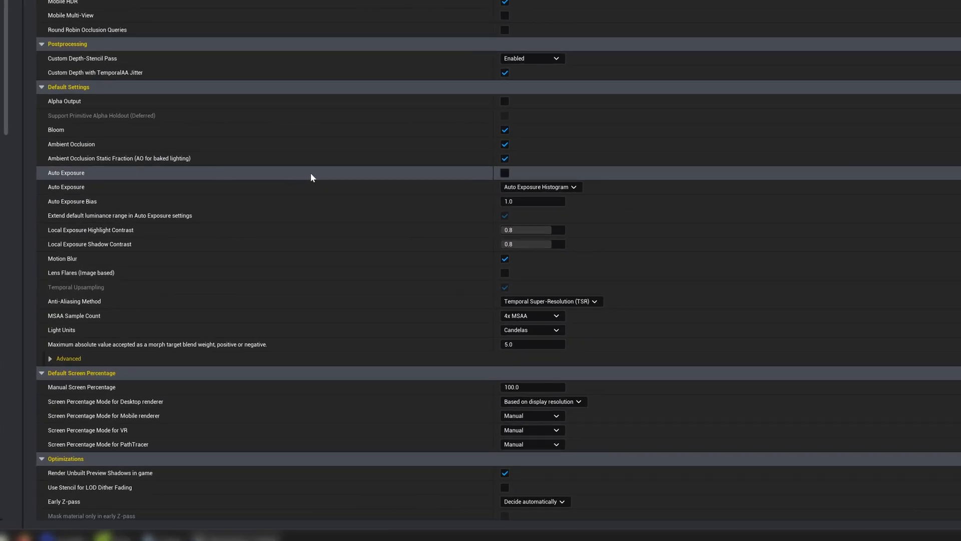
scroll("up", 3)
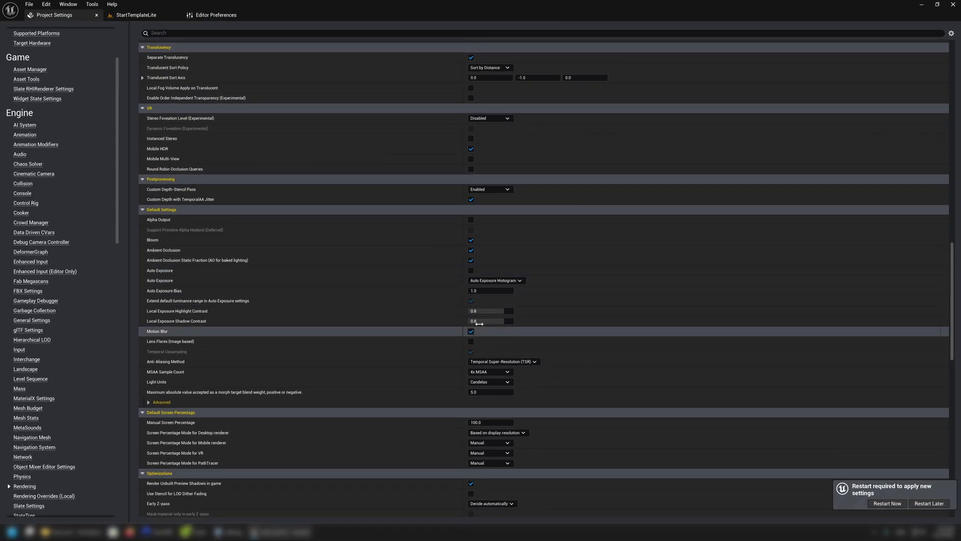
mouse_move(453, 340)
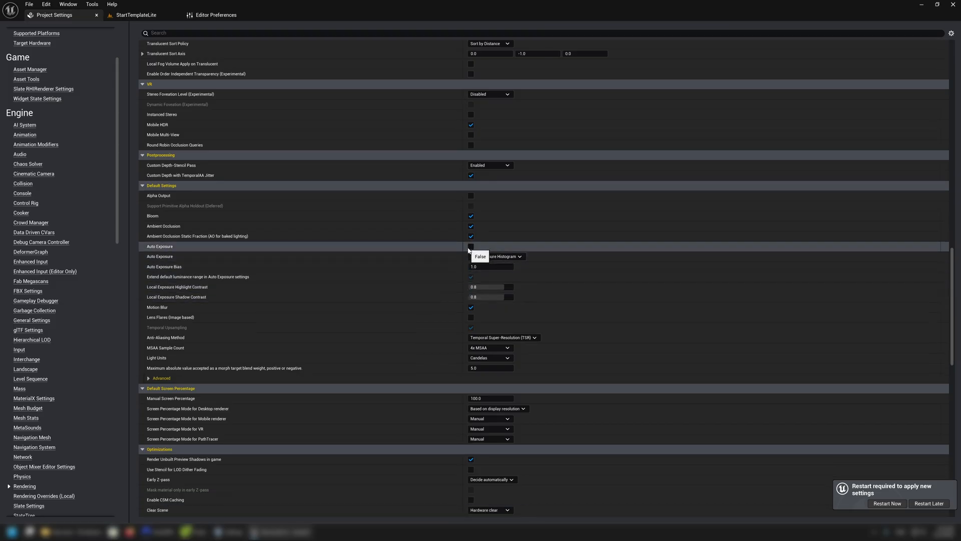
mouse_move(494, 337)
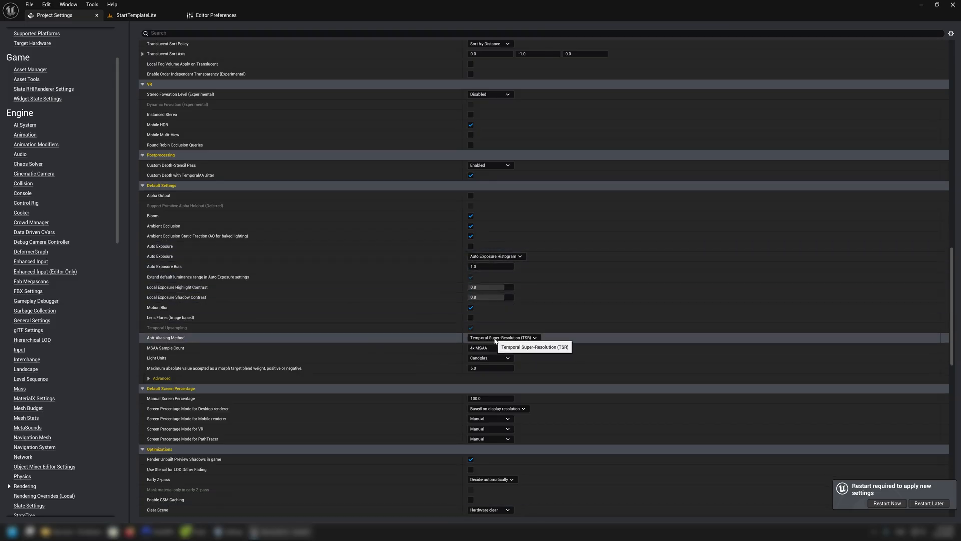
- Set Anti-Aliasing Method to None and MSAA Sample Count to No MSAA
left_click(502, 338)
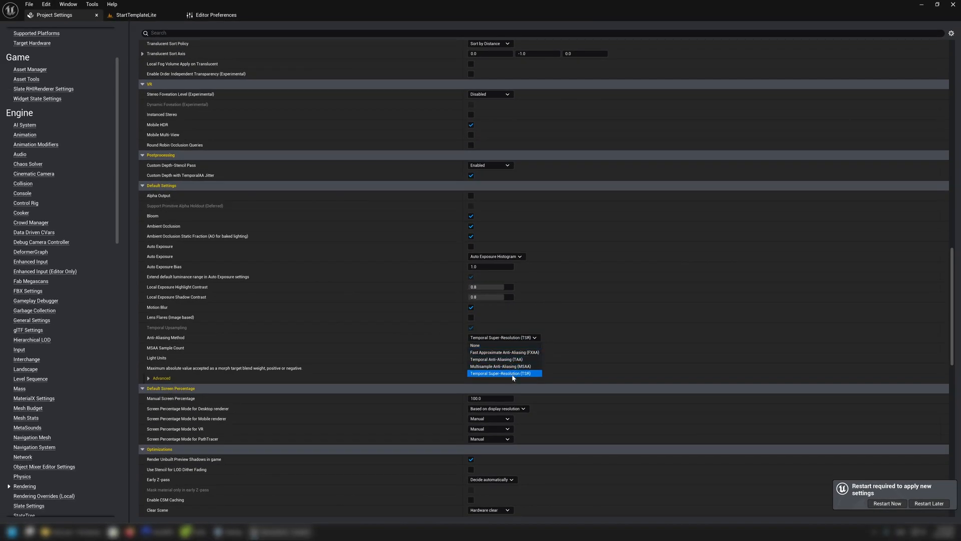
mouse_move(502, 366)
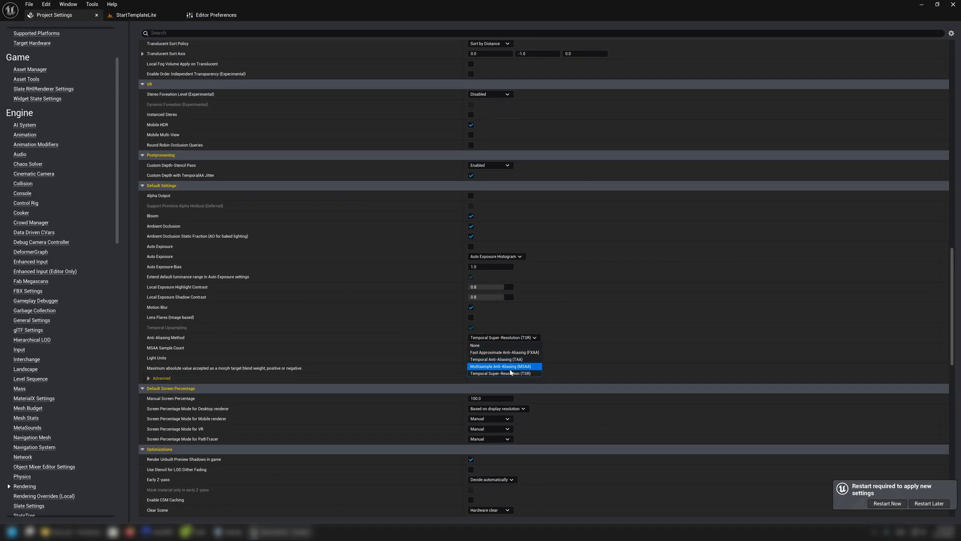
mouse_move(503, 352)
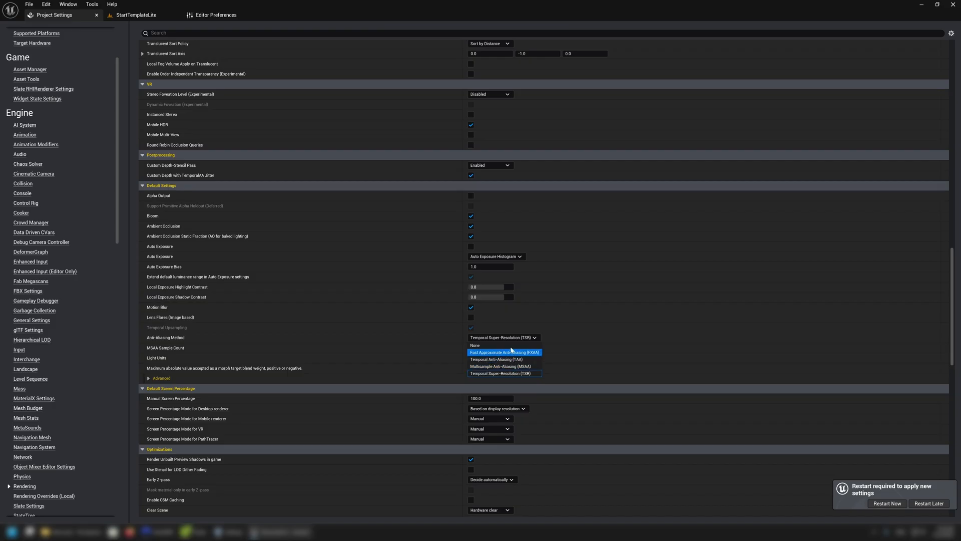
left_click(475, 345)
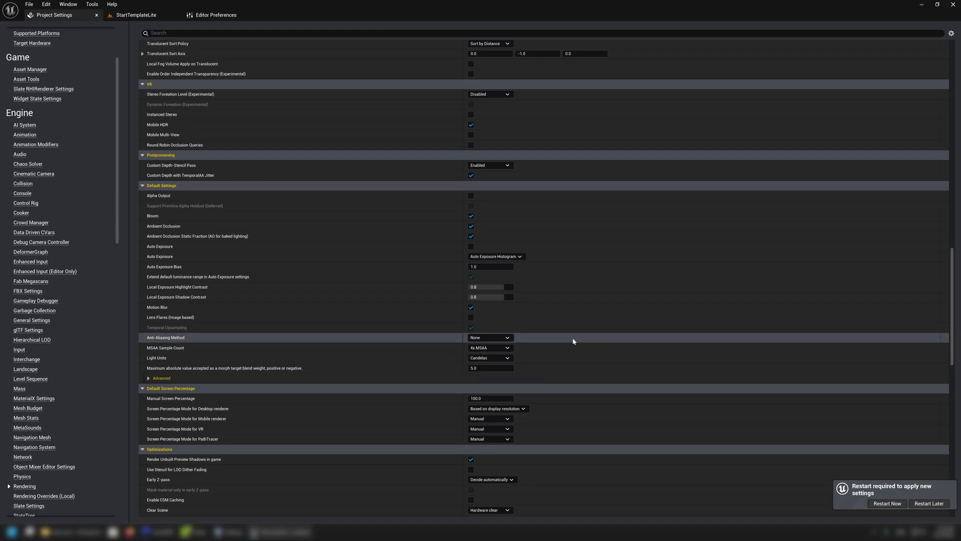
mouse_move(517, 358)
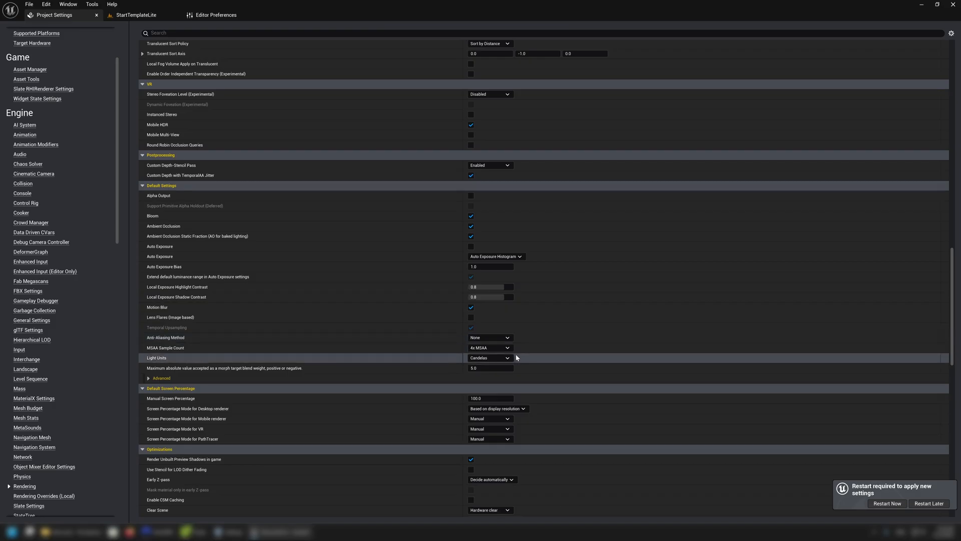
left_click(489, 337)
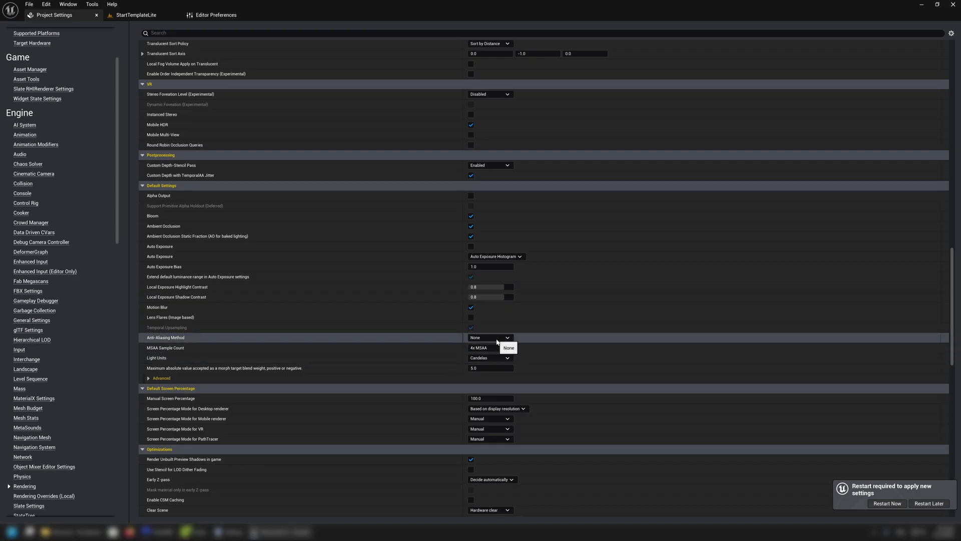
mouse_move(491, 348)
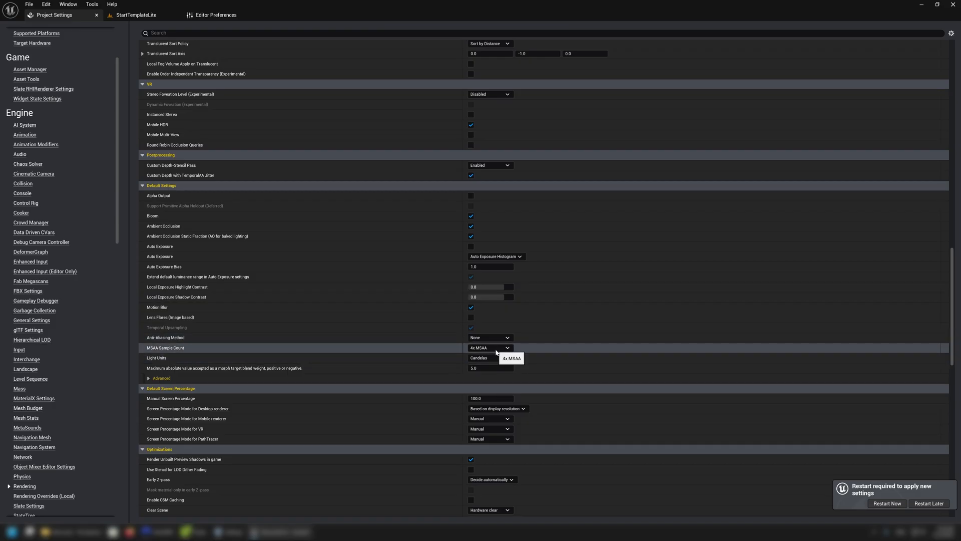
left_click(490, 348)
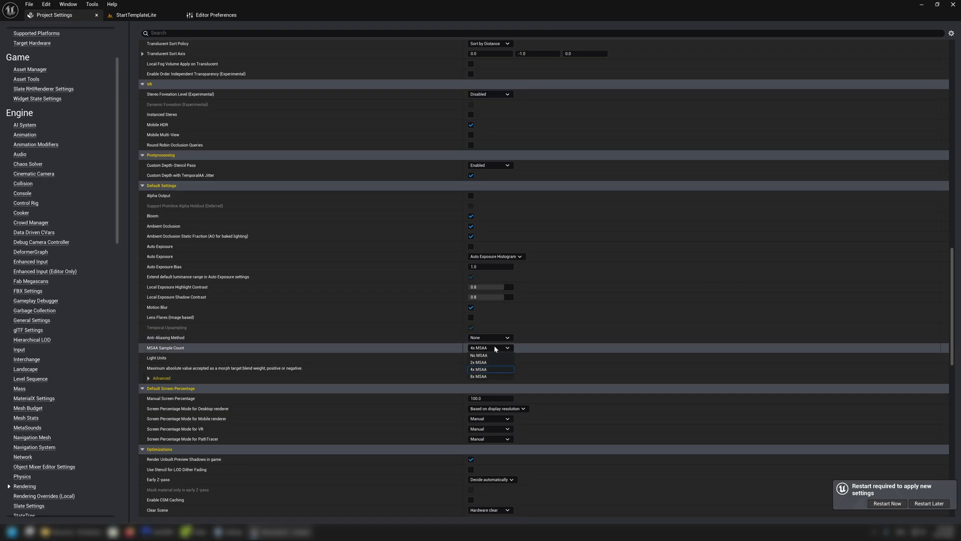
left_click(478, 355)
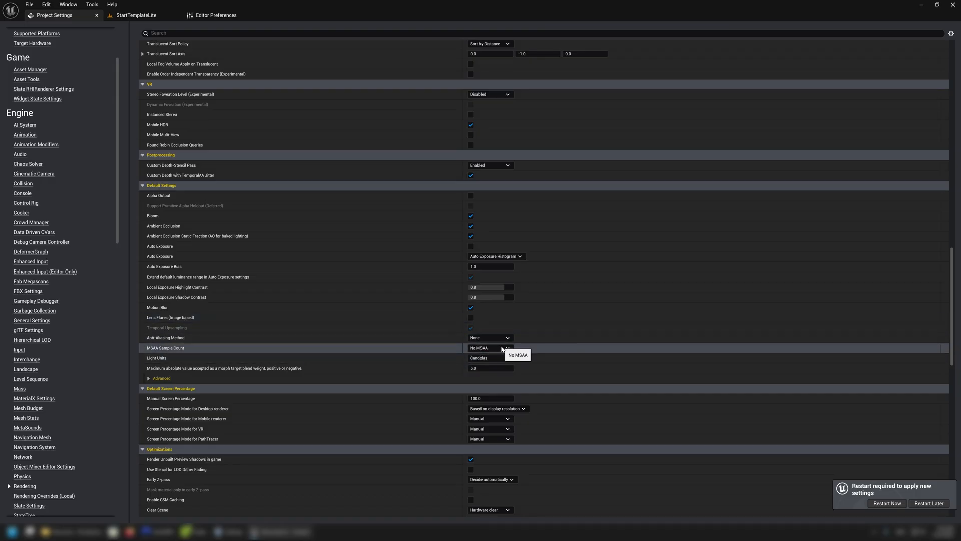
scroll("down", 3)
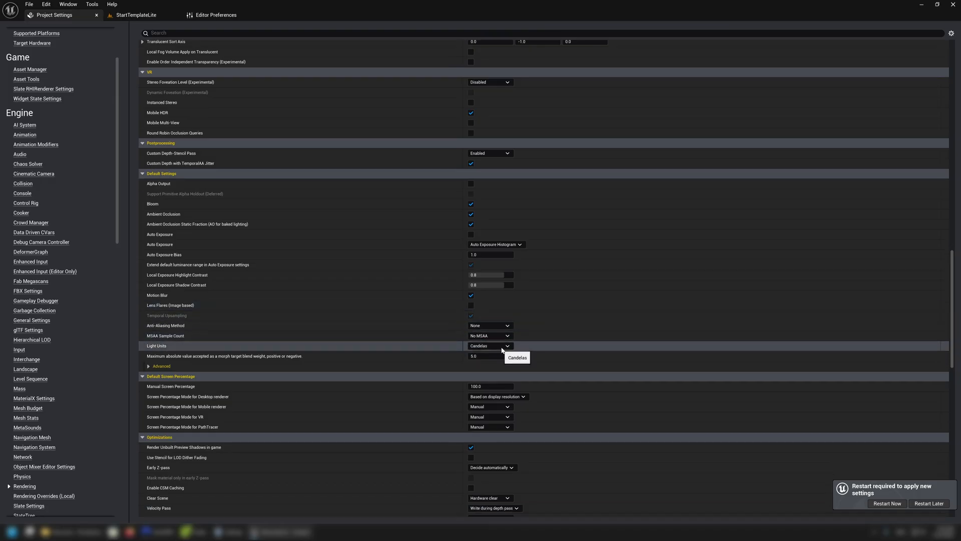
- Set Light Units to Lumens instead of Candelas
left_click(489, 346)
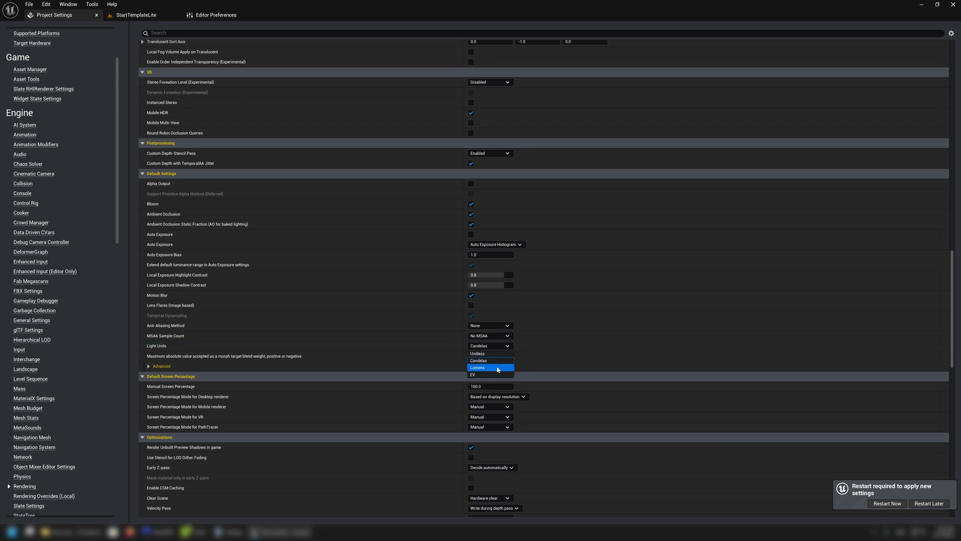
left_click(478, 368)
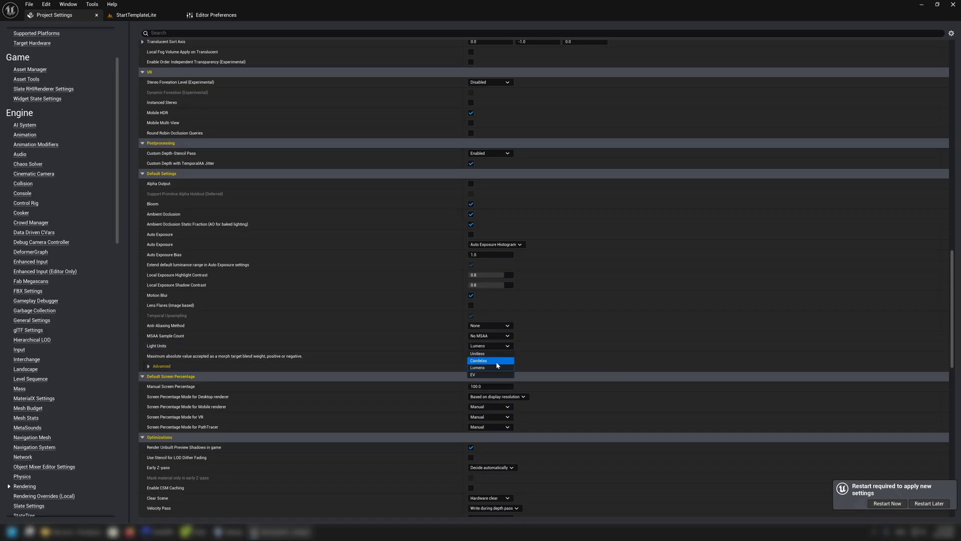
mouse_move(496, 367)
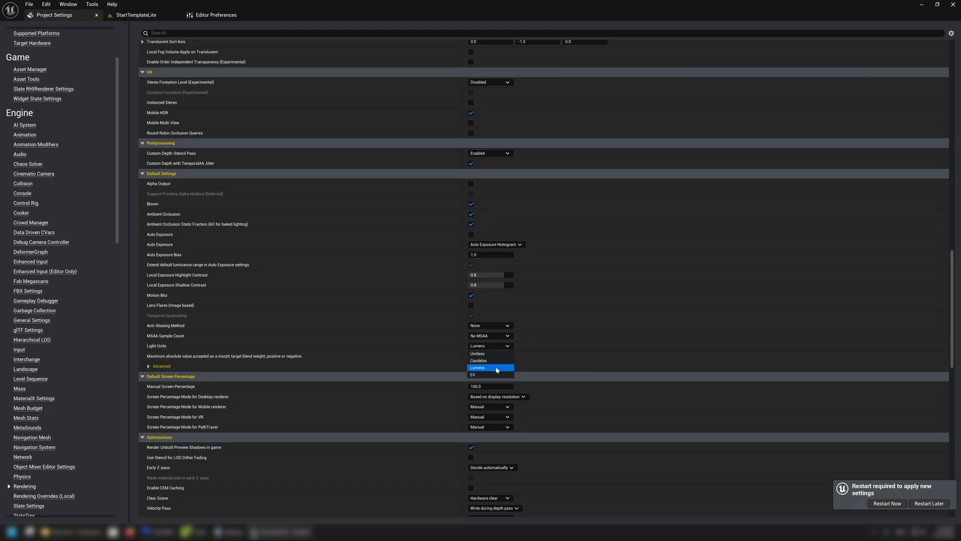
left_click(490, 367)
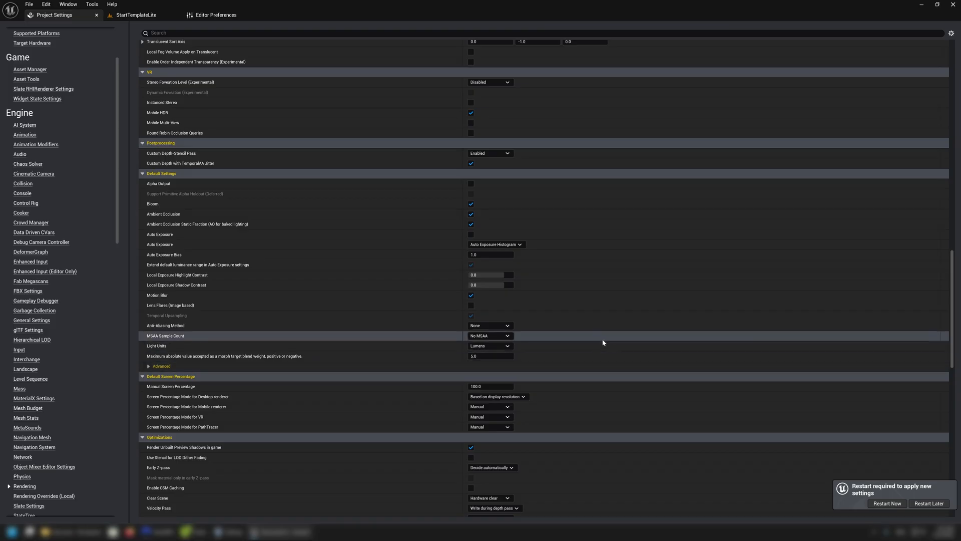
- Browse the remaining Rendering sections and return to the top of the page
scroll("down", 3)
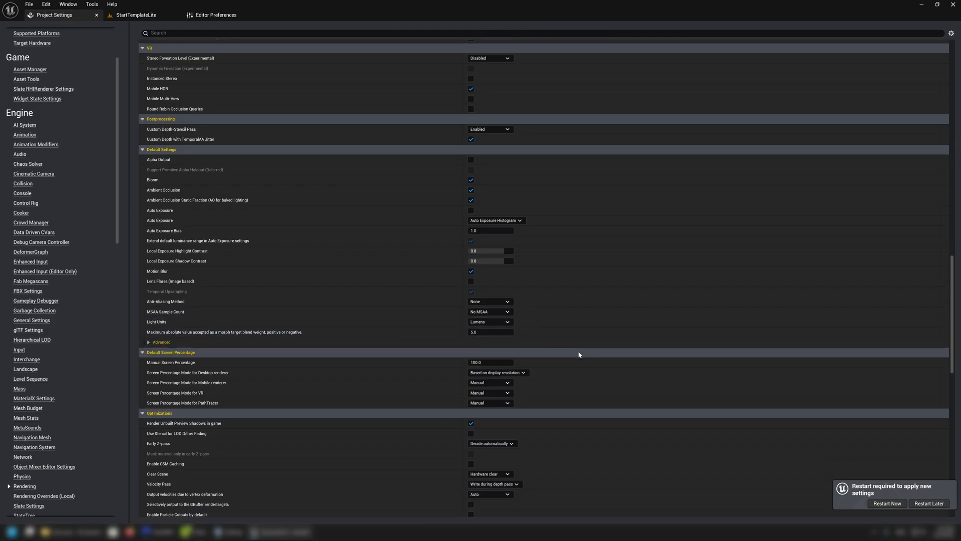
scroll("down", 3)
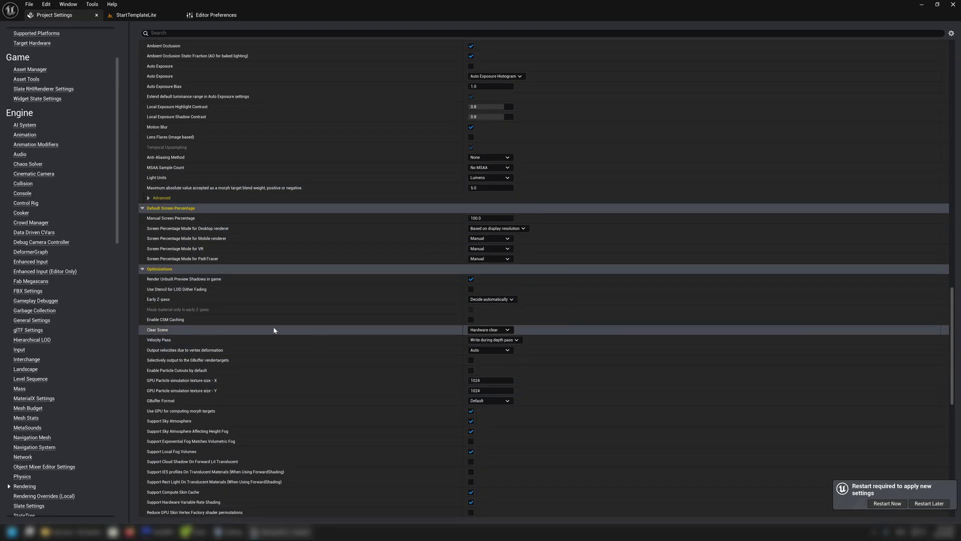
mouse_move(492, 304)
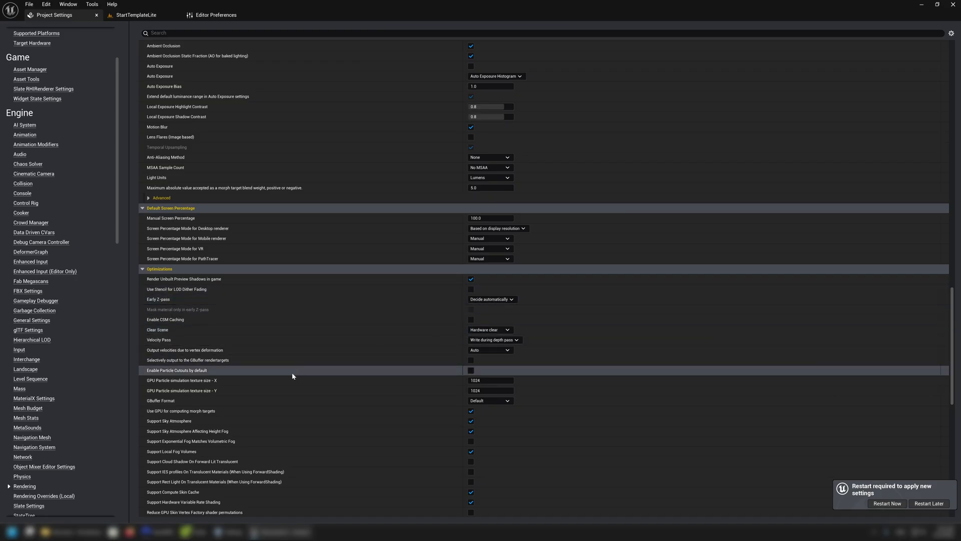
scroll("down", 3)
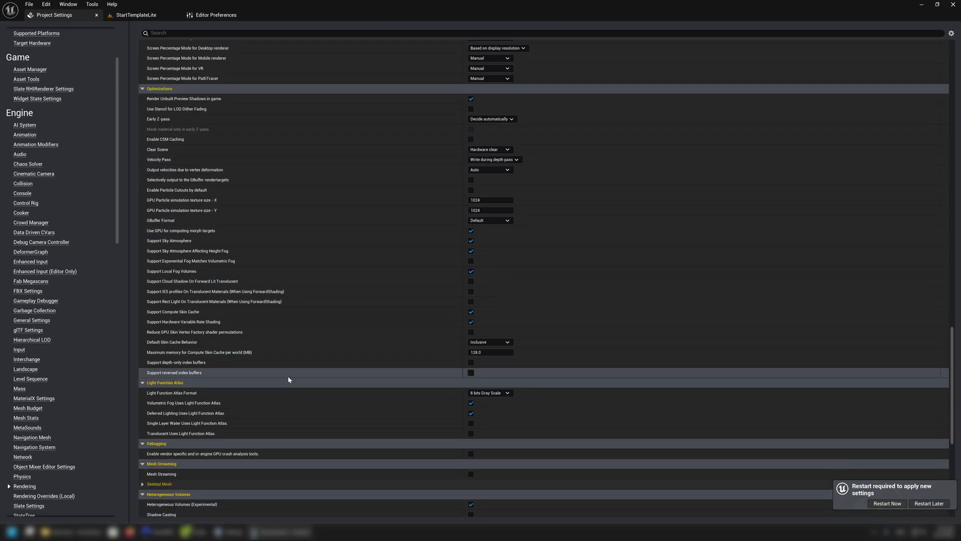
scroll("down", 3)
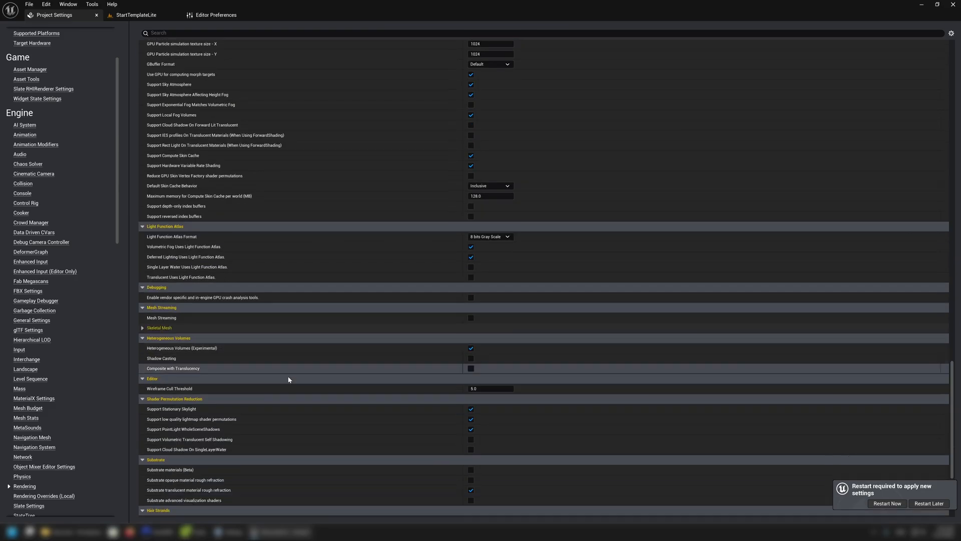
scroll("up", 3)
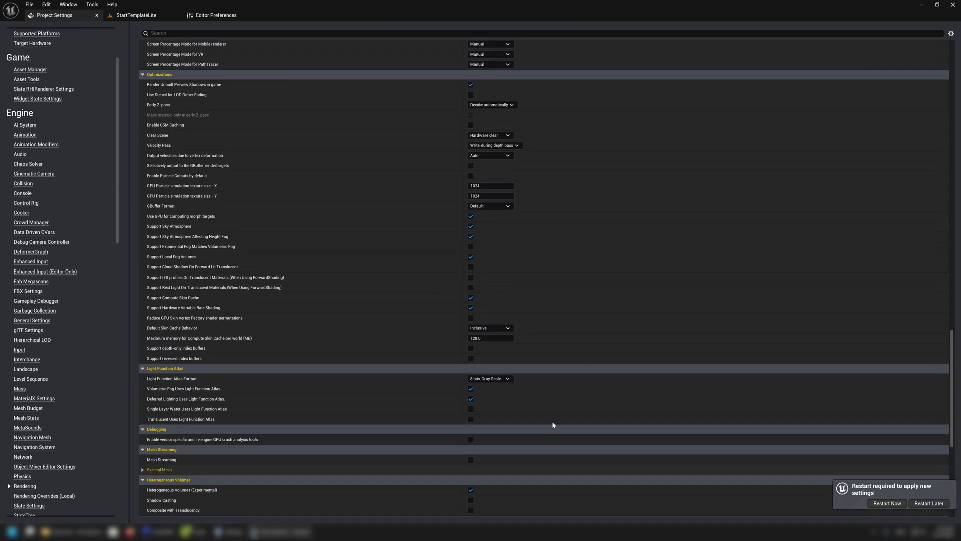
scroll("up", 3)
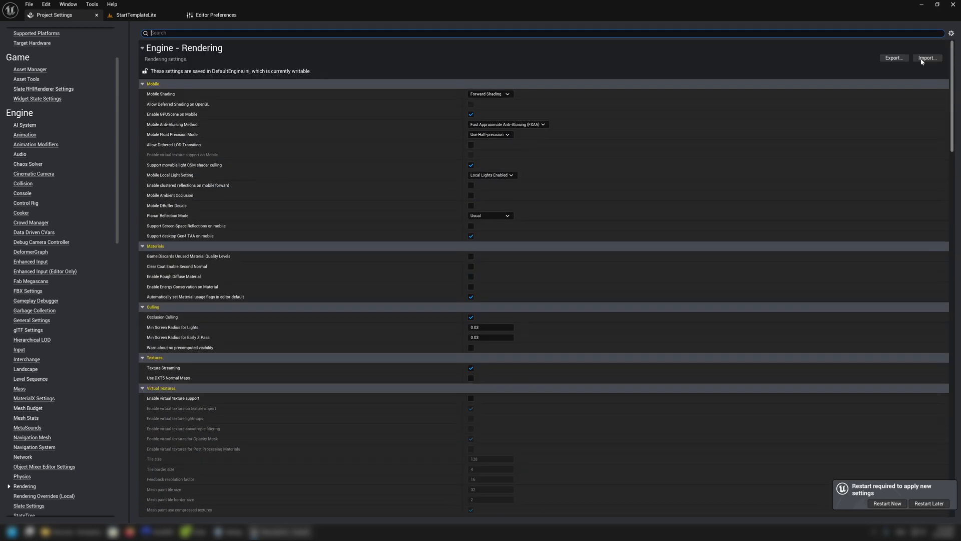
scroll("up", 3)
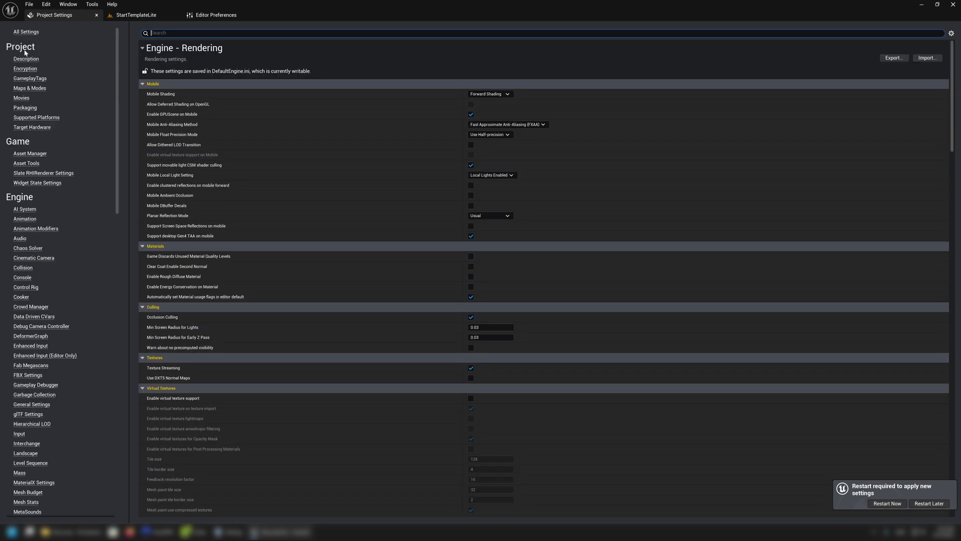
- In Maps & Modes, set Editor Startup Map and Game Default Map to StartTemplateLite
left_click(26, 58)
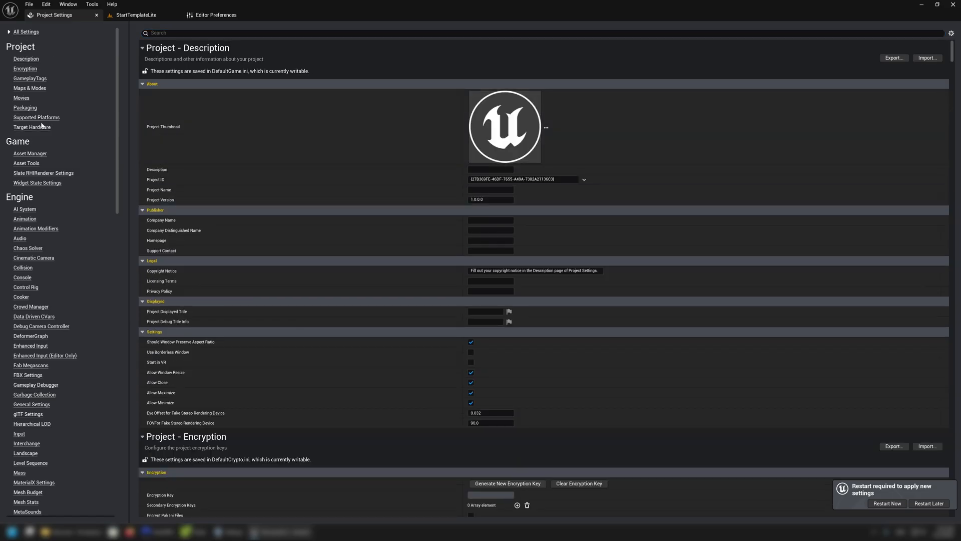
left_click(30, 88)
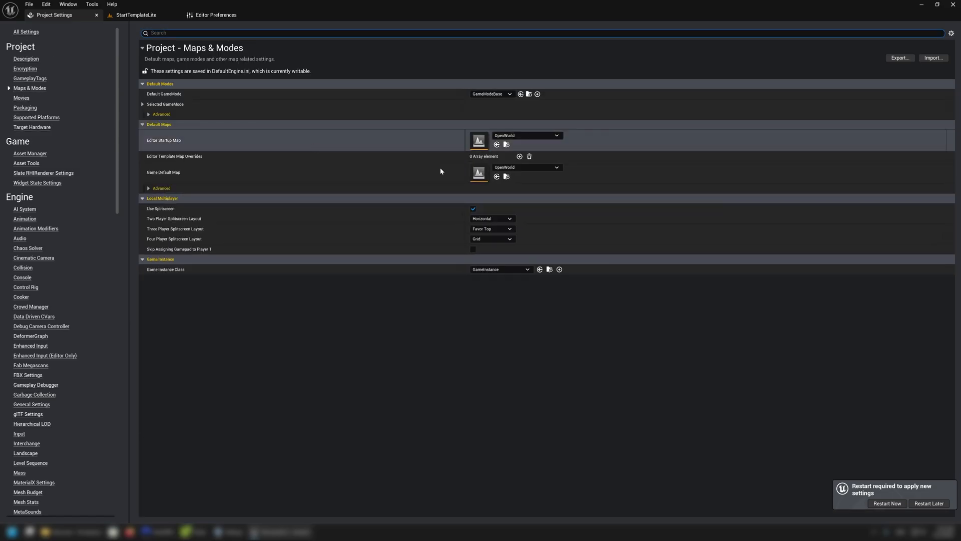
left_click(556, 135)
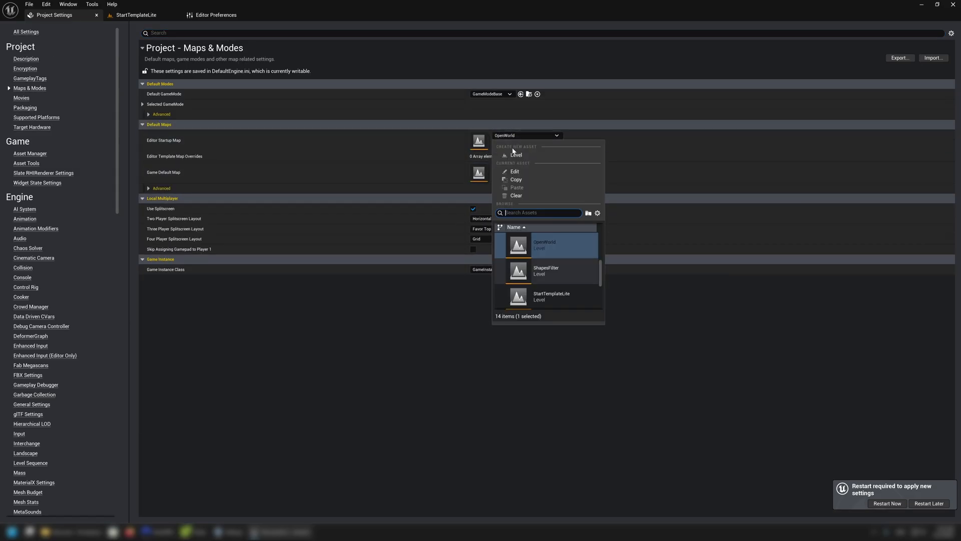
mouse_move(564, 272)
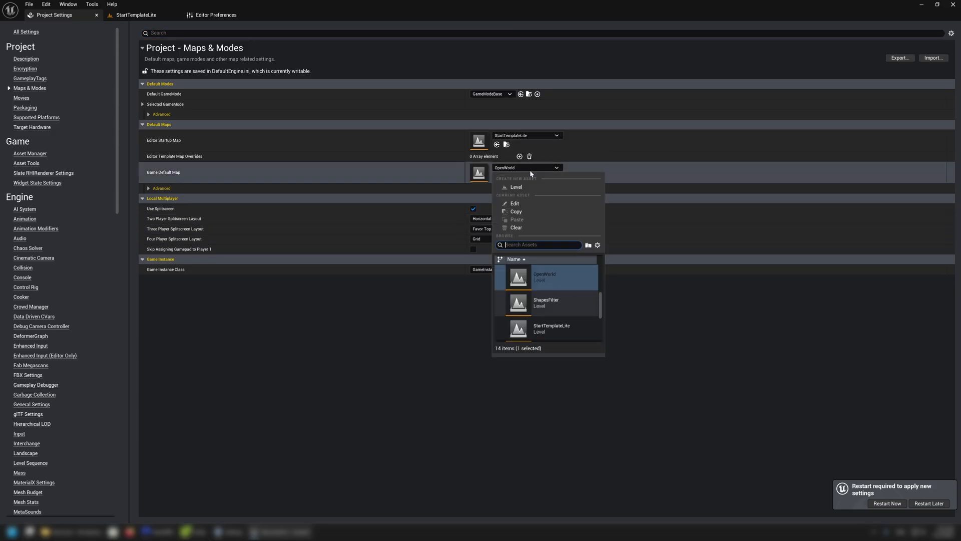
left_click(550, 328)
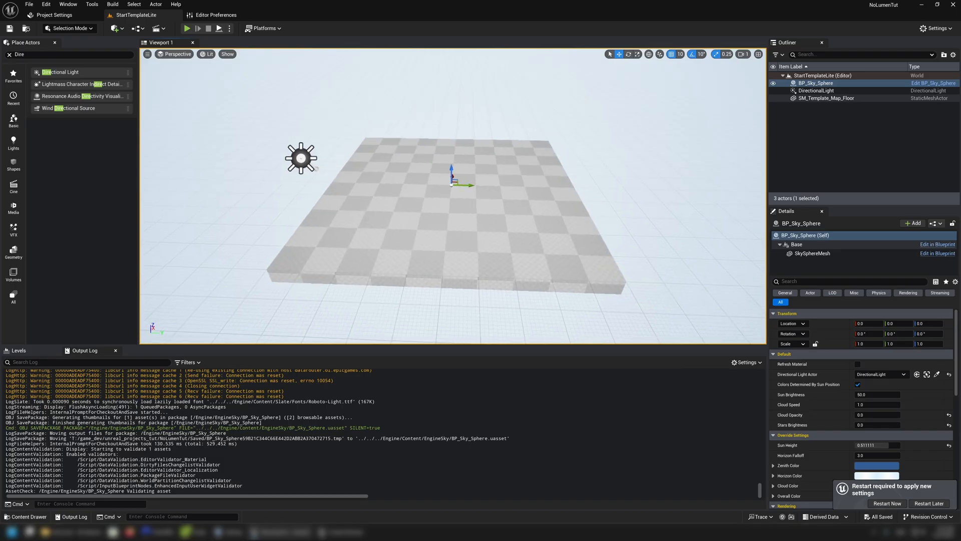
- Bring up the Content Browser to reach the project's folder on disk
left_click(54, 15)
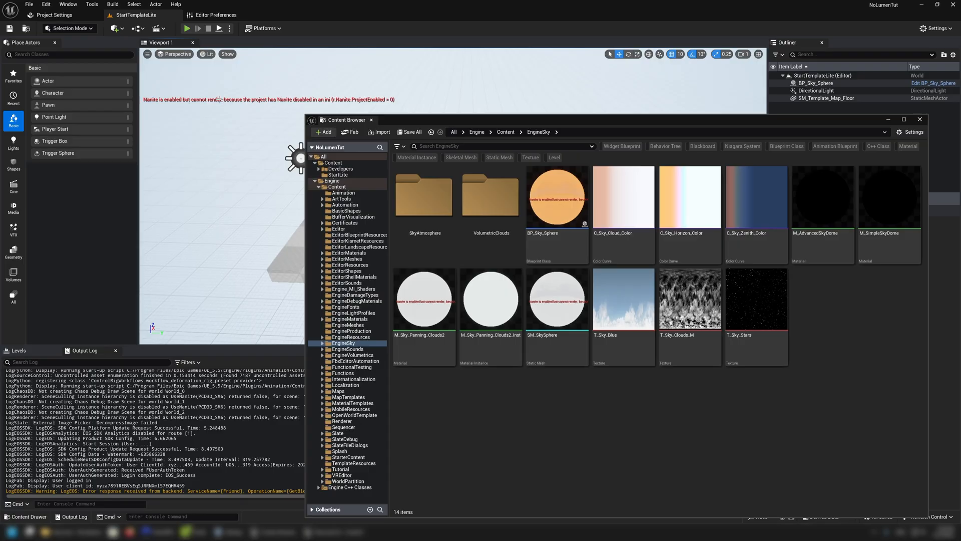
mouse_move(182, 115)
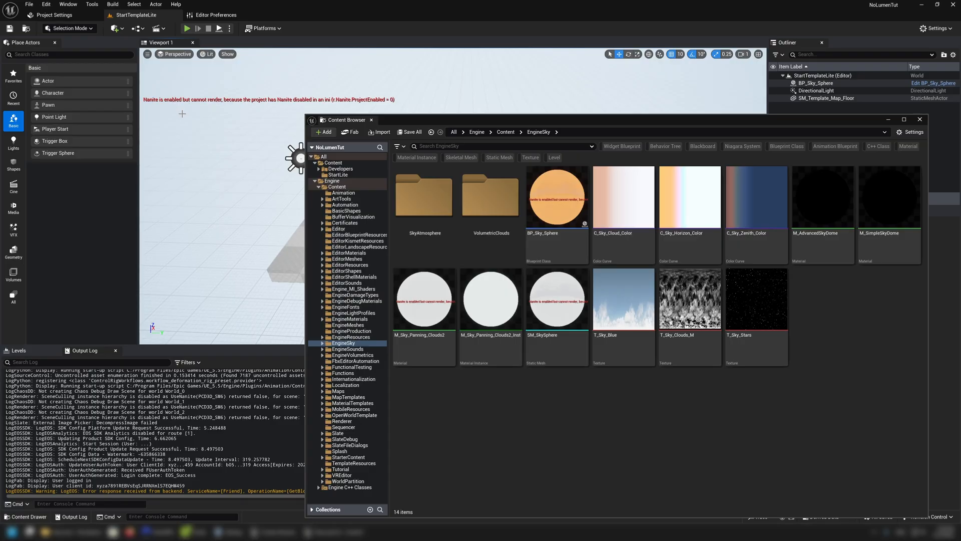
mouse_move(364, 146)
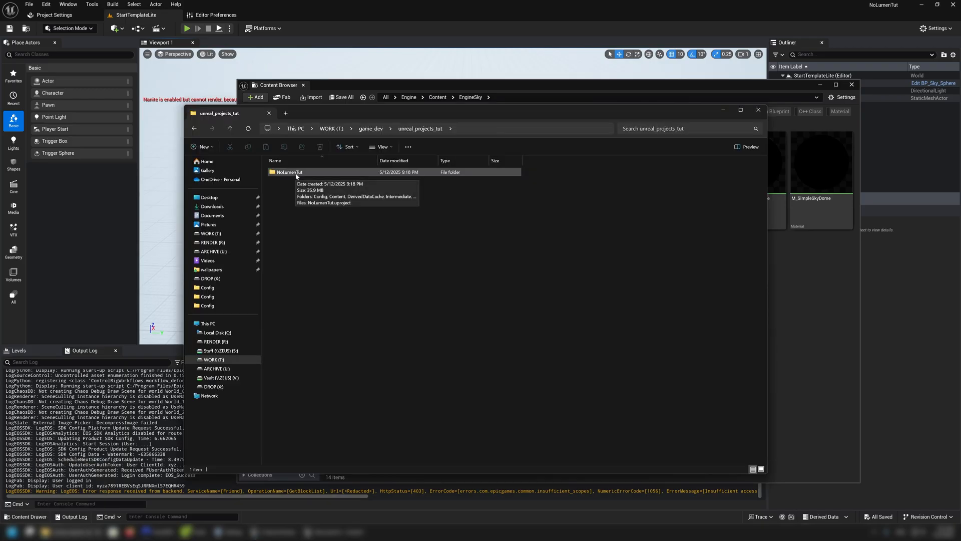
- Edit NoLumenTut\Config\DefaultEngine.ini in Notepad, adding the line r.Nanite=0
double_click(288, 171)
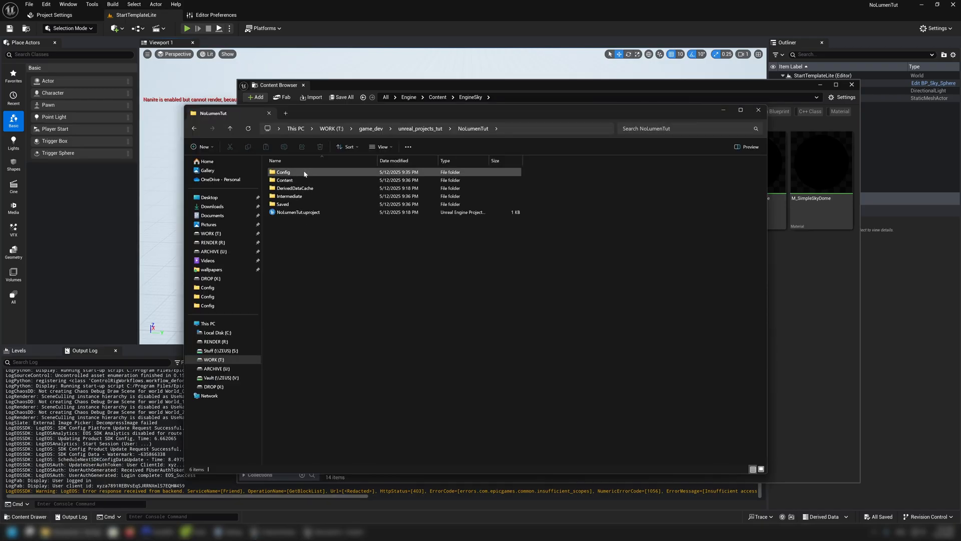
double_click(282, 171)
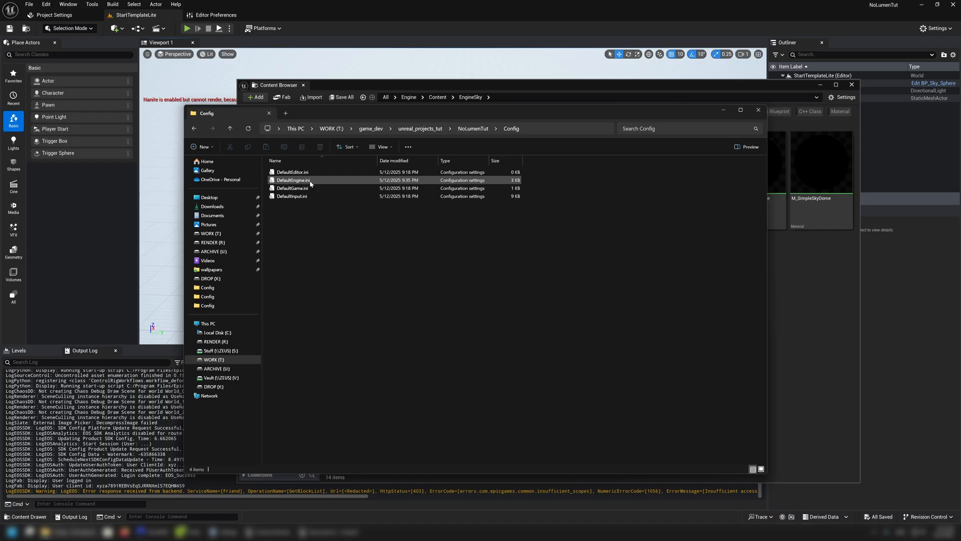
double_click(292, 180)
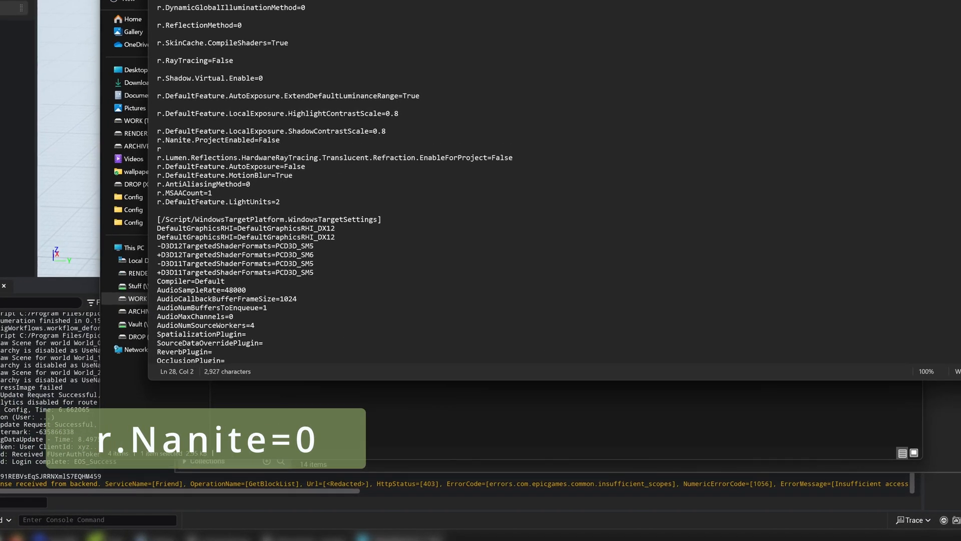
type("r.Nanite=0")
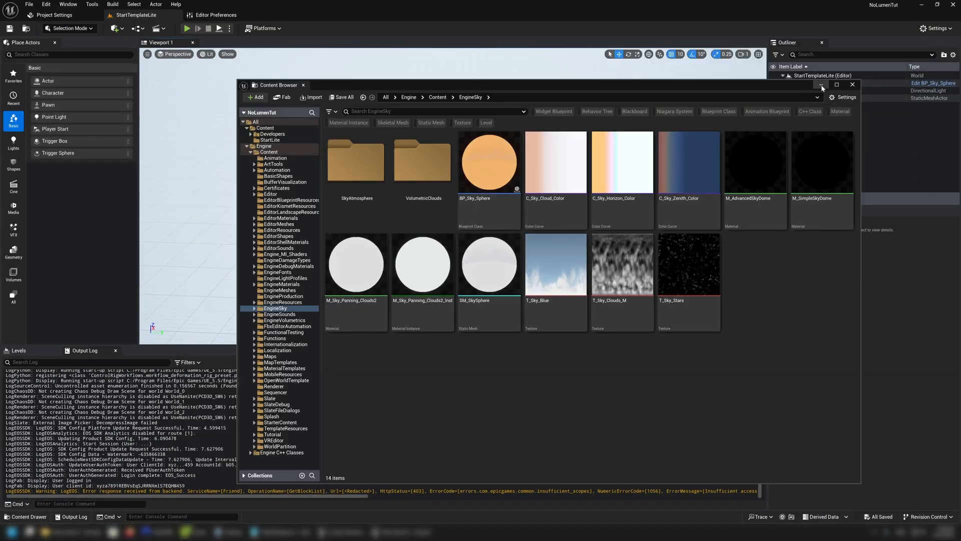
- Close the floating Content Browser window over the level viewport
left_click(851, 84)
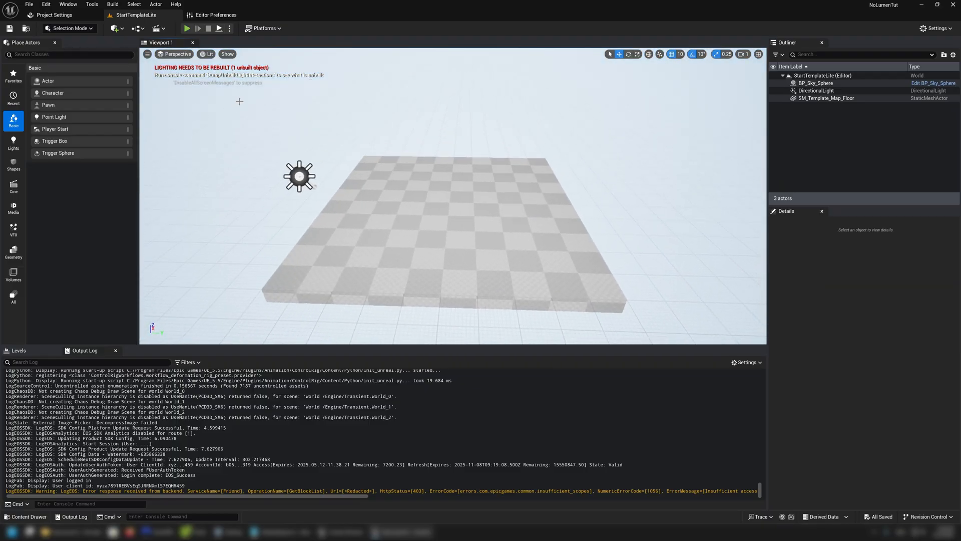
mouse_move(581, 183)
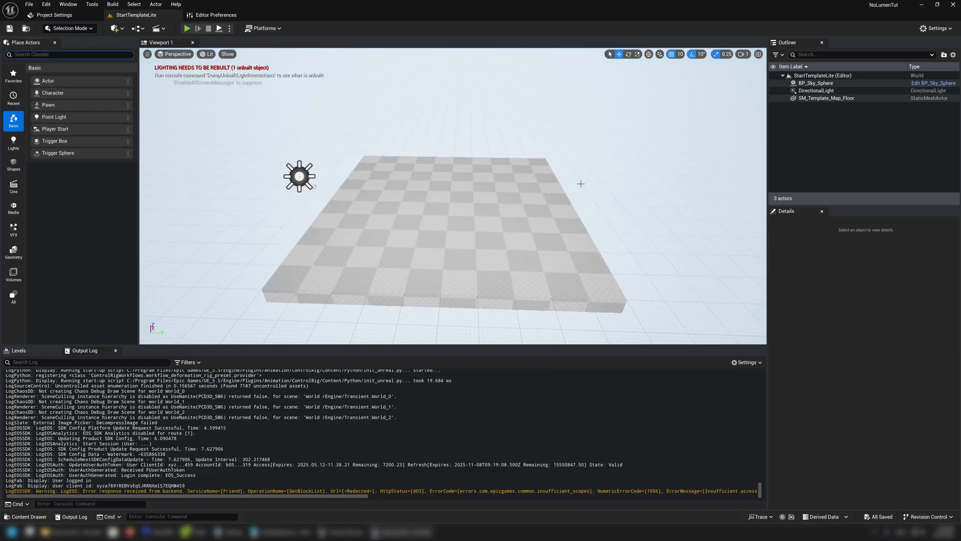
mouse_move(604, 180)
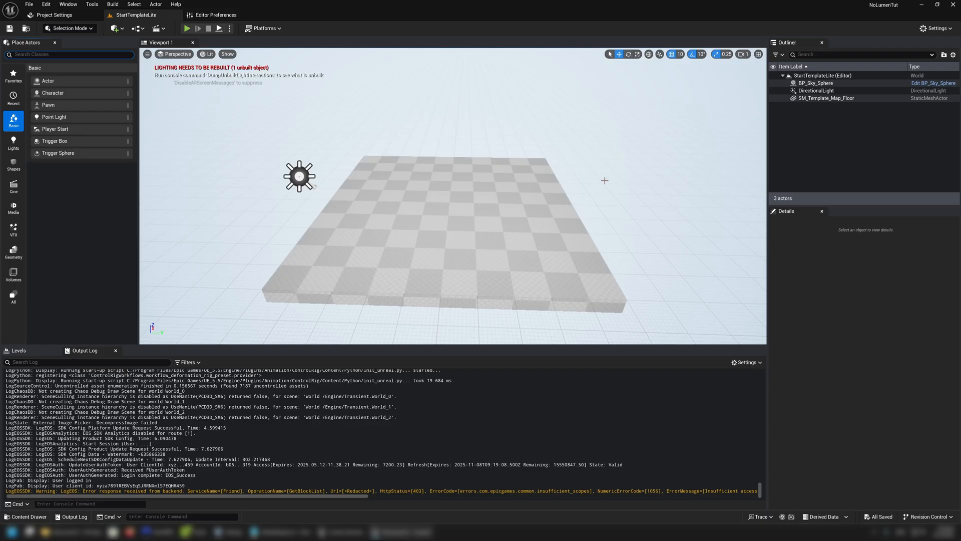
- Find Post Process Volume via 'post' search, place it in the level and browse its Details
type("post")
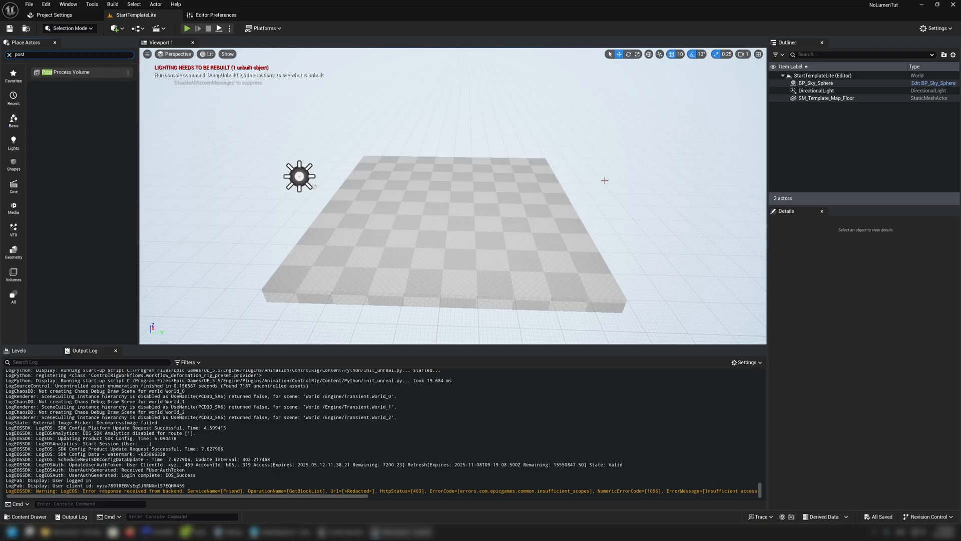
mouse_move(231, 110)
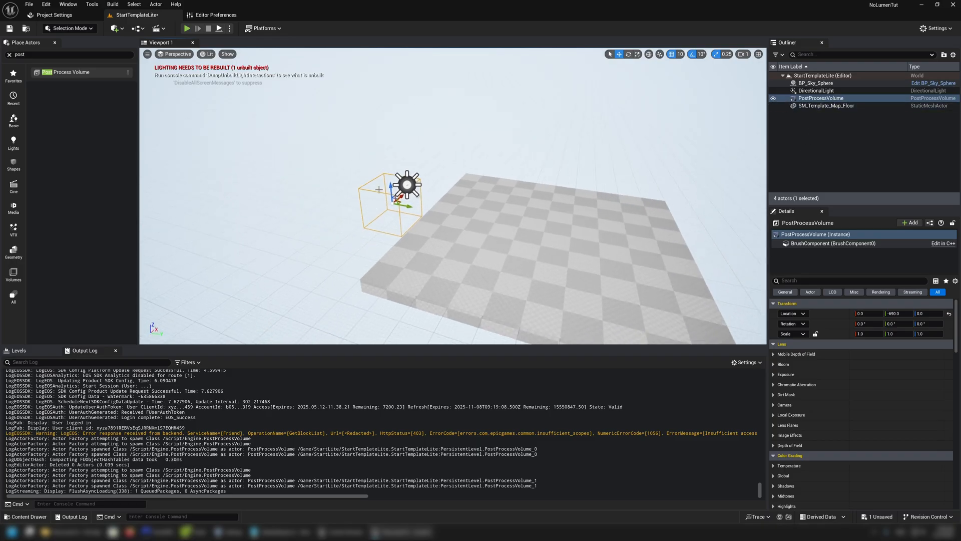
scroll("down", 3)
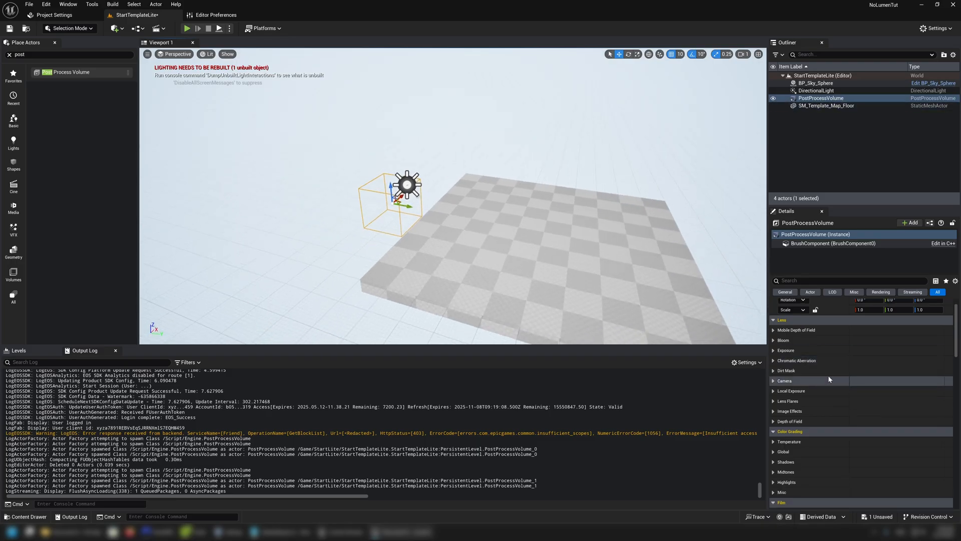
scroll("down", 3)
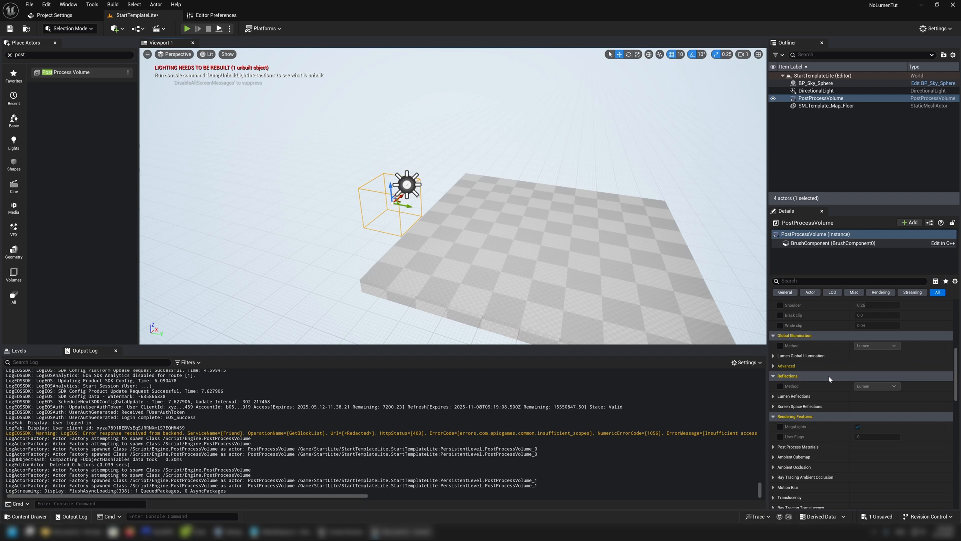
scroll("down", 3)
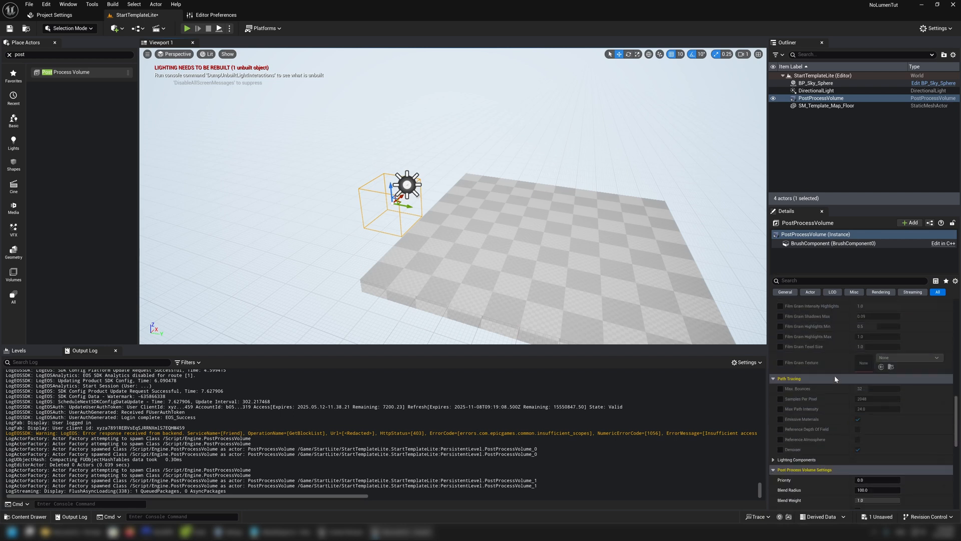
scroll("down", 3)
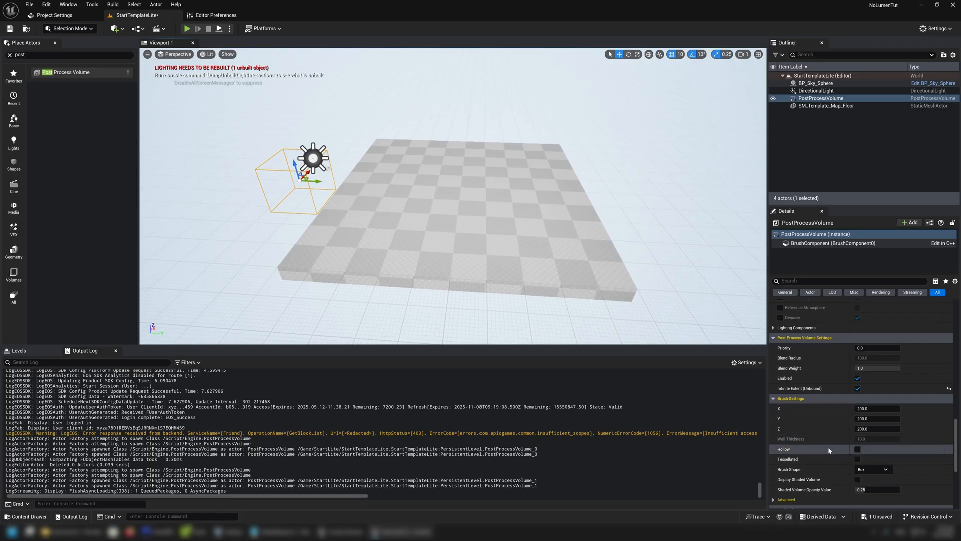
scroll("down", 3)
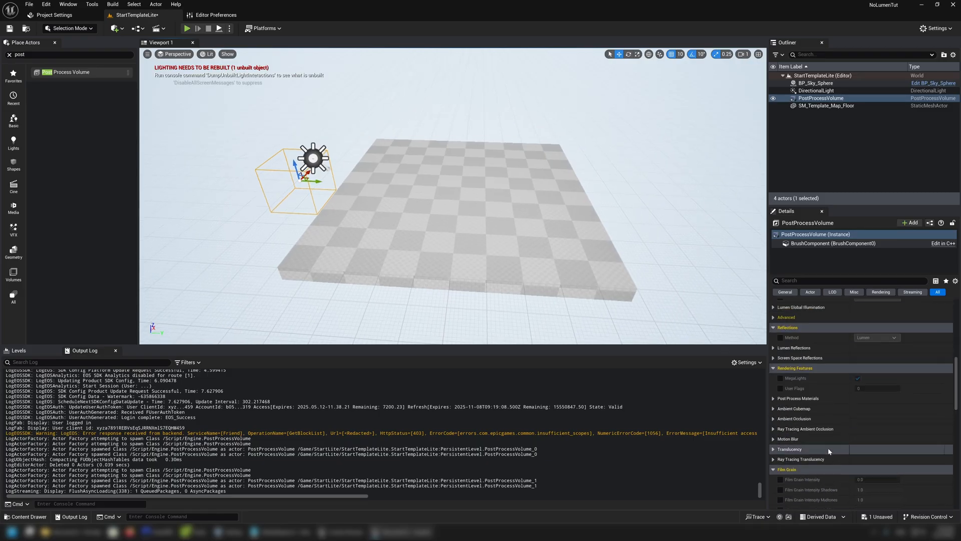
scroll("down", 3)
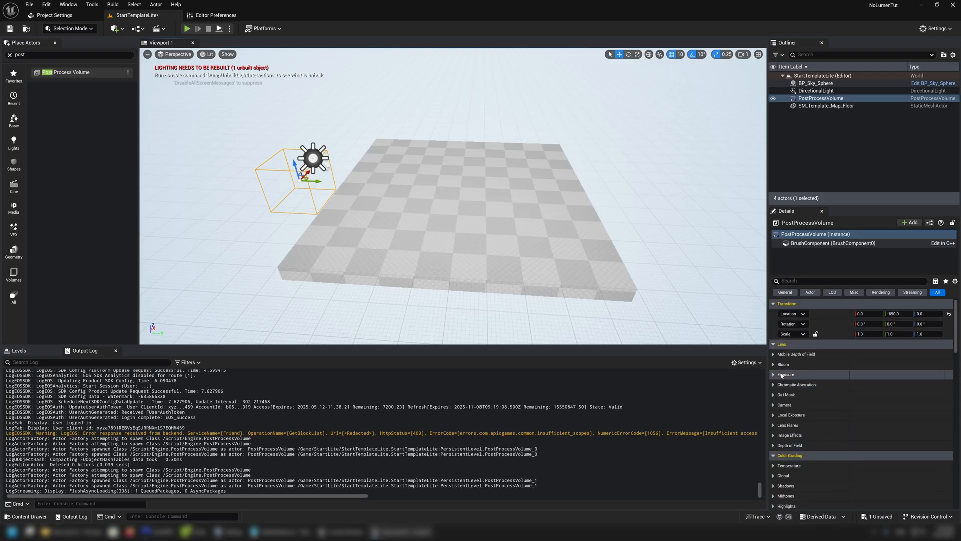
- Enable the volume's Exposure Compensation override at 0.0 and save StartTemplateLite
left_click(774, 374)
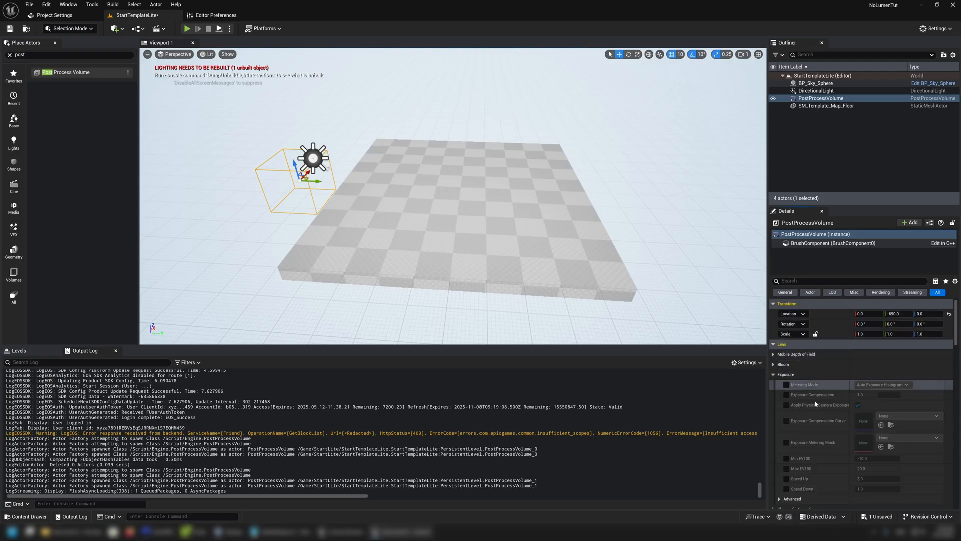
left_click(787, 395)
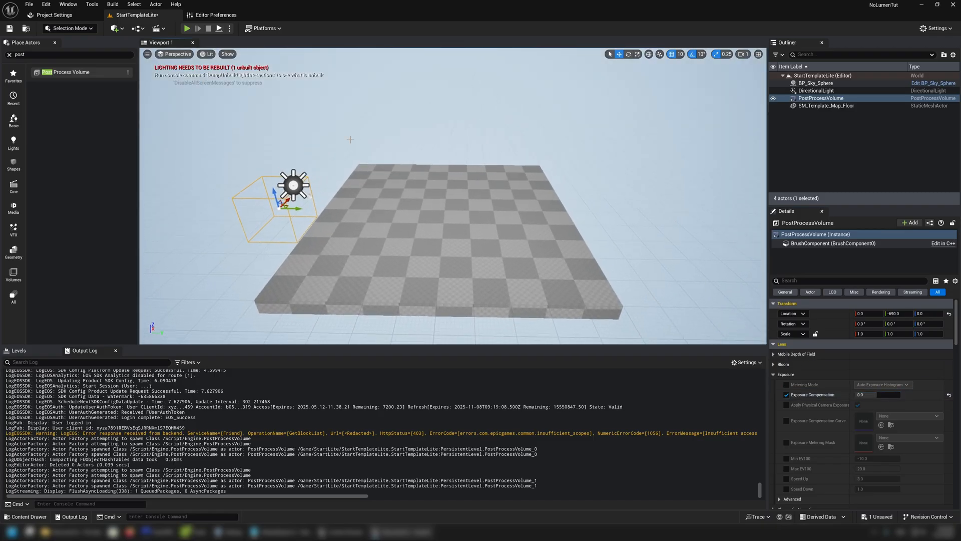
key("ctrl+s")
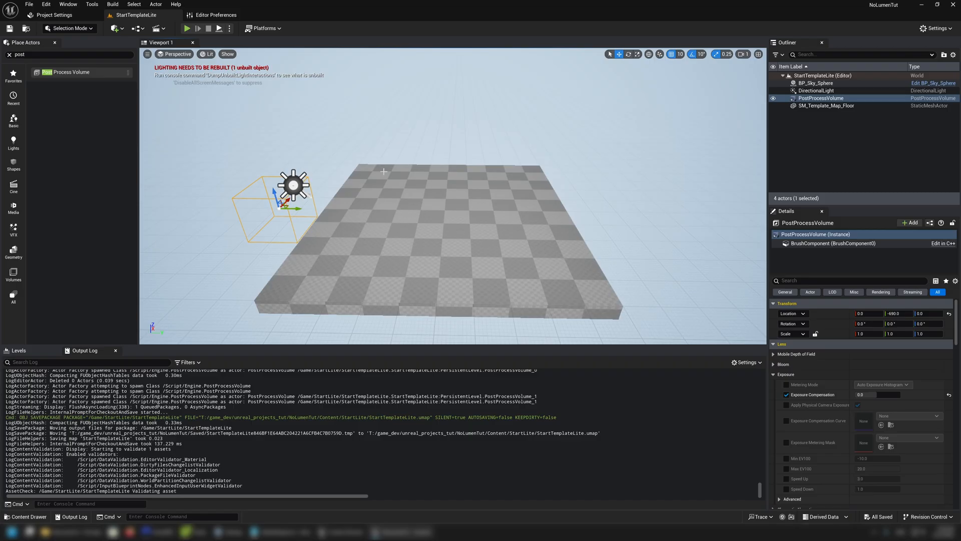
mouse_move(380, 178)
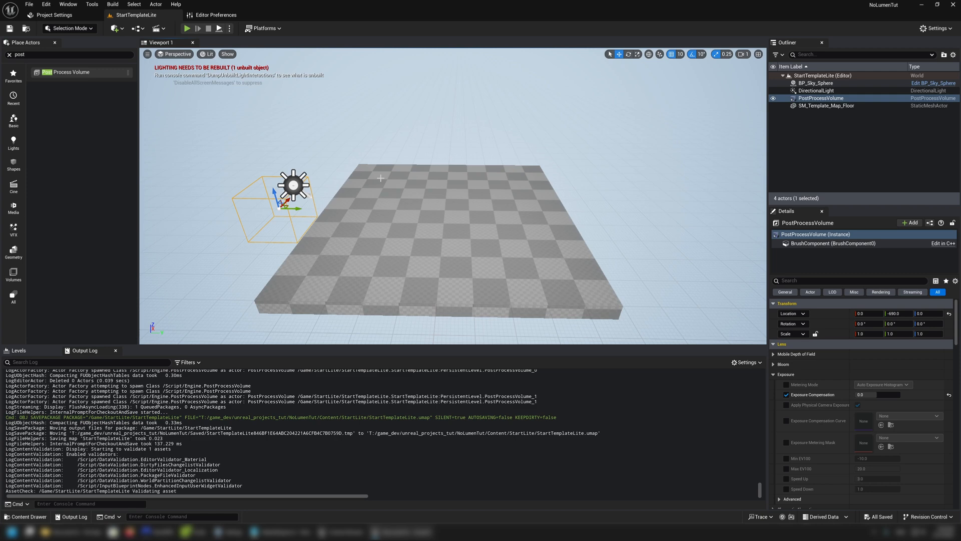
mouse_move(387, 234)
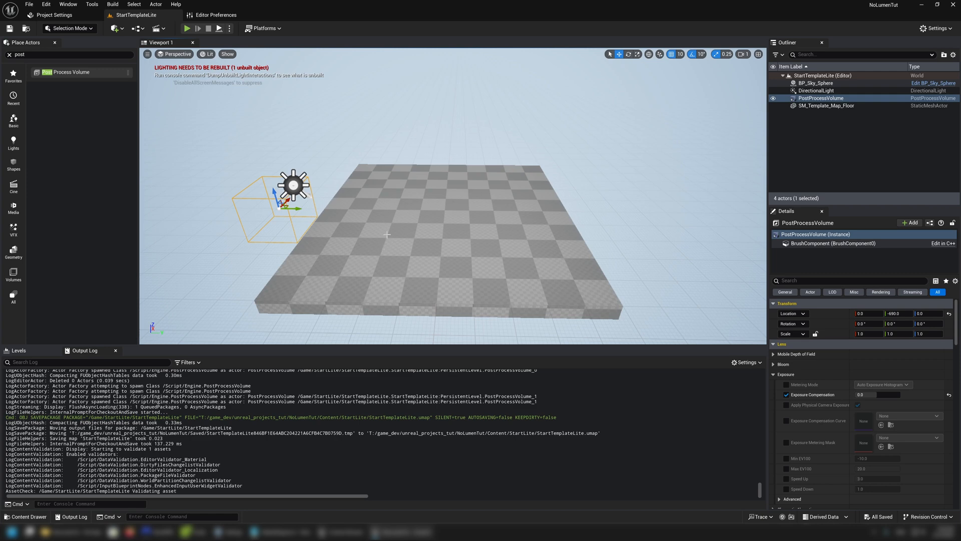
left_click(815, 83)
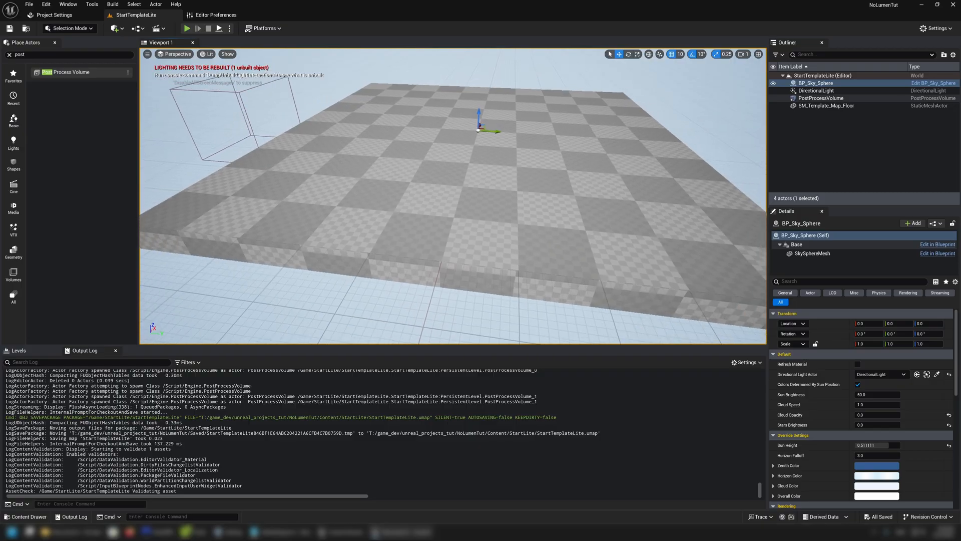
- Select the SM_Template_Map_Floor mesh in the viewport, showing its properties
left_click(826, 105)
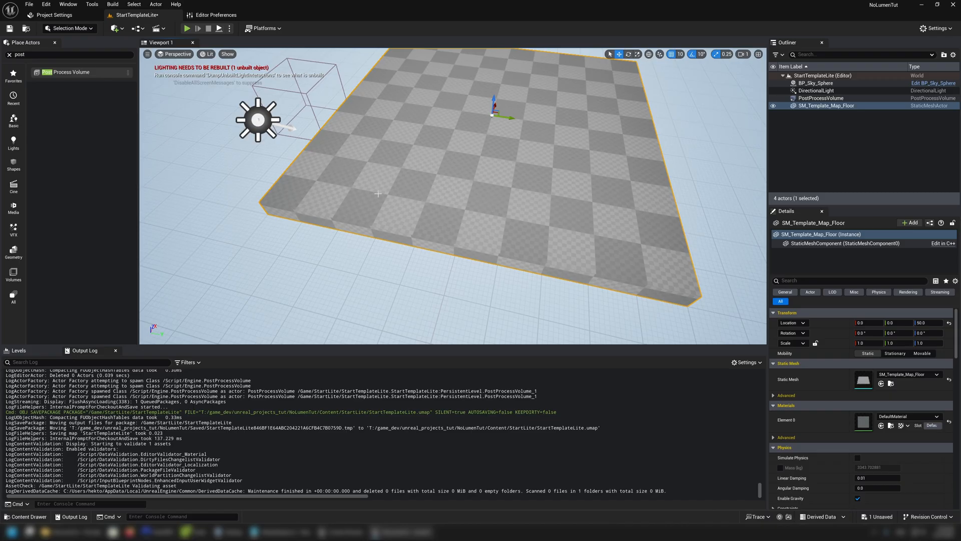
mouse_move(408, 282)
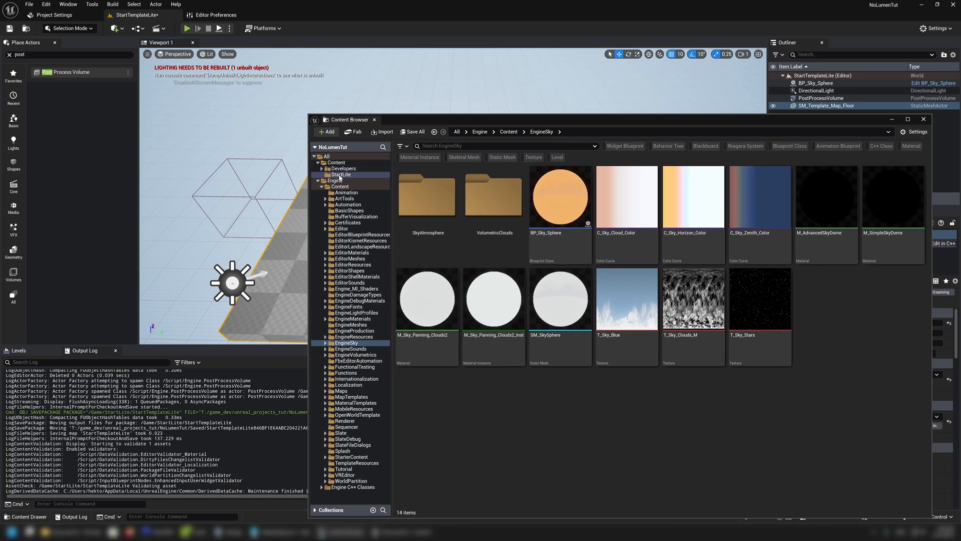
- Search Engine Content for 'Cali' to find the SM_ColorCalibrator mesh
left_click(340, 175)
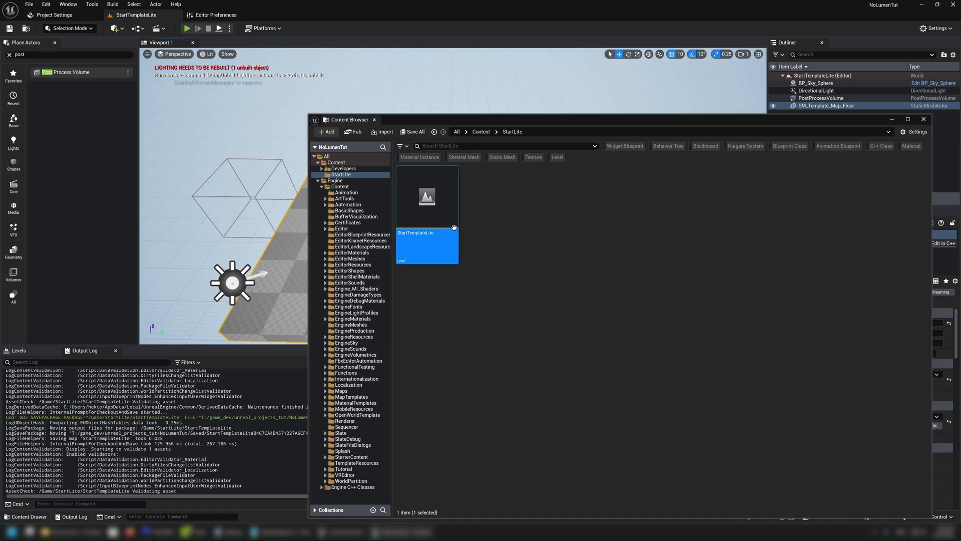
left_click(321, 180)
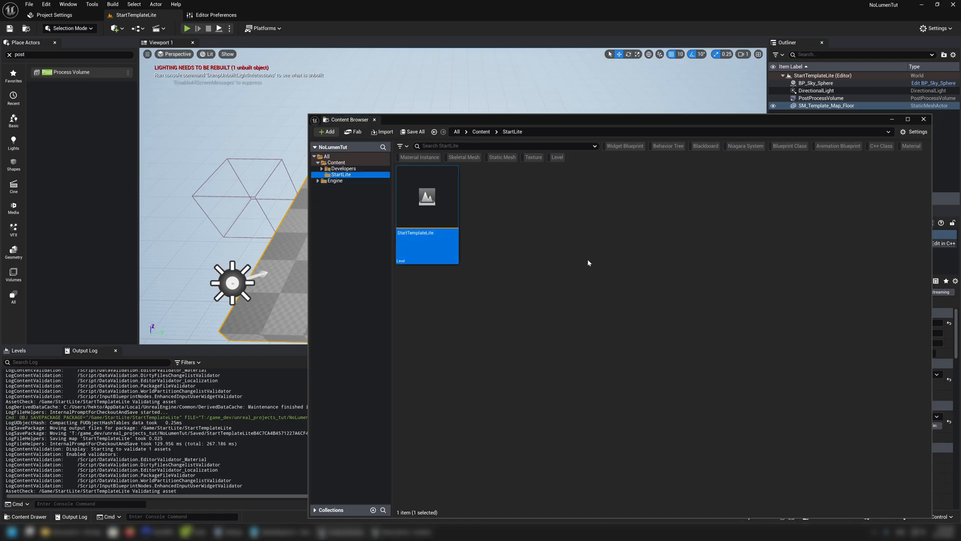
left_click(499, 219)
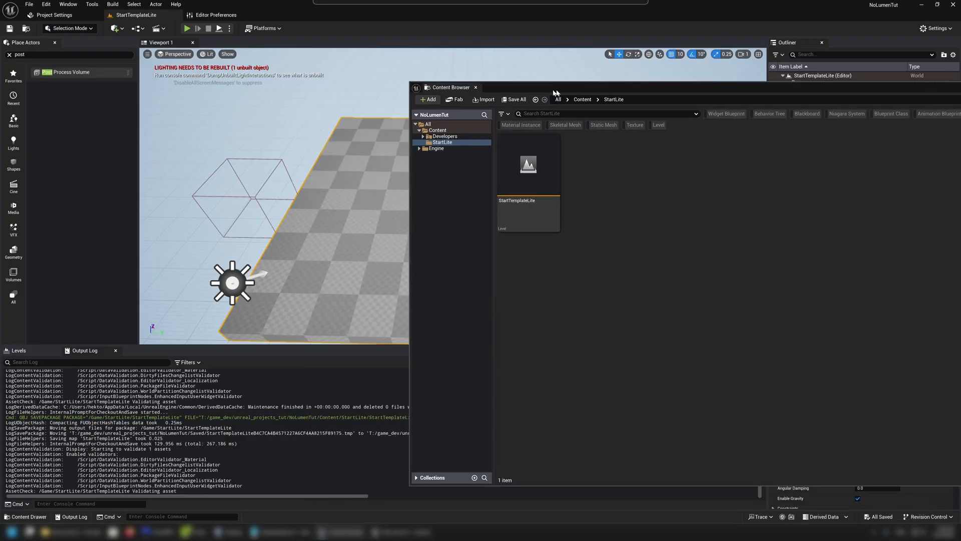
left_click(347, 162)
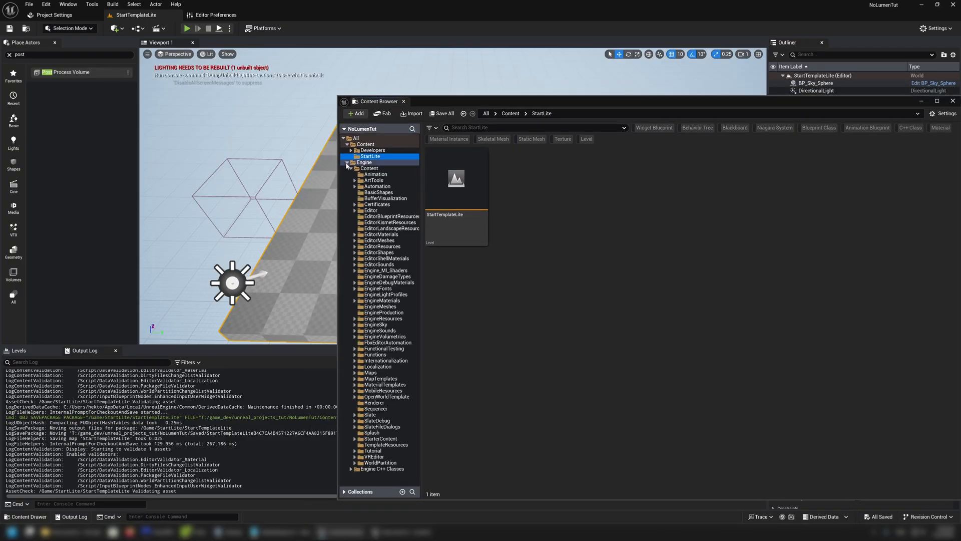
left_click(368, 168)
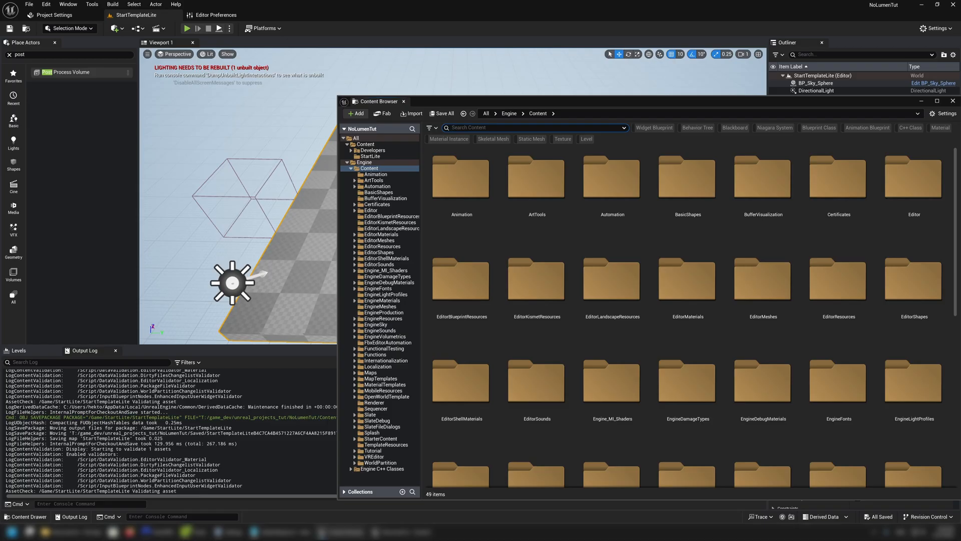
type("Cali")
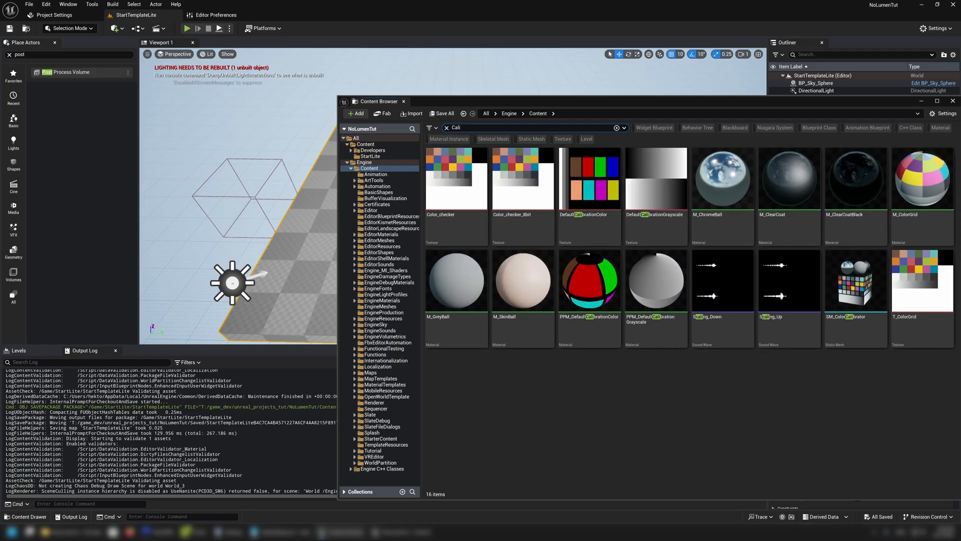
mouse_move(858, 342)
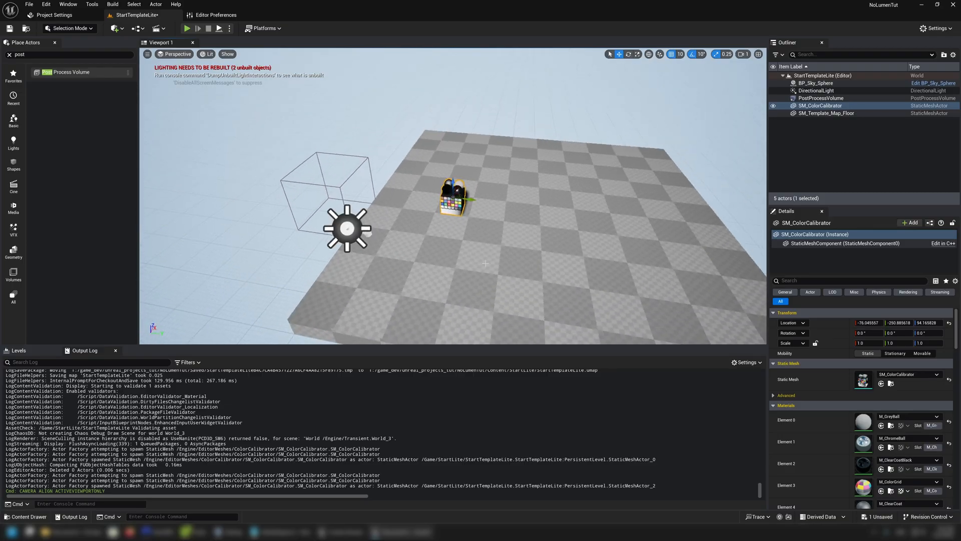
mouse_move(463, 276)
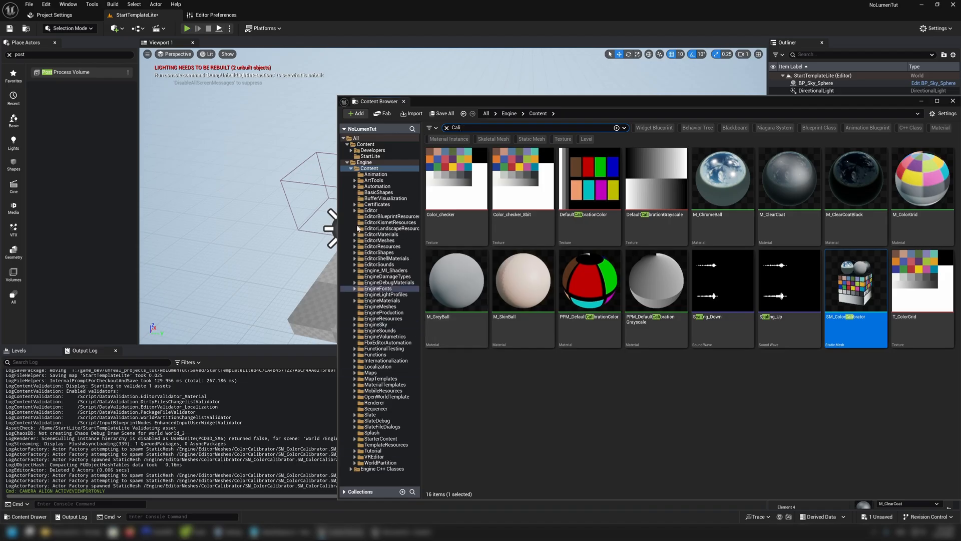
mouse_move(765, 409)
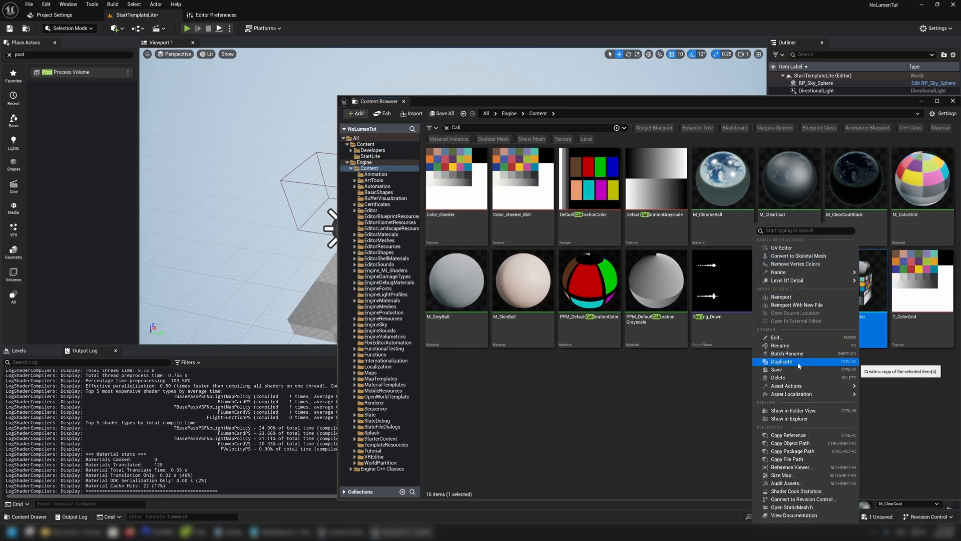
- Duplicate the SM_ColorCalibrator mesh asset from the search results
left_click(782, 361)
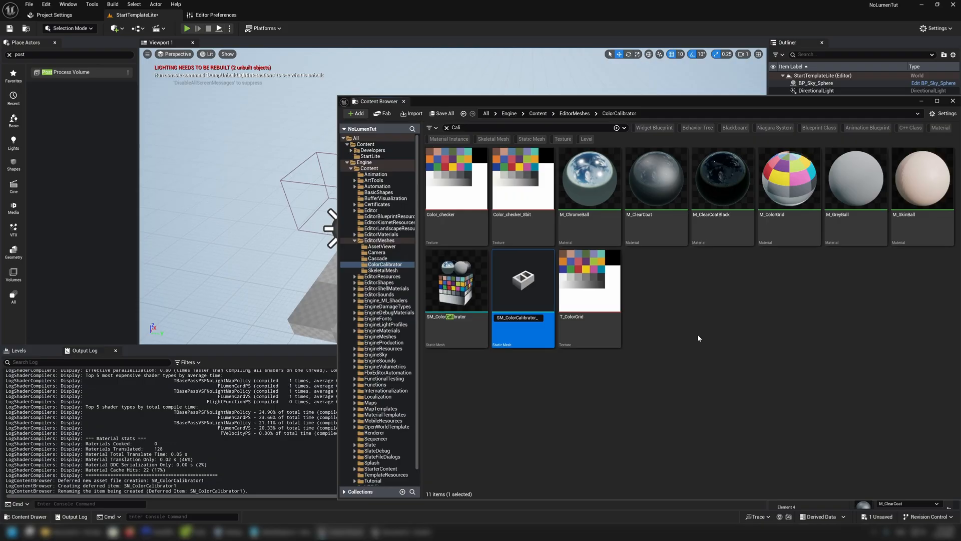
- Name the copy SM_ColorCalibratorMy, keep it in StartLite and clear the asset search
type("My")
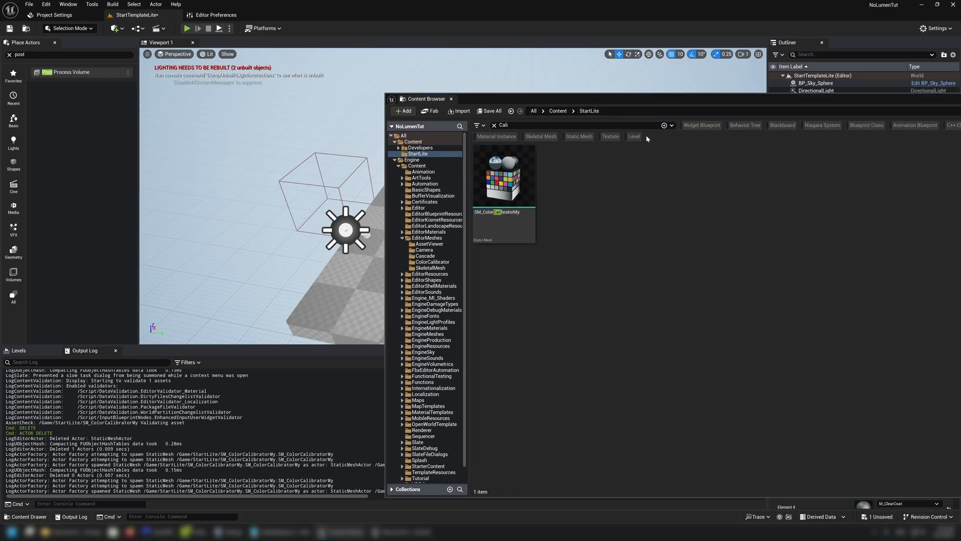
left_click(494, 125)
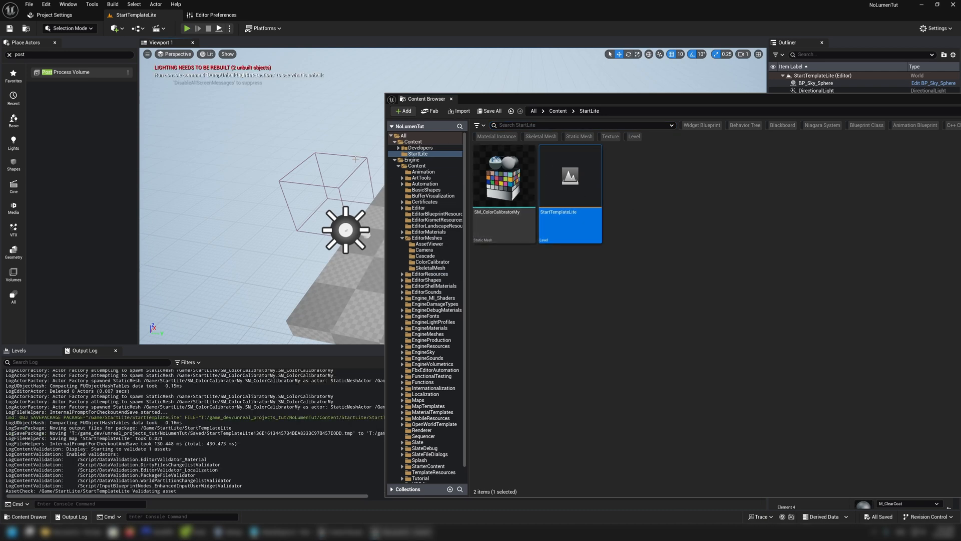
left_click(411, 160)
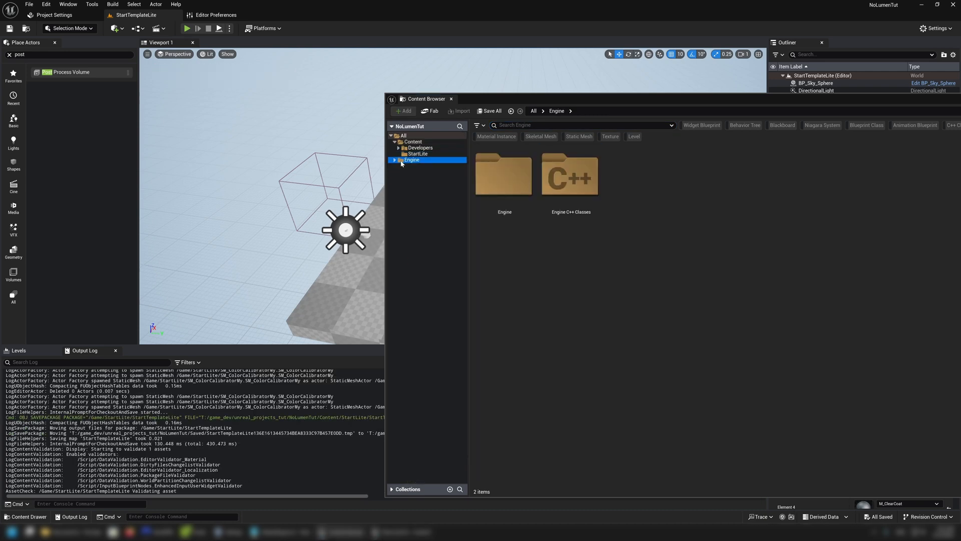
- Return to the StartLite folder and close the Content Browser with the level saved
left_click(417, 154)
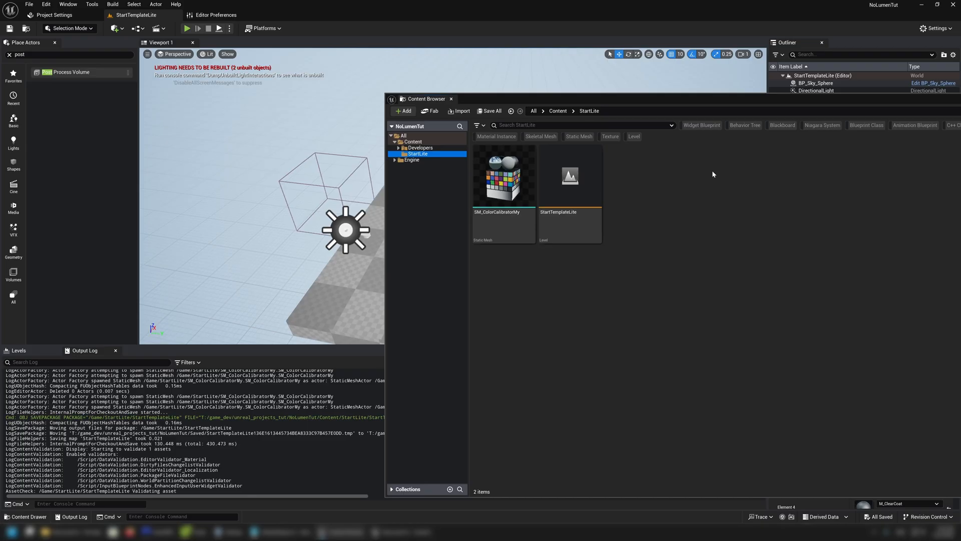
mouse_move(419, 154)
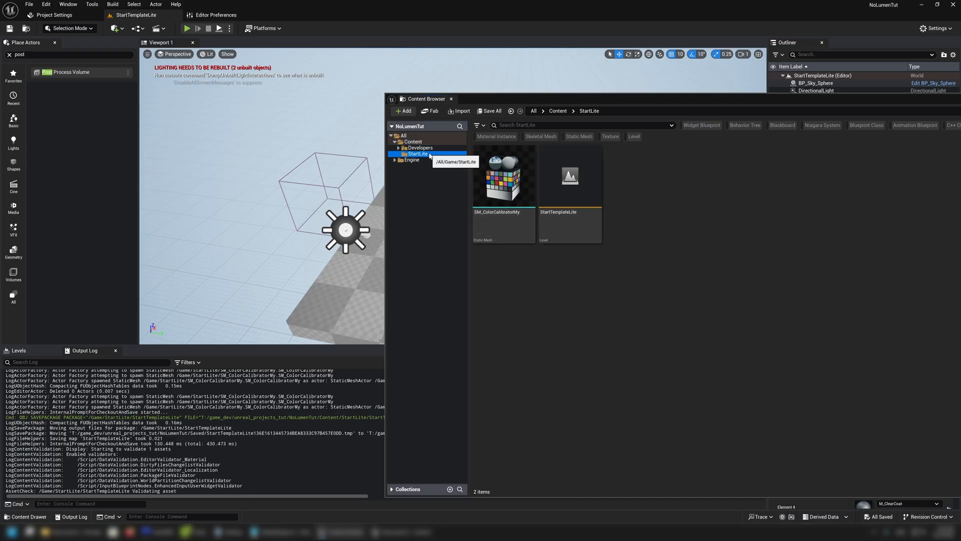
mouse_move(568, 227)
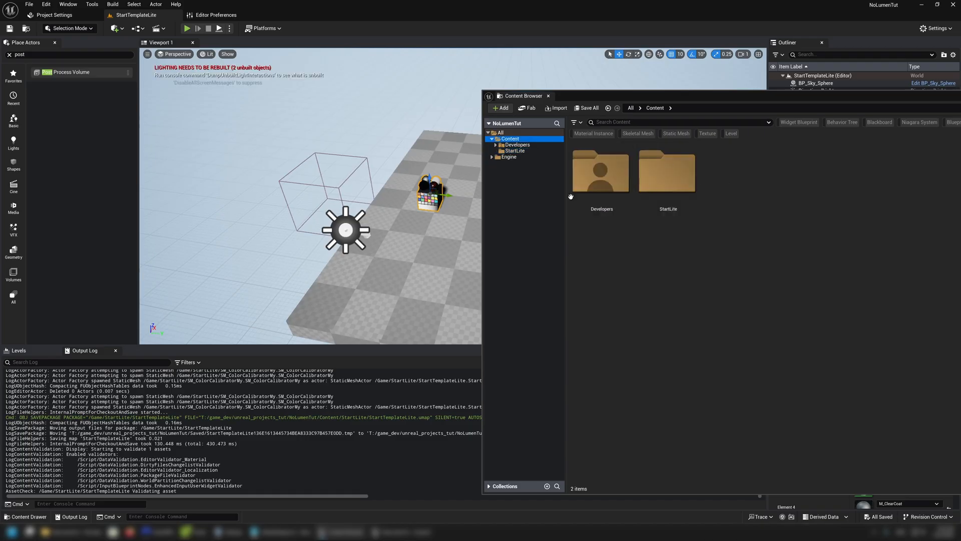
left_click(516, 151)
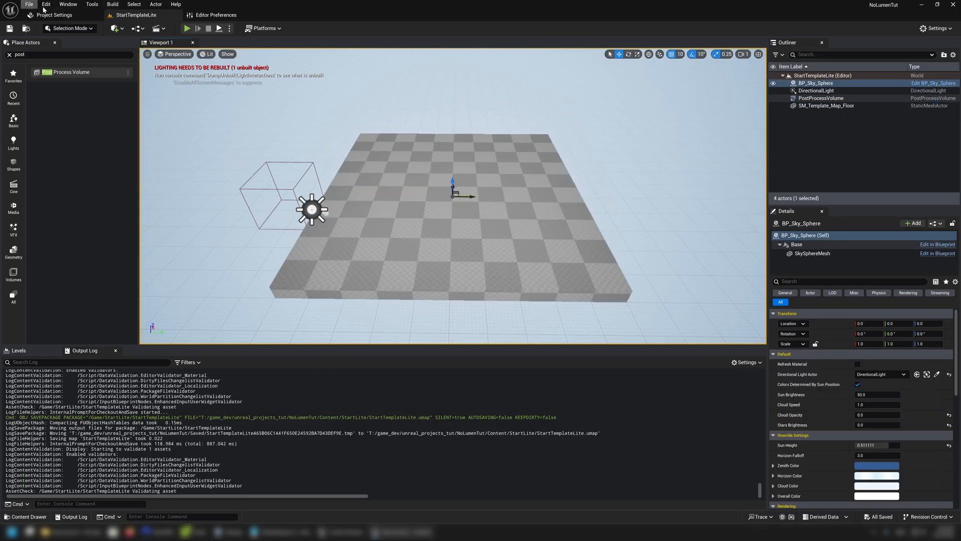
- Bring up the New Project browser from the editor's File menu
left_click(45, 4)
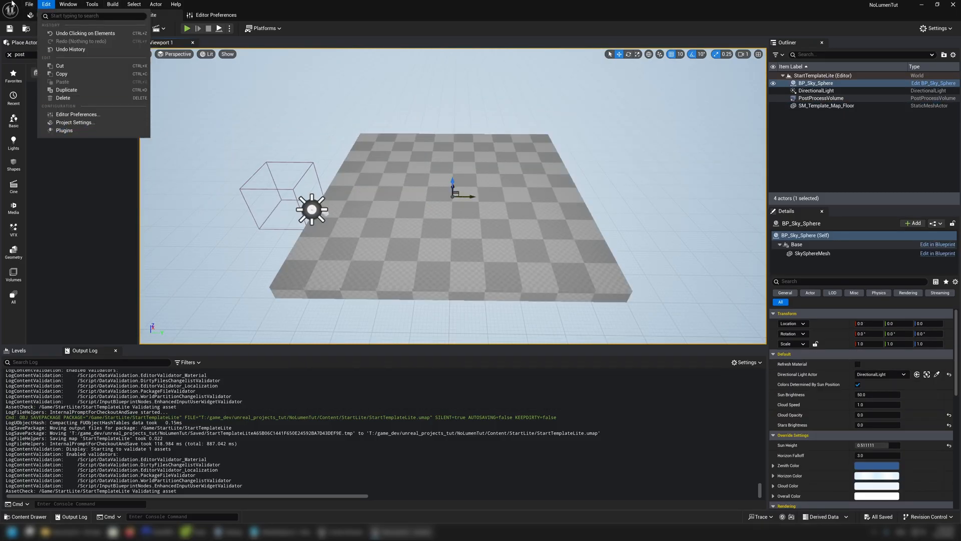
left_click(28, 4)
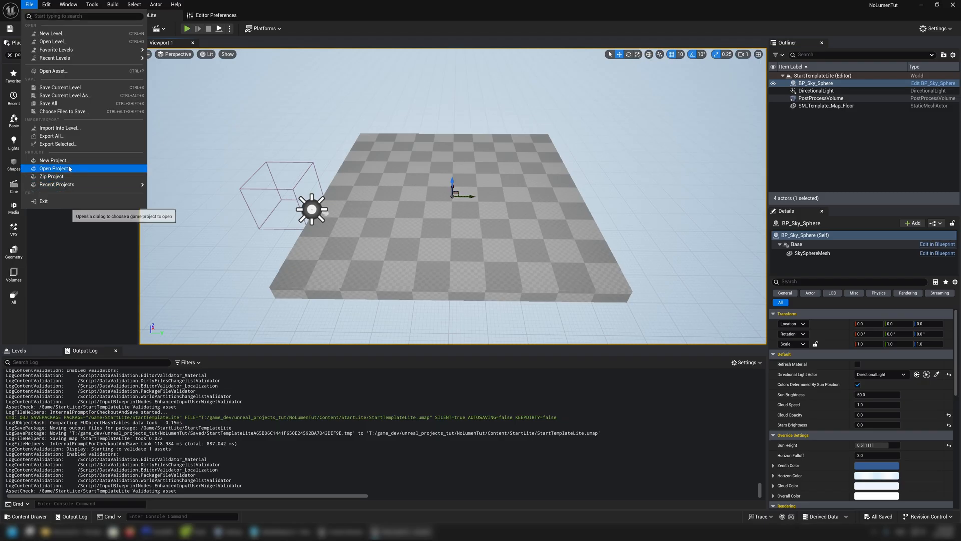
left_click(54, 160)
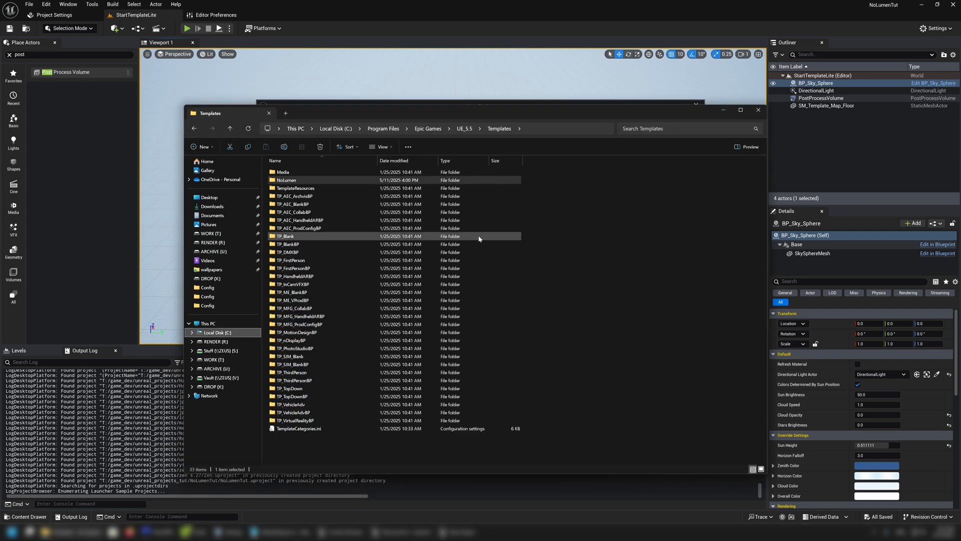
- In File Explorer, go into Templates\NoLumen\Config and select TemplateDefs.ini
left_click(446, 140)
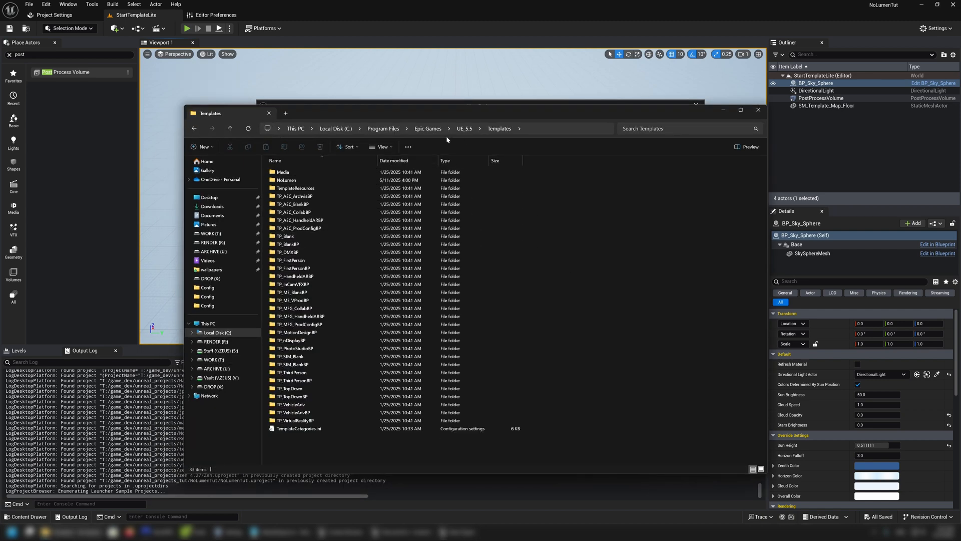
left_click(429, 128)
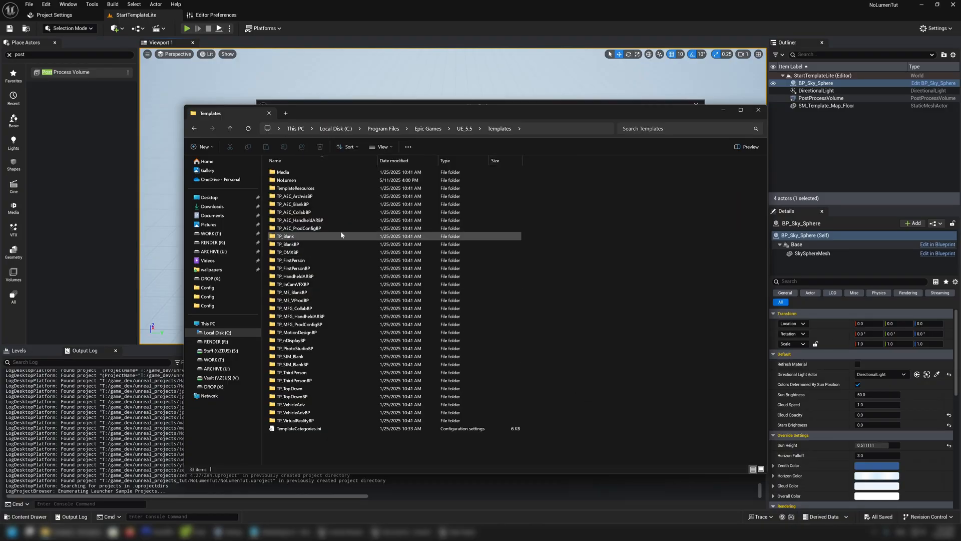
left_click(285, 180)
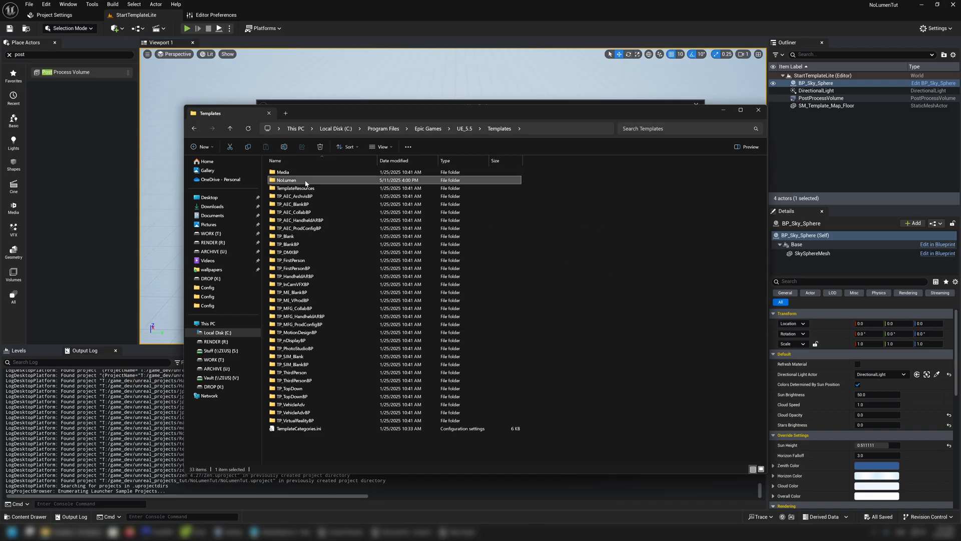
double_click(286, 180)
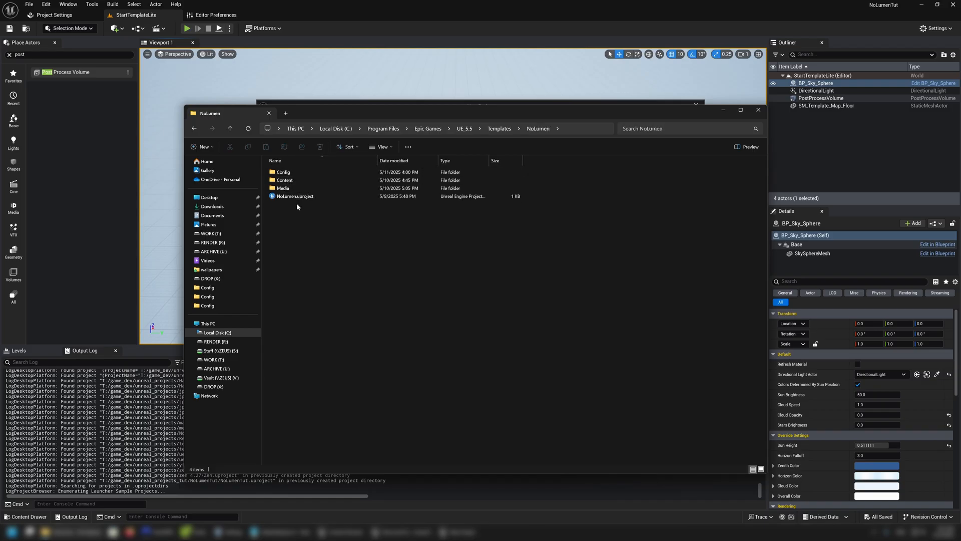
double_click(282, 171)
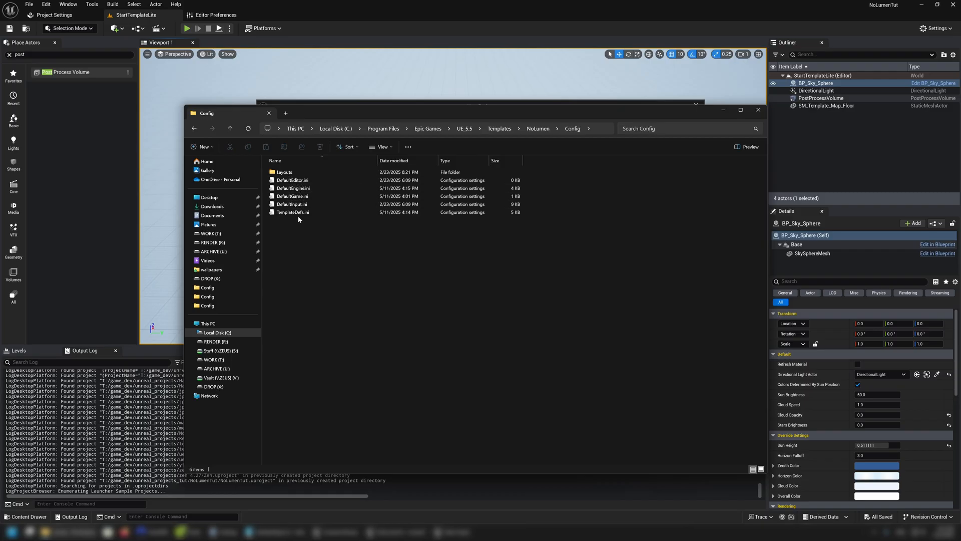
left_click(294, 212)
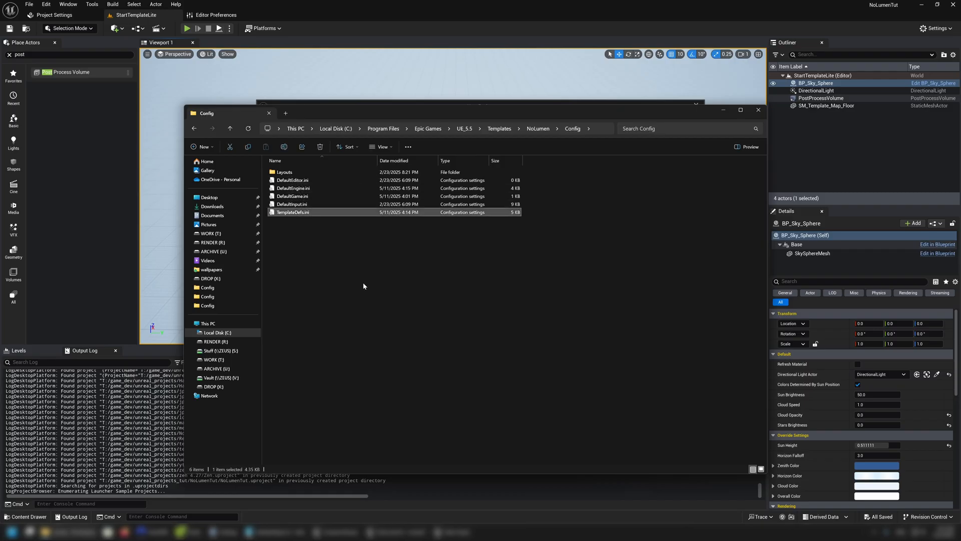
mouse_move(375, 291)
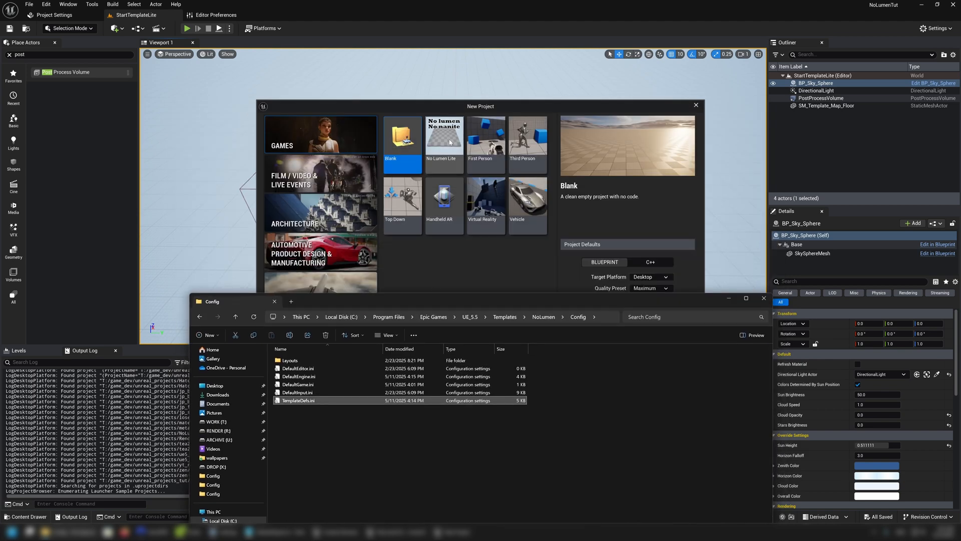
mouse_move(421, 147)
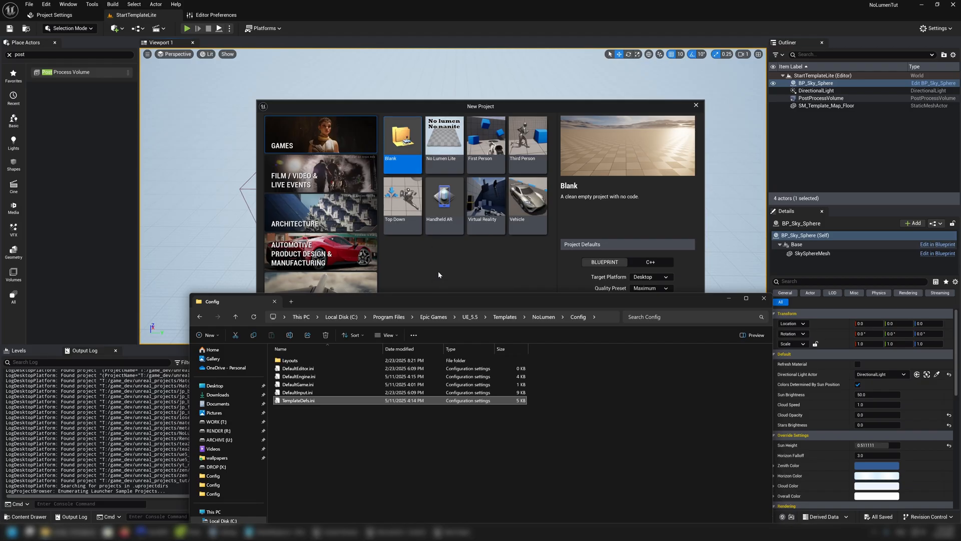
- Inspect the No Lumen Lite game template, then cancel the new-project window unused
left_click(443, 137)
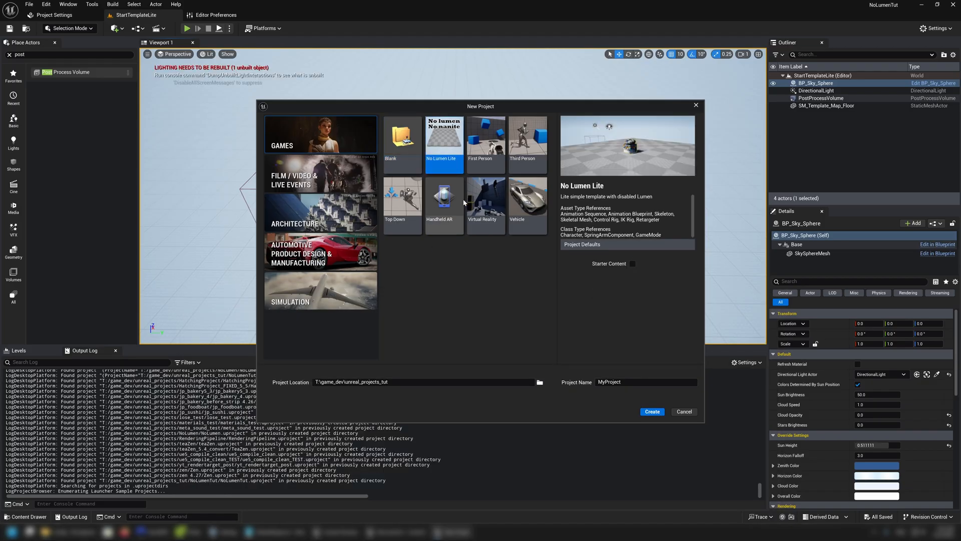
mouse_move(465, 182)
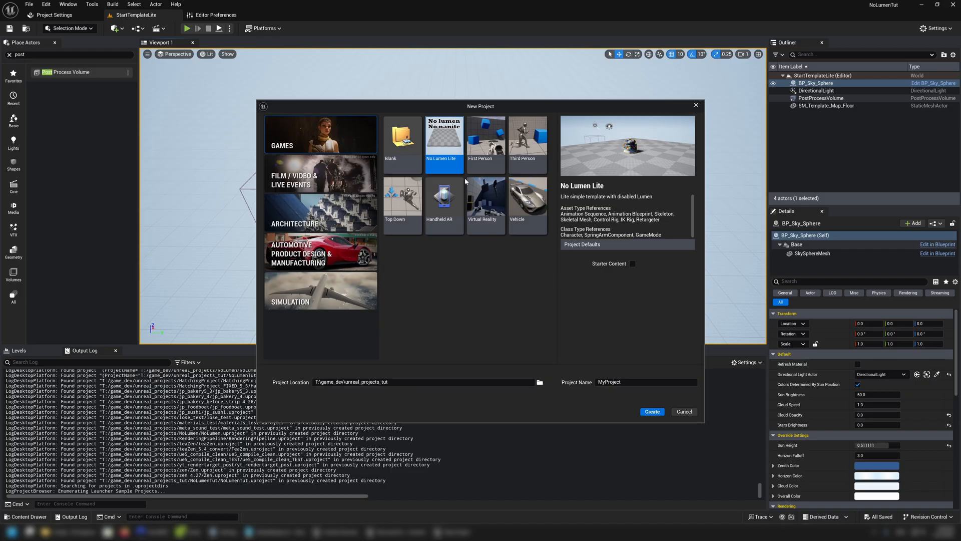
mouse_move(457, 170)
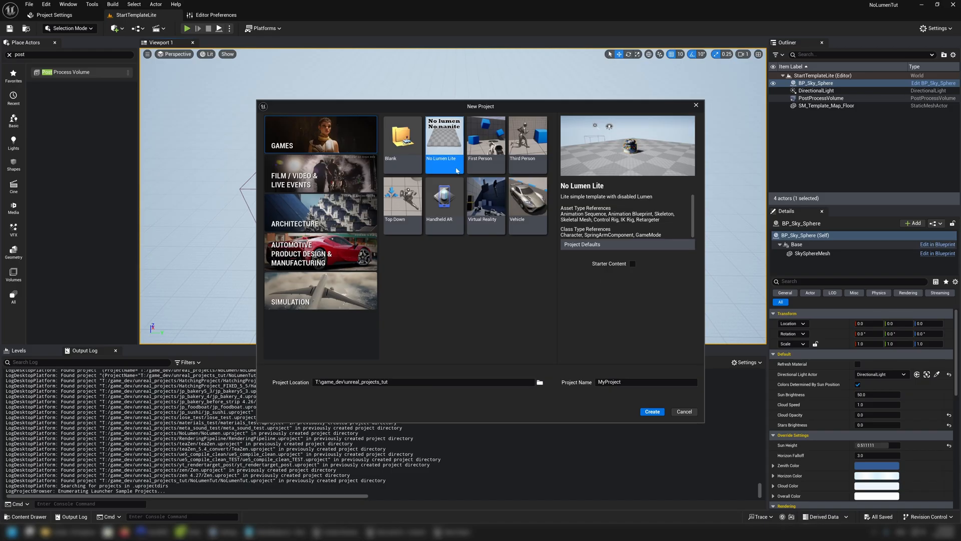
mouse_move(444, 162)
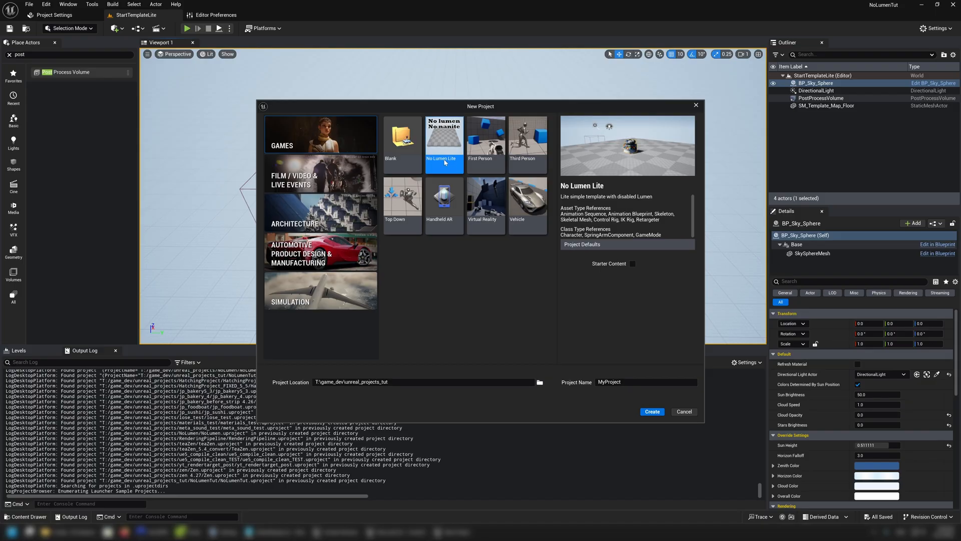
mouse_move(458, 147)
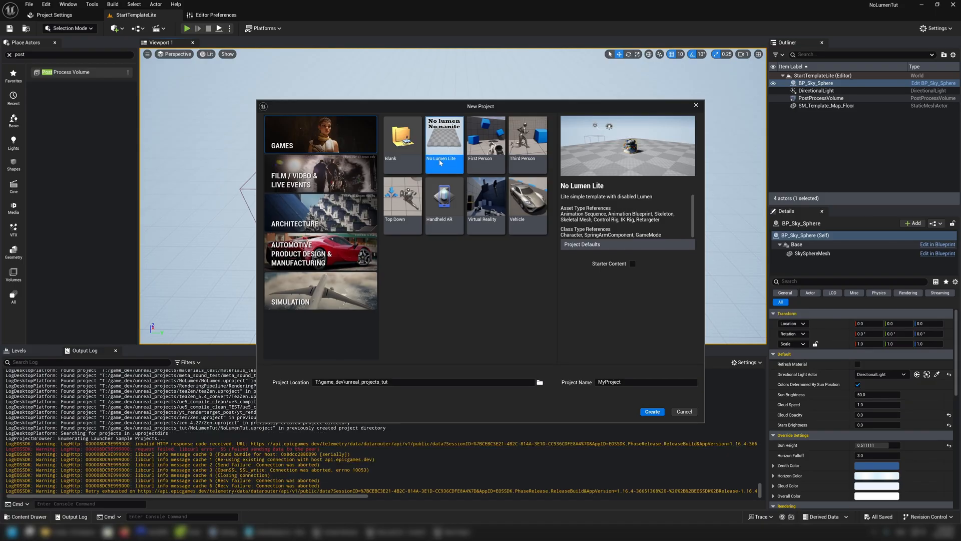
mouse_move(454, 216)
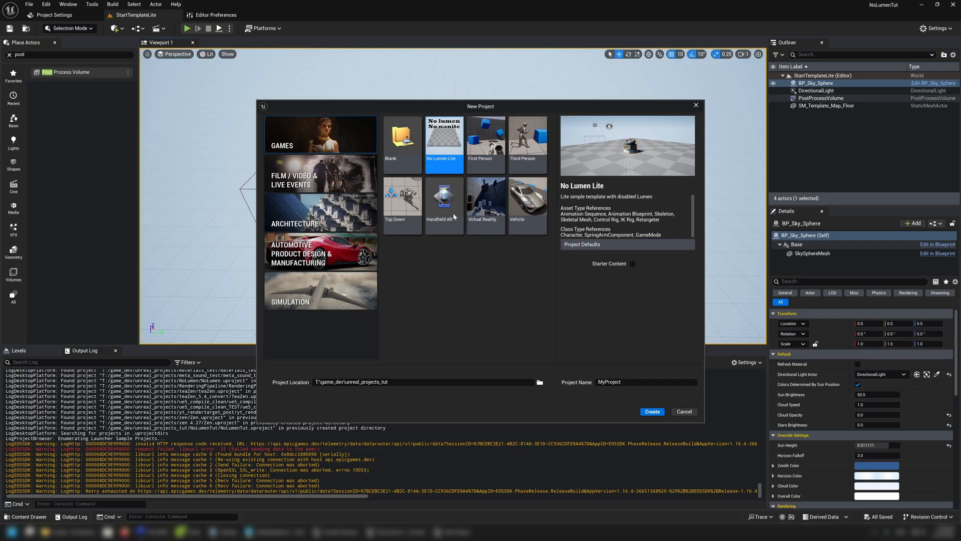
mouse_move(482, 311)
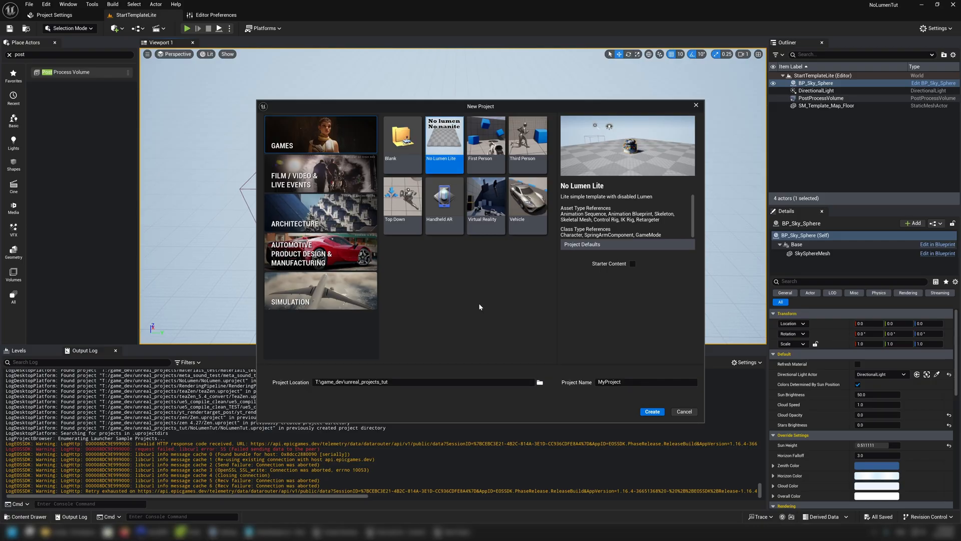
mouse_move(474, 303)
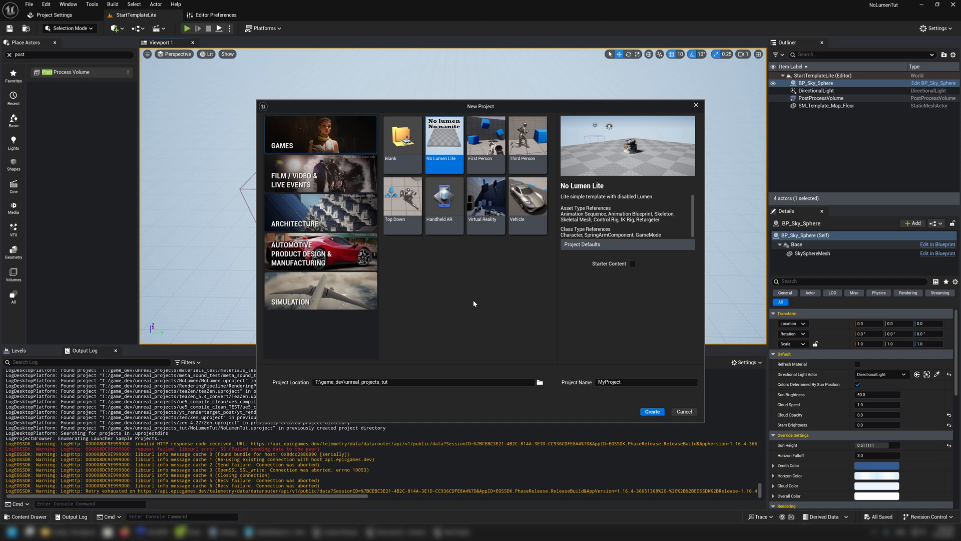
mouse_move(468, 302)
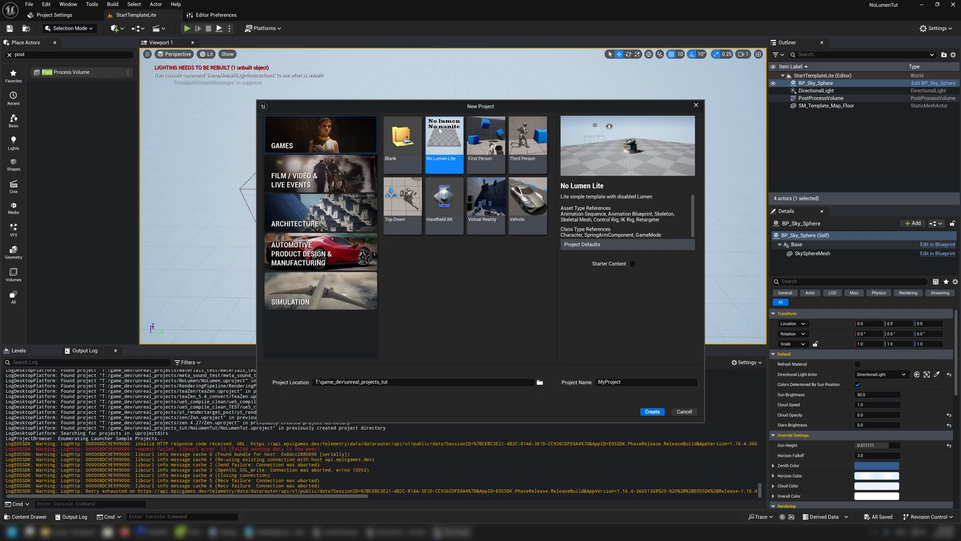
mouse_move(440, 139)
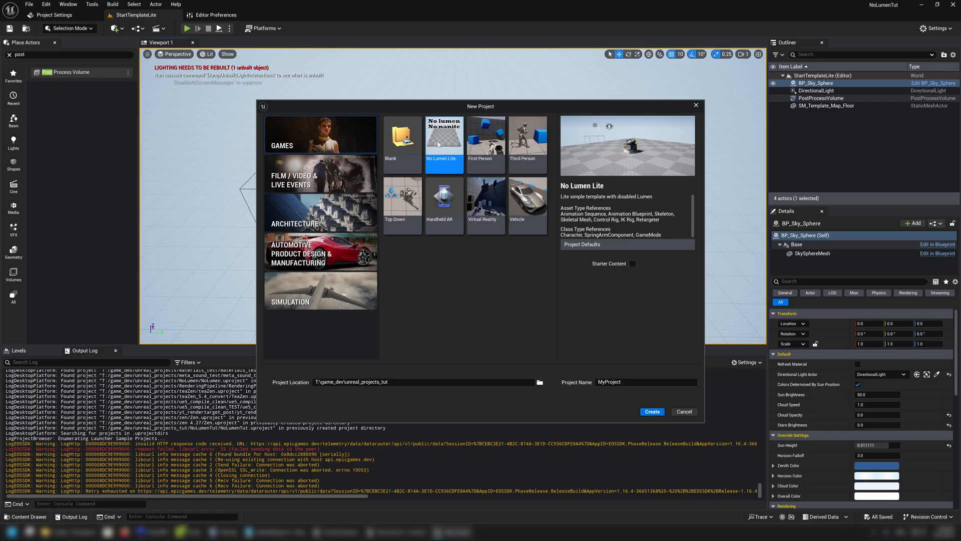
mouse_move(416, 97)
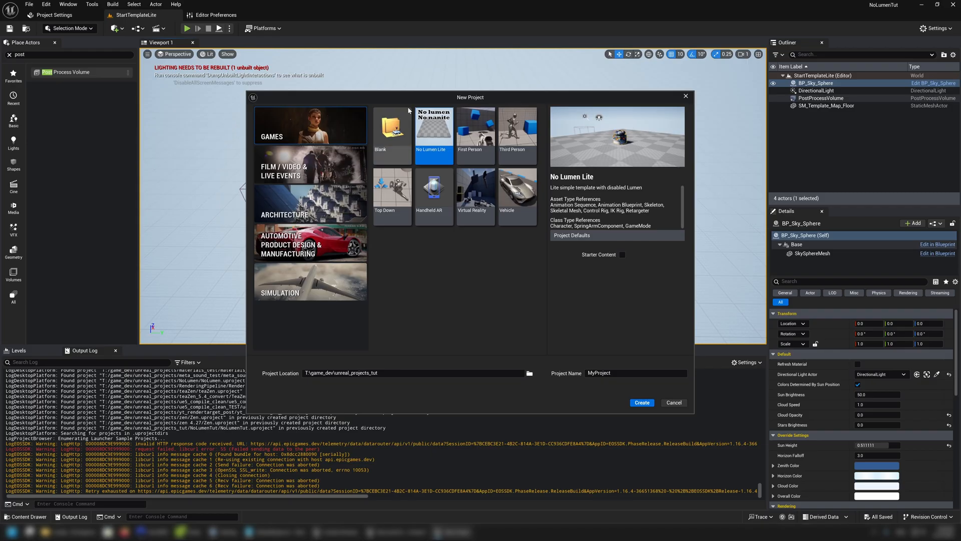
mouse_move(438, 310)
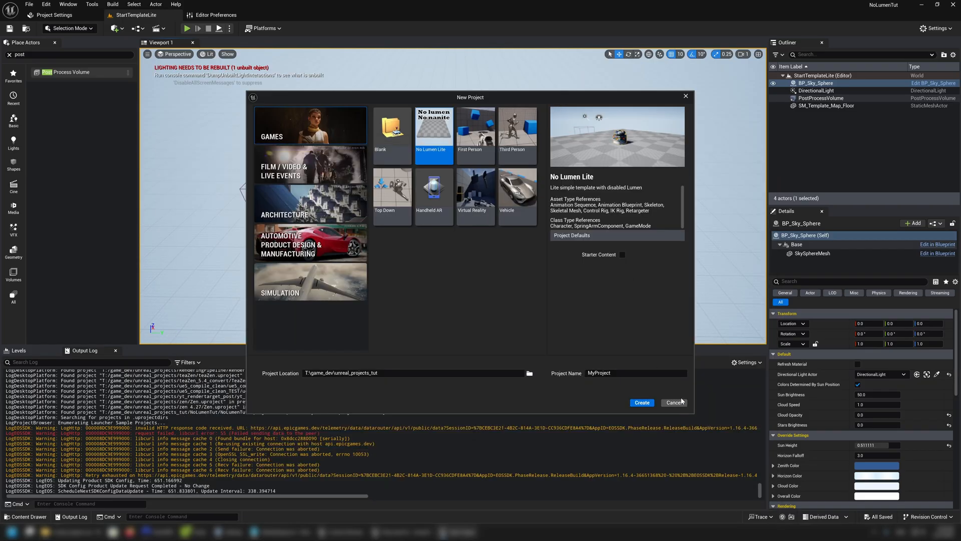
left_click(673, 403)
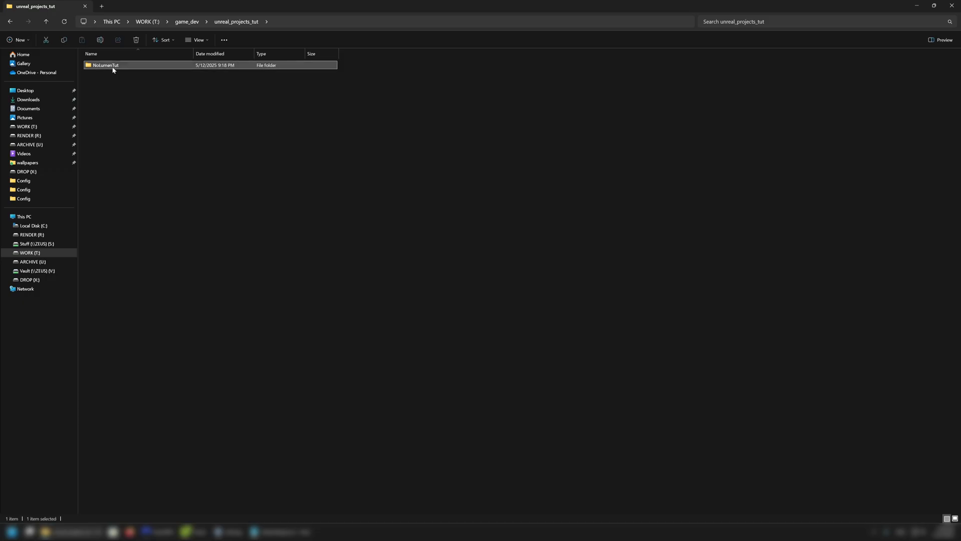
- Permanently delete NoLumenTut's DerivedDataCache, Intermediate and Saved folders
double_click(105, 65)
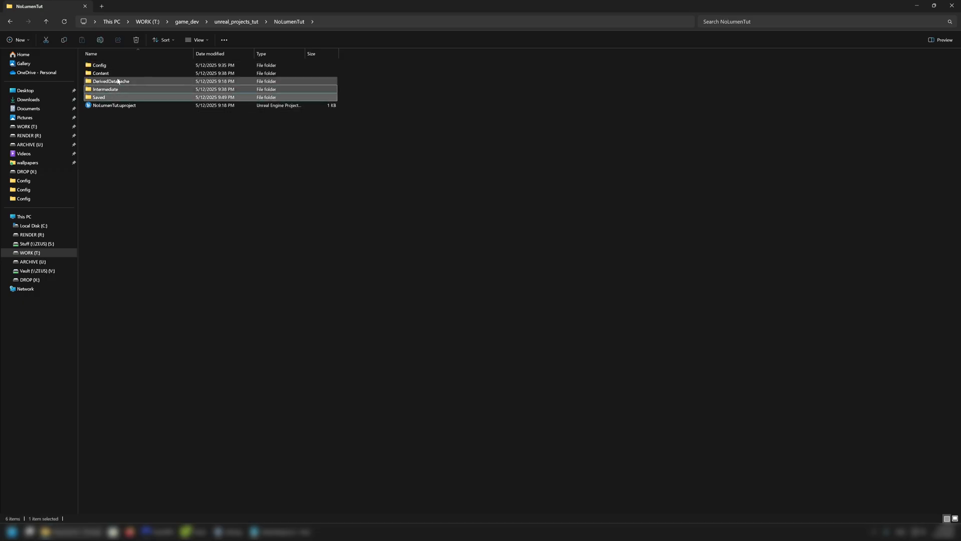
left_click(111, 81)
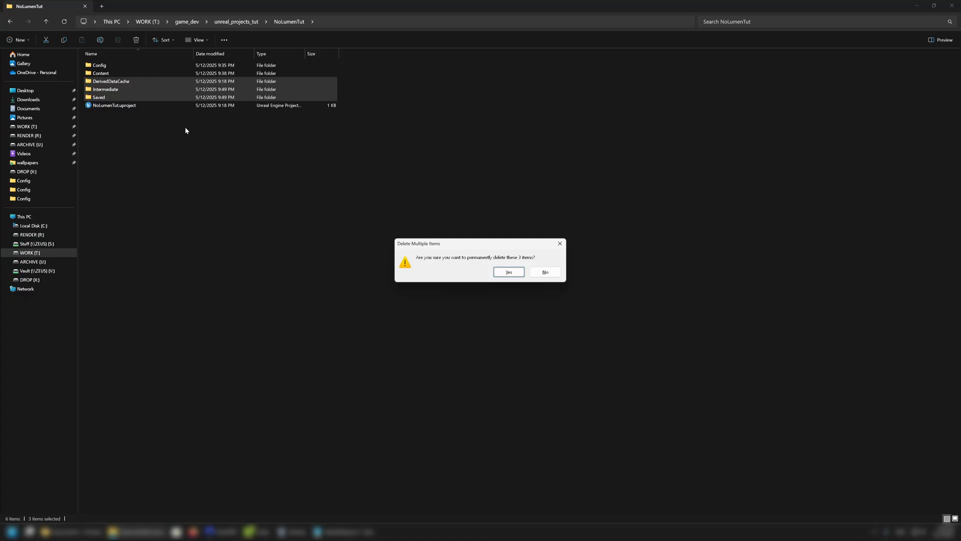
left_click(509, 271)
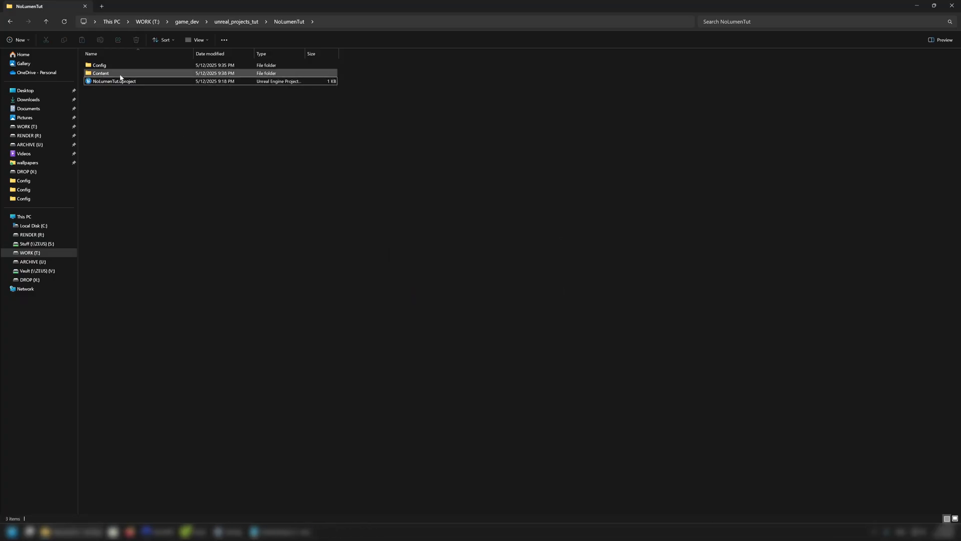
- Check the remaining Content and Config folders, then select the NoLumenTut folder for renaming
double_click(100, 73)
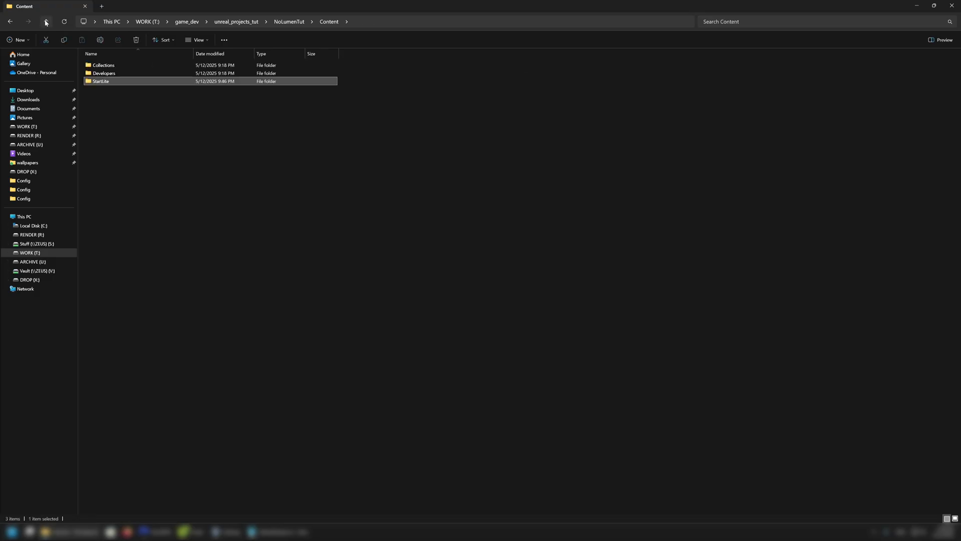
left_click(45, 21)
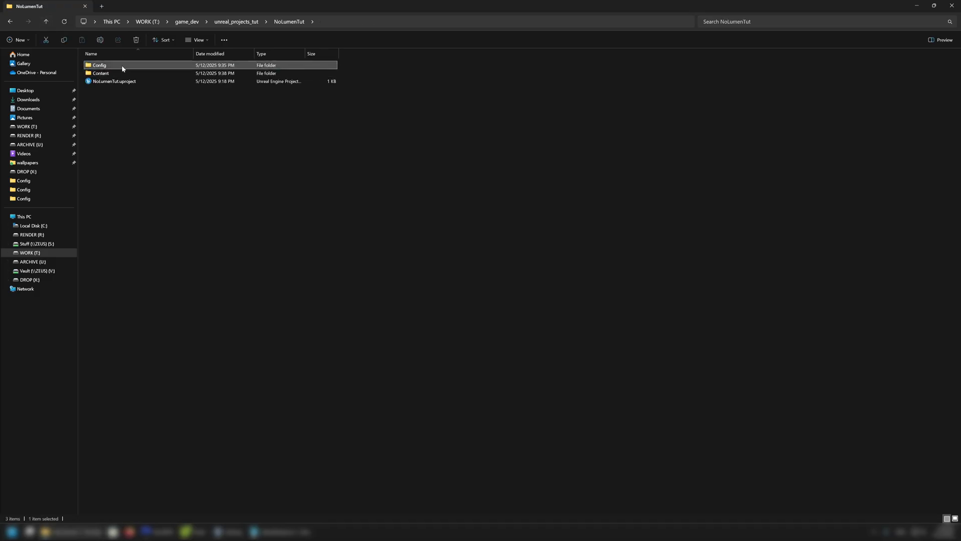
double_click(99, 65)
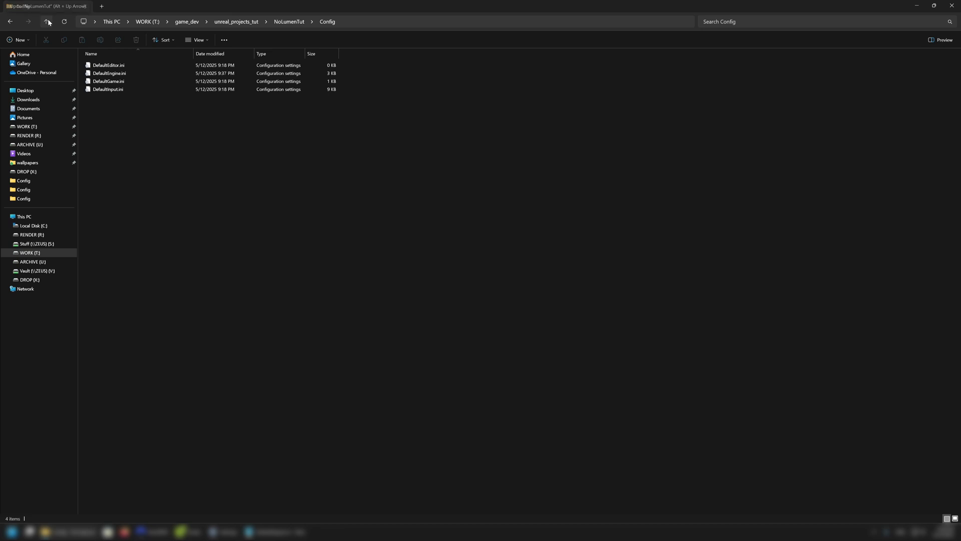
left_click(46, 21)
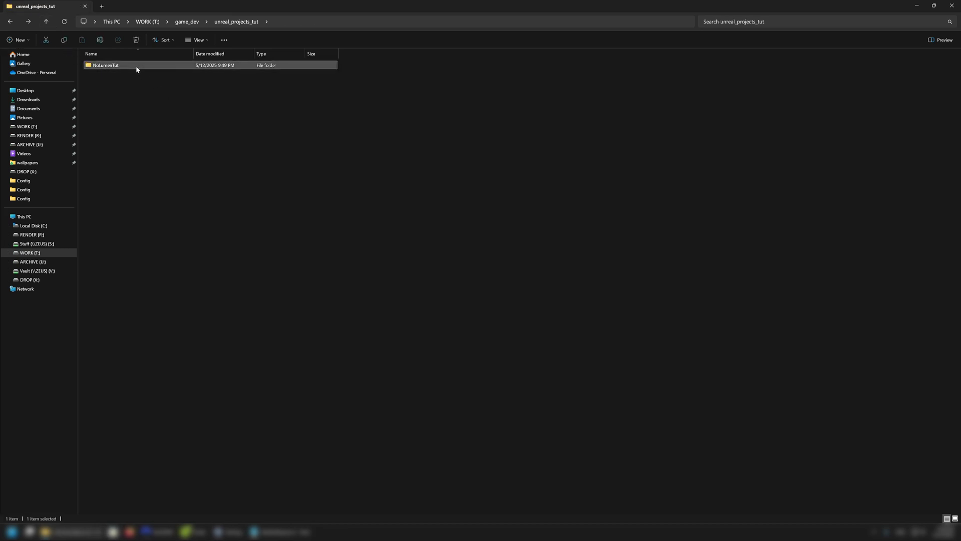
left_click(105, 65)
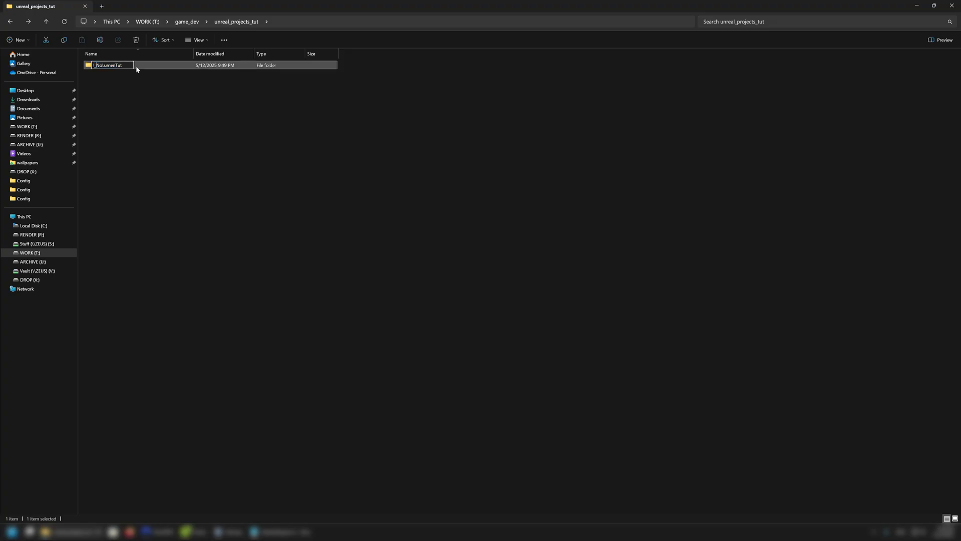
- Rename the template '! NoLumenTut' and name its pasted copy AwesomeGame
left_click(138, 116)
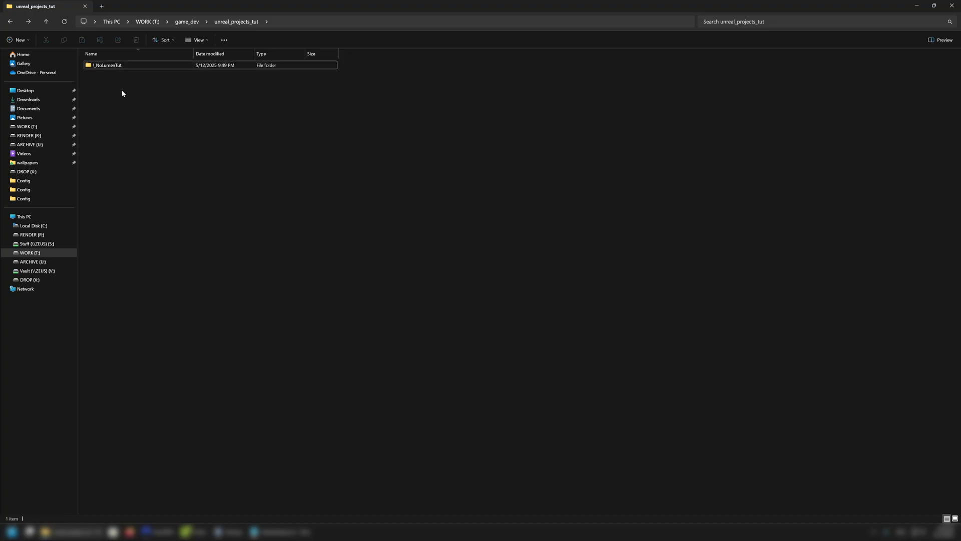
mouse_move(153, 117)
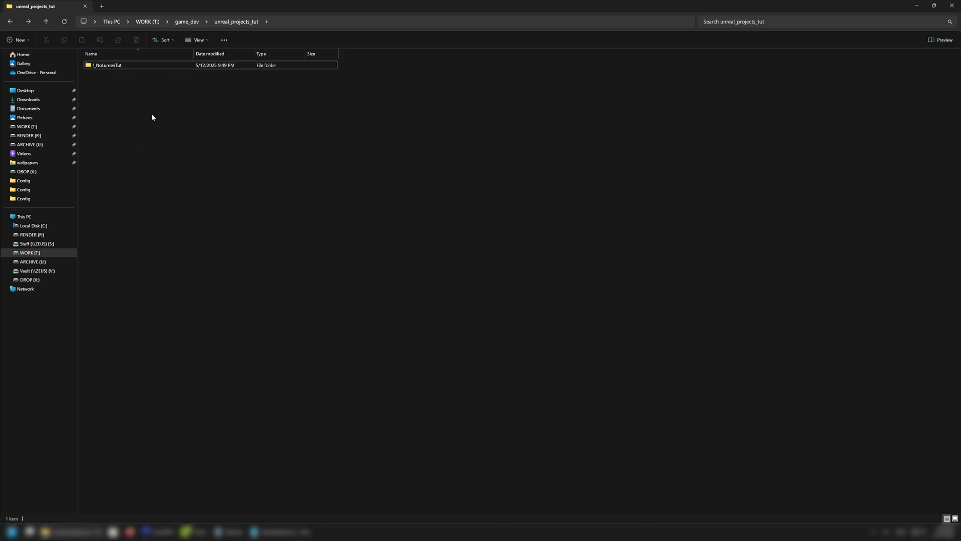
mouse_move(110, 80)
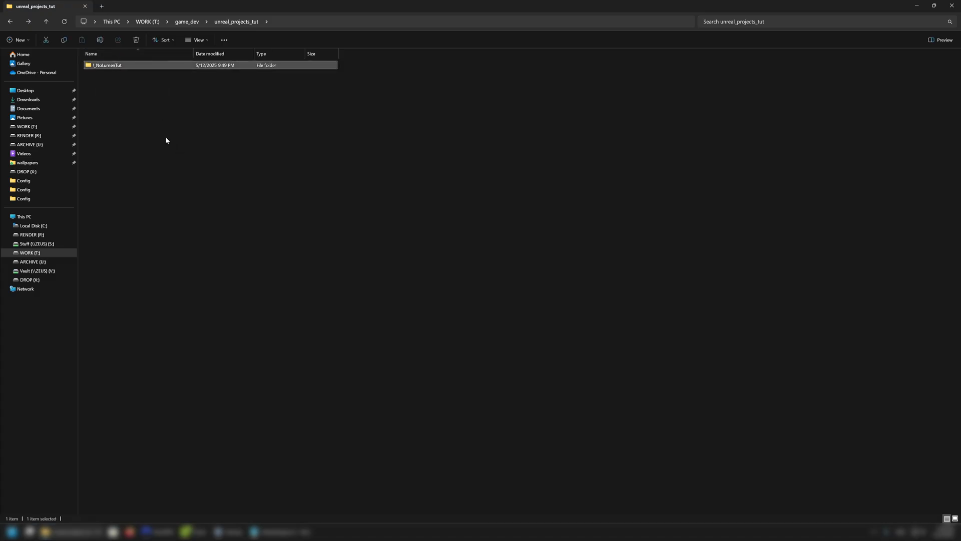
mouse_move(99, 86)
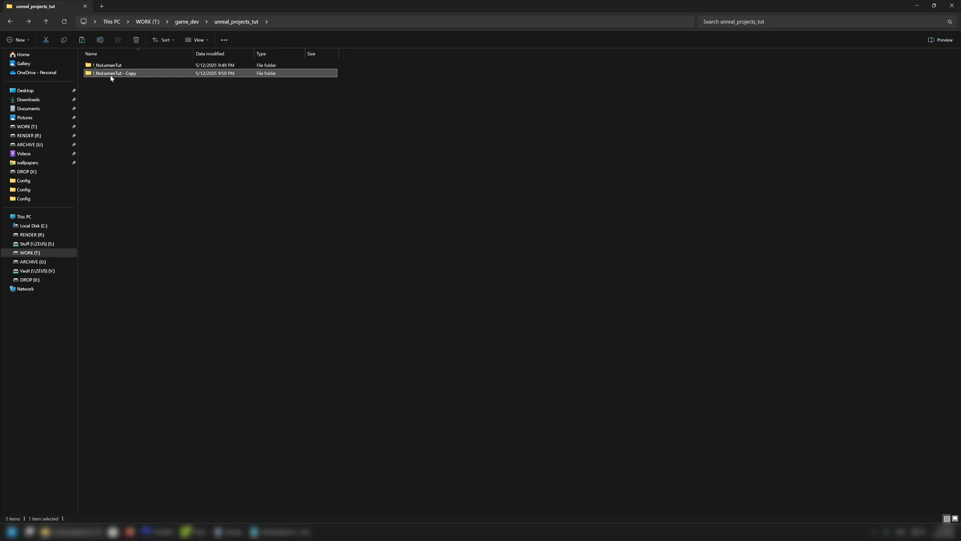
type("AwesomeGame")
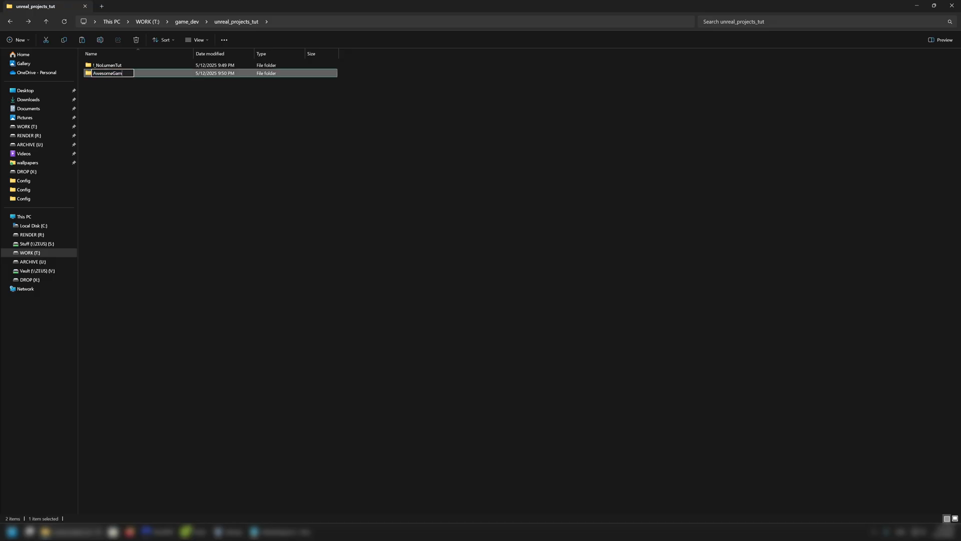
double_click(108, 65)
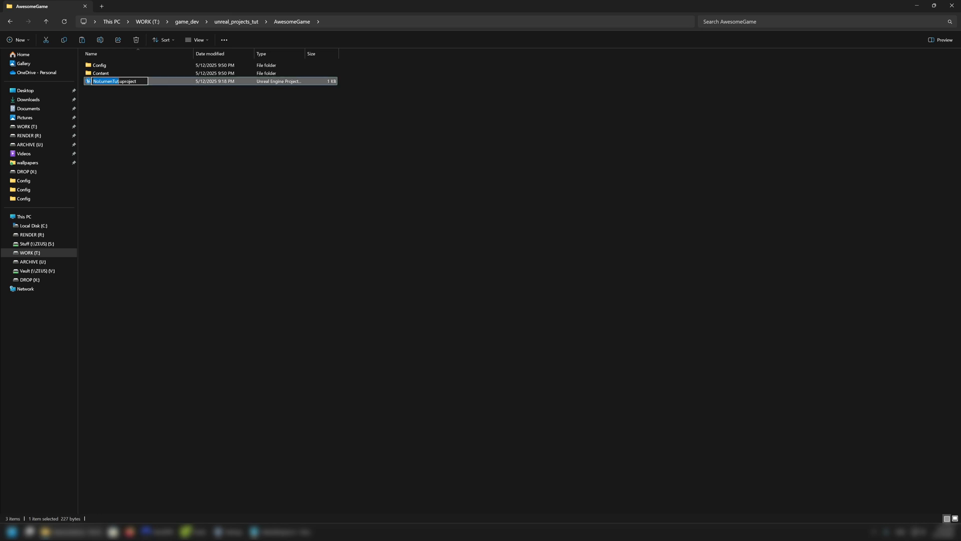
- Rename the copy's project file AwesomeGame.uproject and launch it in the engine
key("Return")
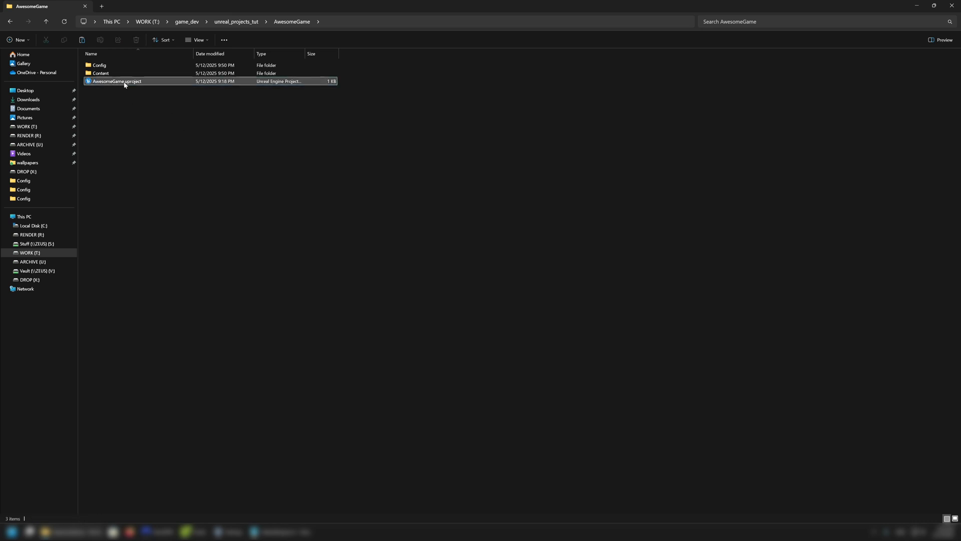
mouse_move(116, 81)
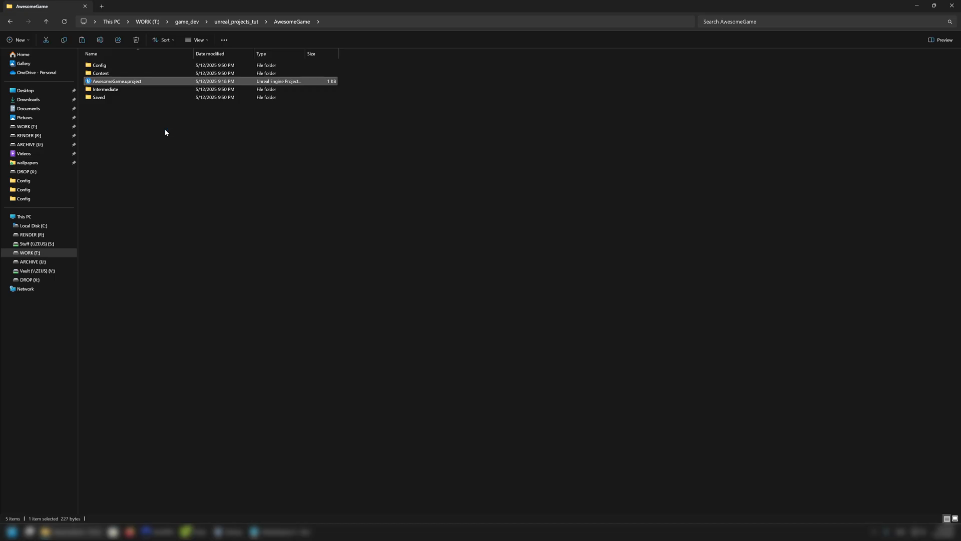
double_click(116, 81)
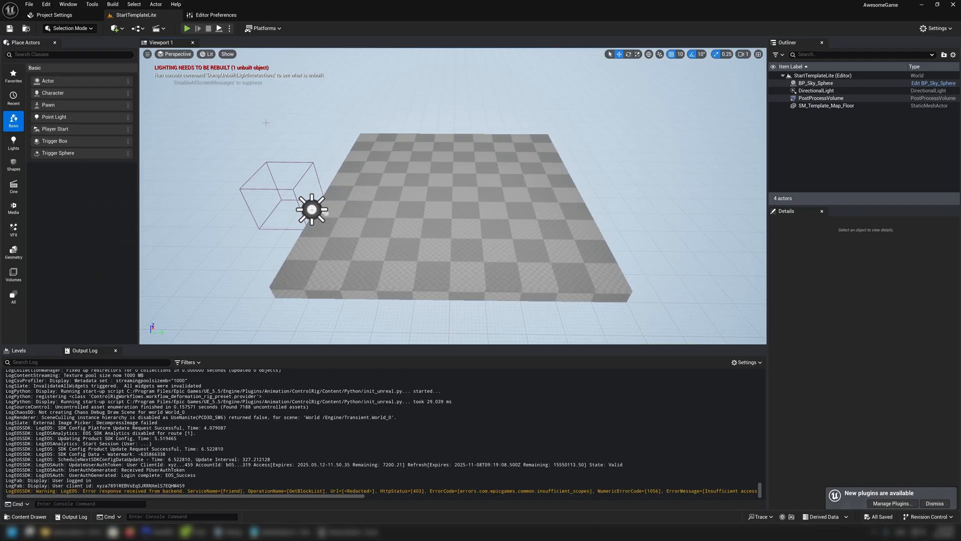
- Show Project Settings Rendering with Global Illumination and Reflection Method at None
left_click(54, 15)
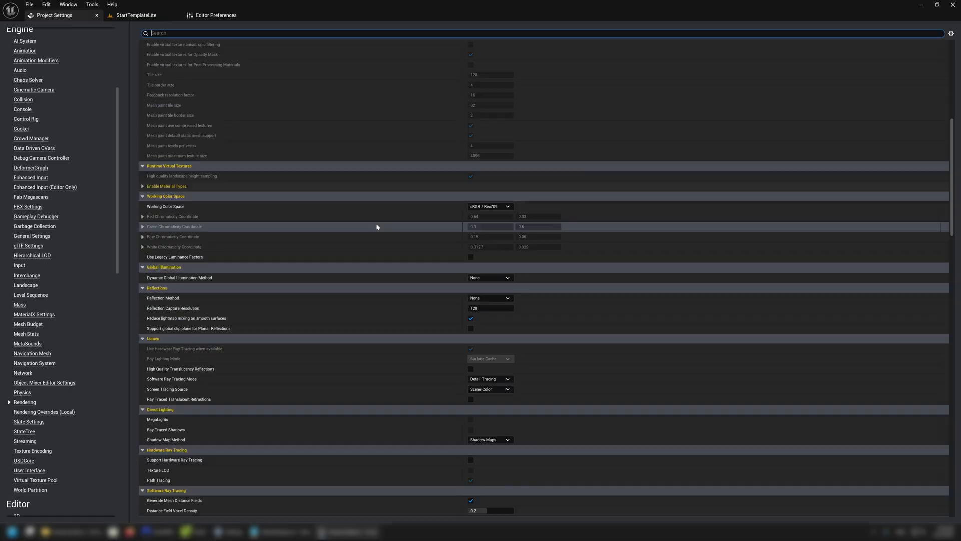
mouse_move(218, 233)
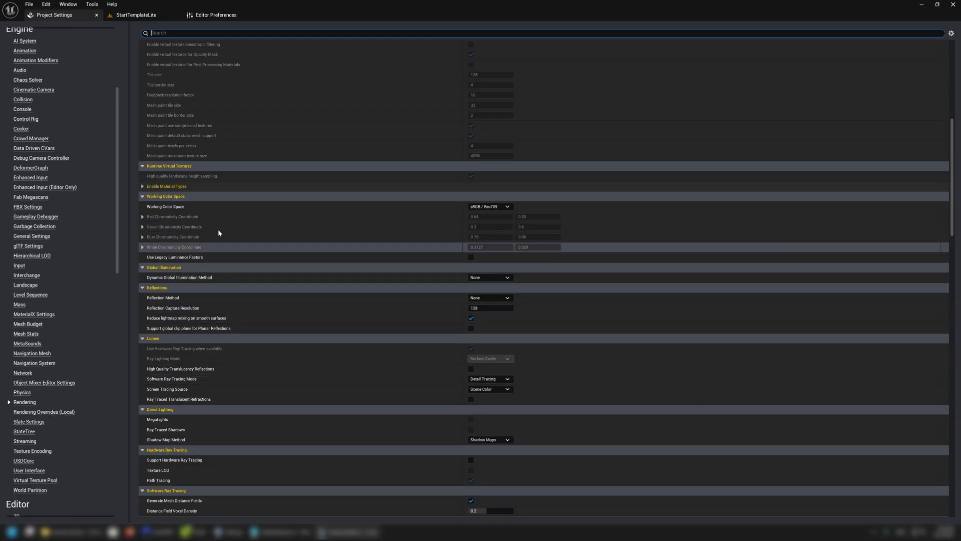